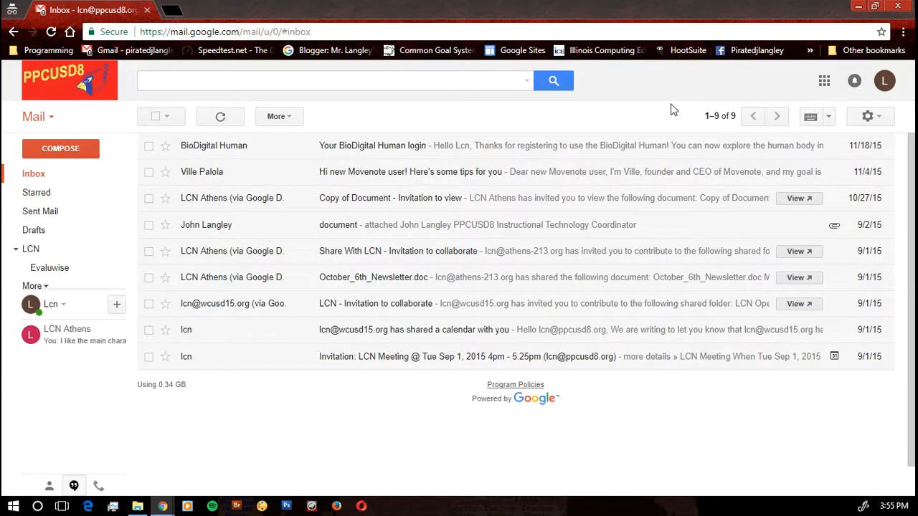
pyautogui.moveTo(752, 86)
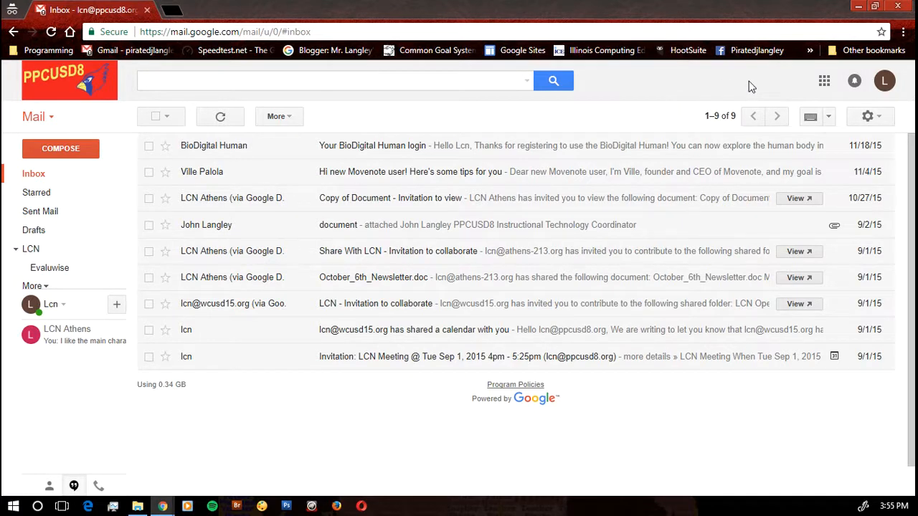
pyautogui.moveTo(627, 84)
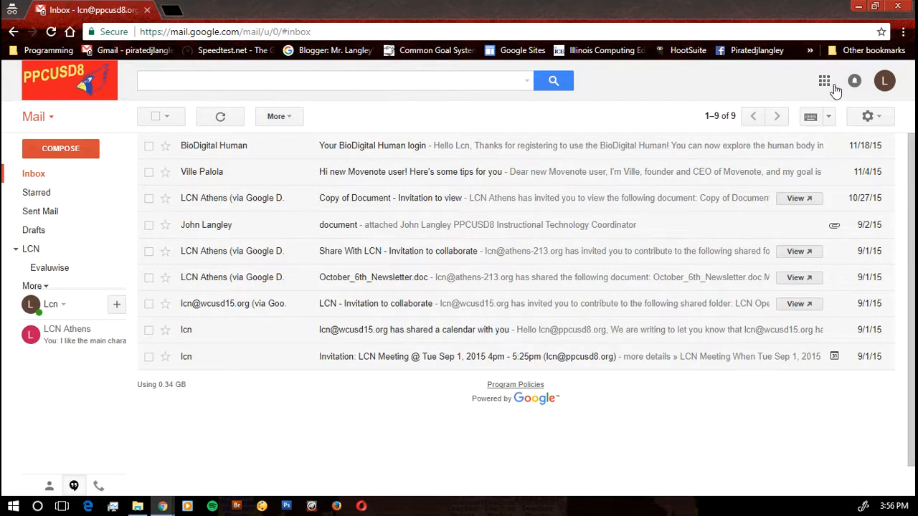
pyautogui.moveTo(824, 80)
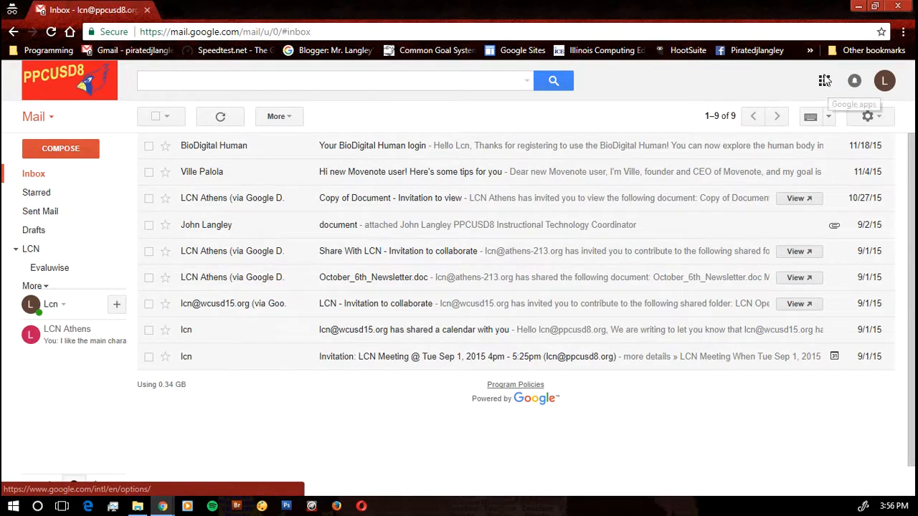
# Launch Google Keep from Gmail's Google apps launcher
pyautogui.click(824, 81)
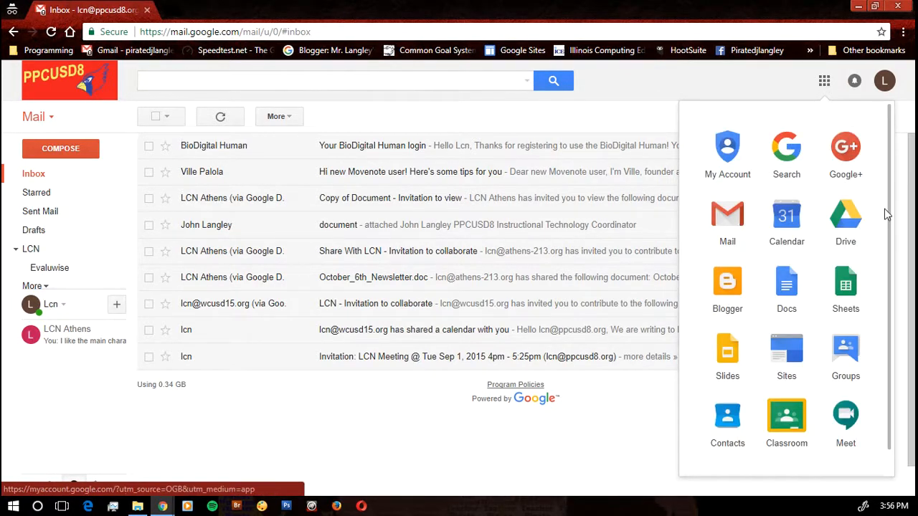
pyautogui.scroll(-3)
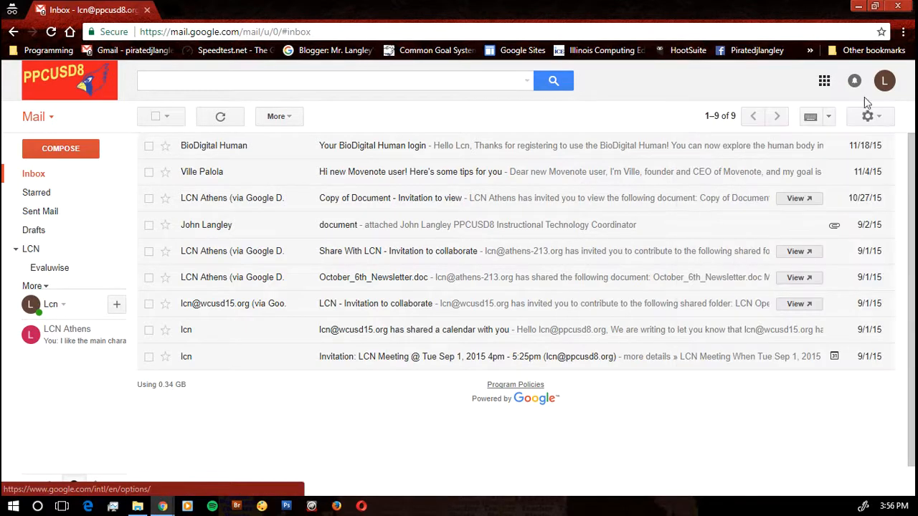
pyautogui.click(824, 80)
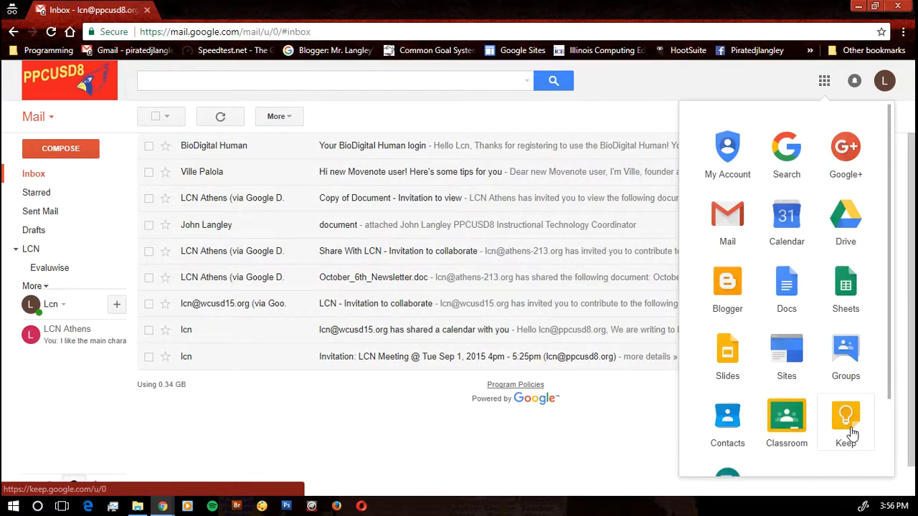
pyautogui.click(846, 416)
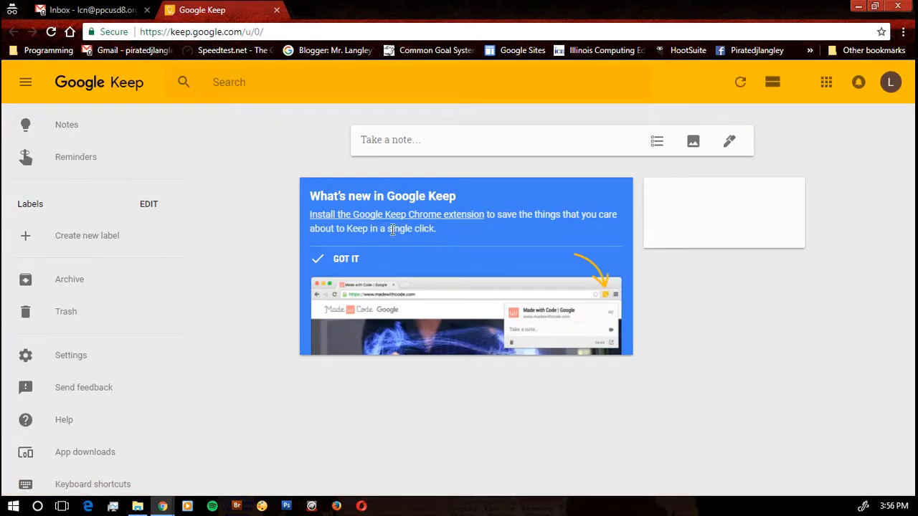
pyautogui.moveTo(316, 259)
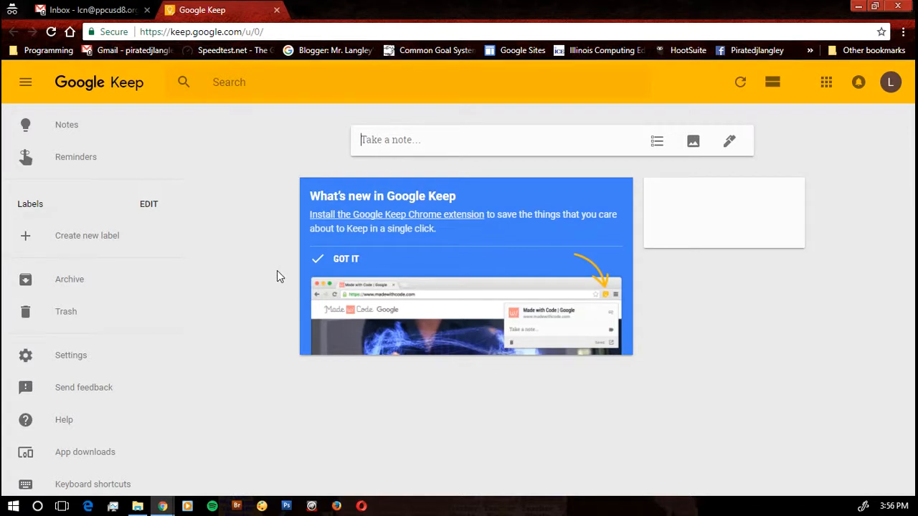
pyautogui.moveTo(306, 268)
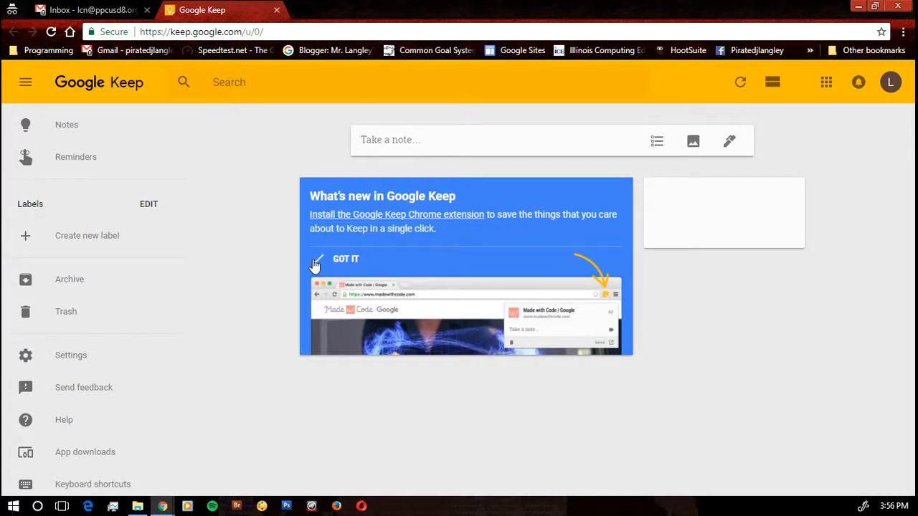
# Dismiss the 'What's new in Google Keep' announcement card
pyautogui.click(345, 259)
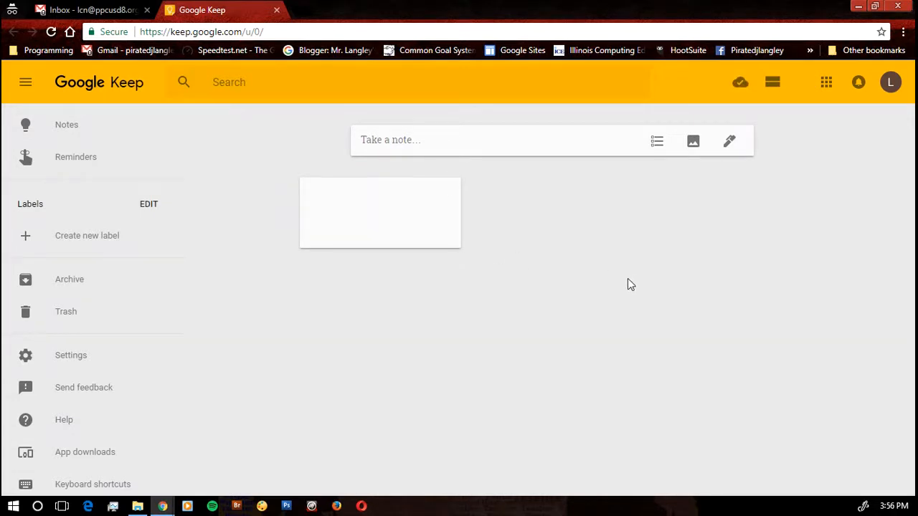
pyautogui.moveTo(744, 260)
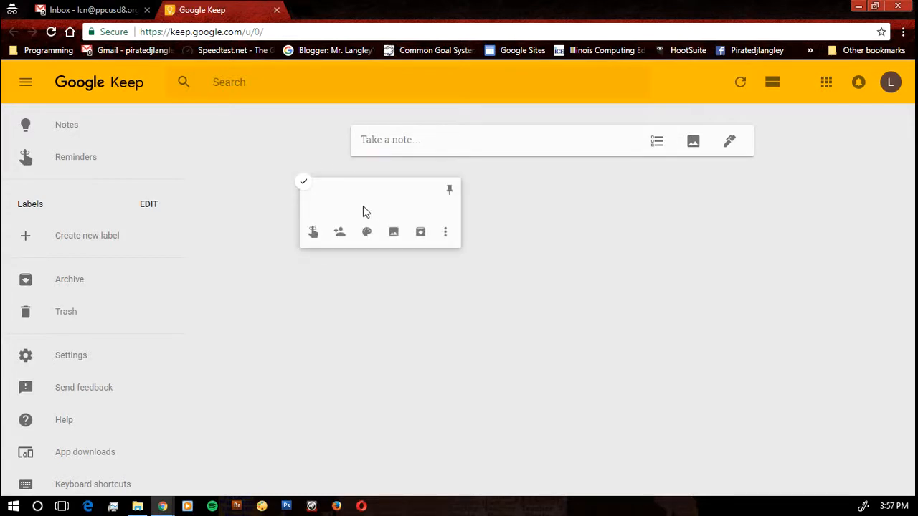
pyautogui.moveTo(356, 208)
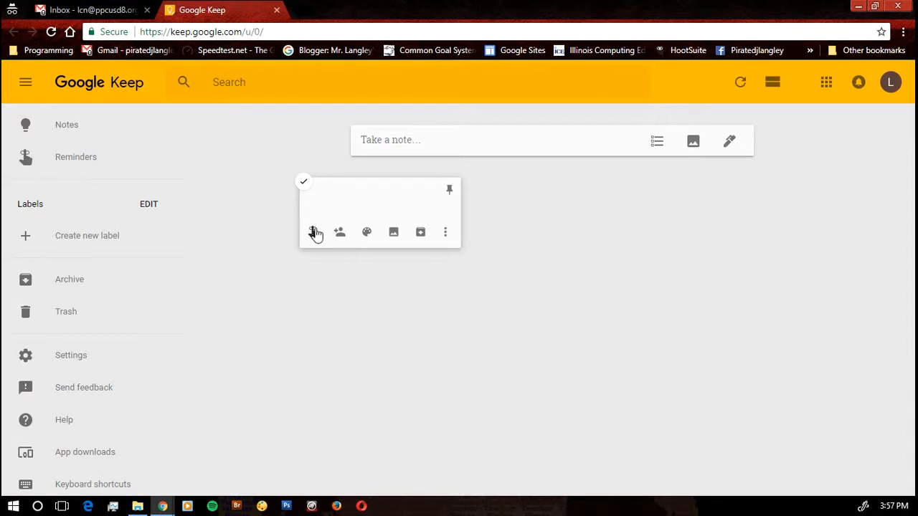
pyautogui.moveTo(313, 232)
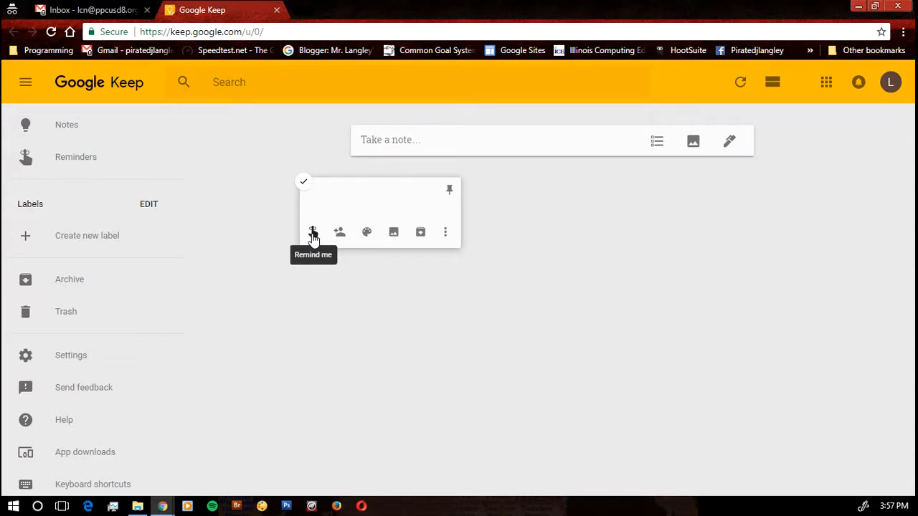
pyautogui.moveTo(339, 232)
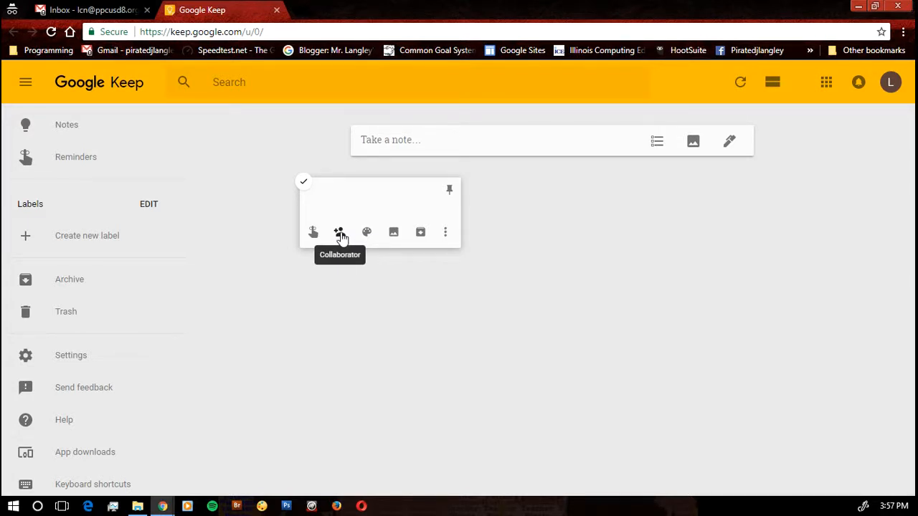
pyautogui.click(366, 231)
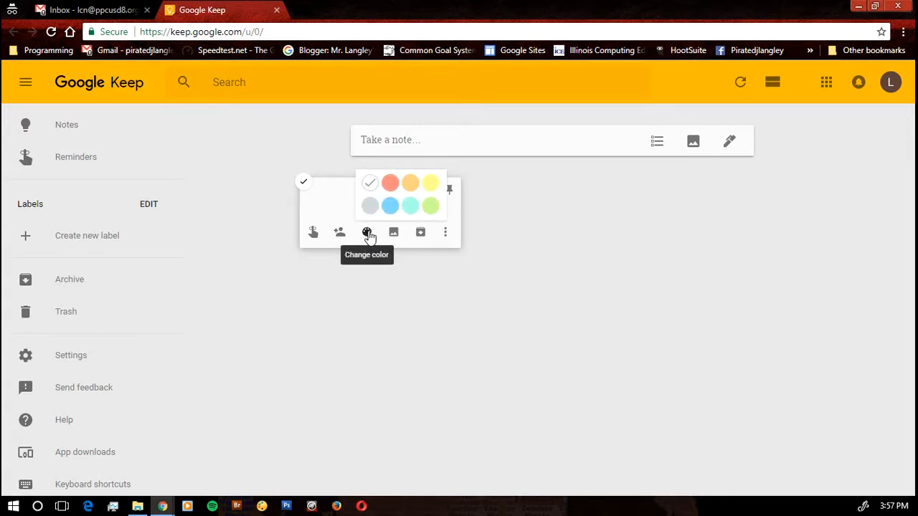
pyautogui.moveTo(394, 232)
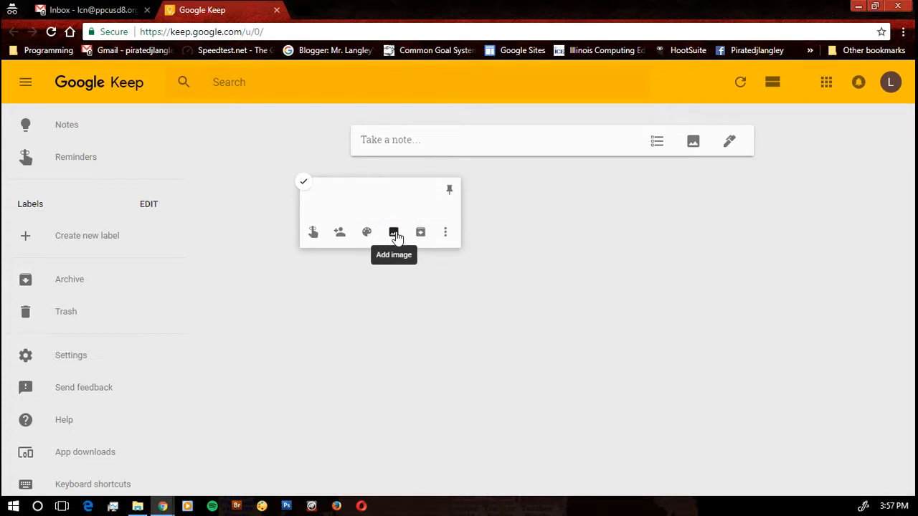
pyautogui.moveTo(394, 237)
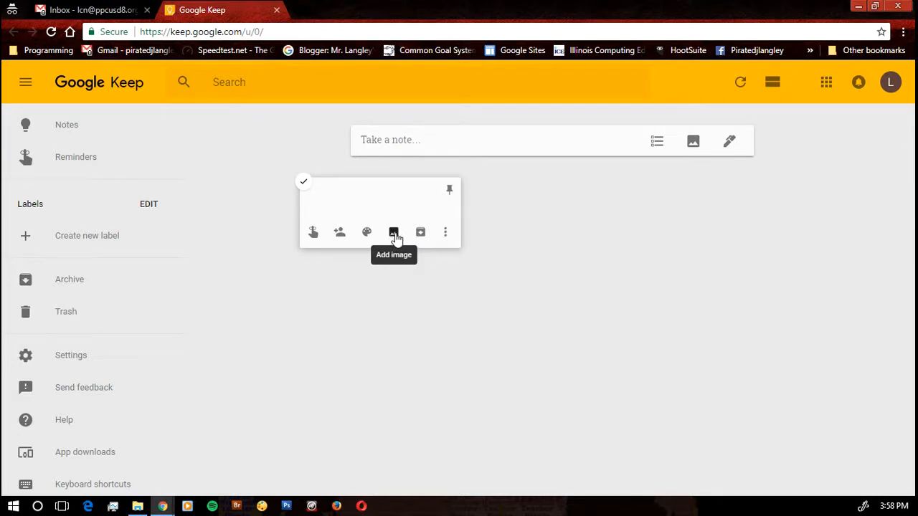
pyautogui.moveTo(400, 235)
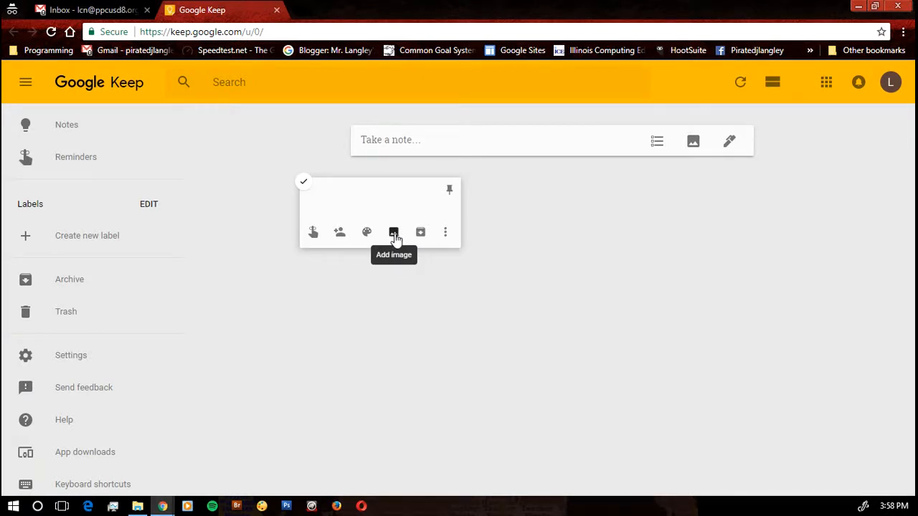
pyautogui.moveTo(421, 232)
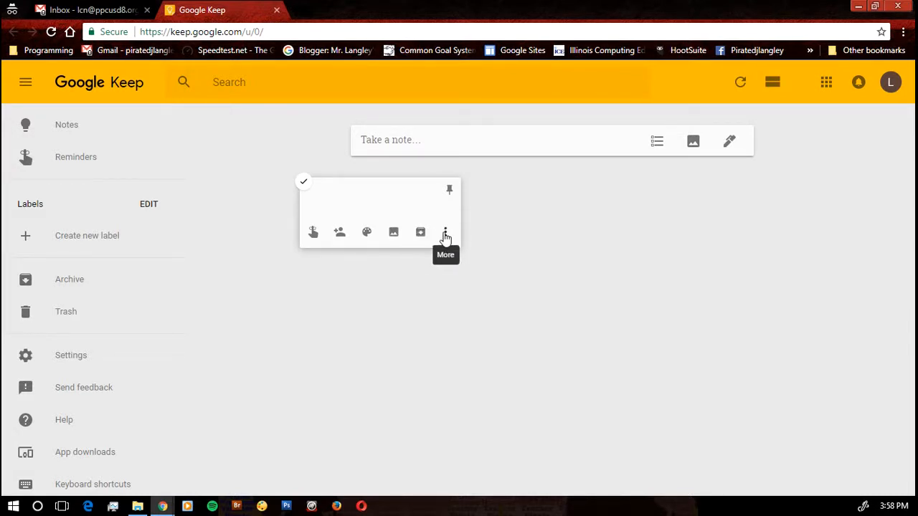
pyautogui.click(445, 232)
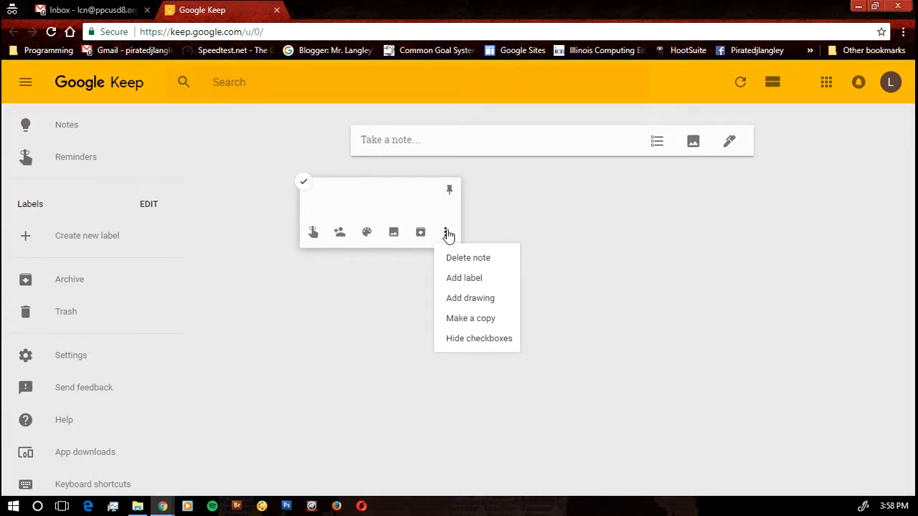
pyautogui.moveTo(463, 246)
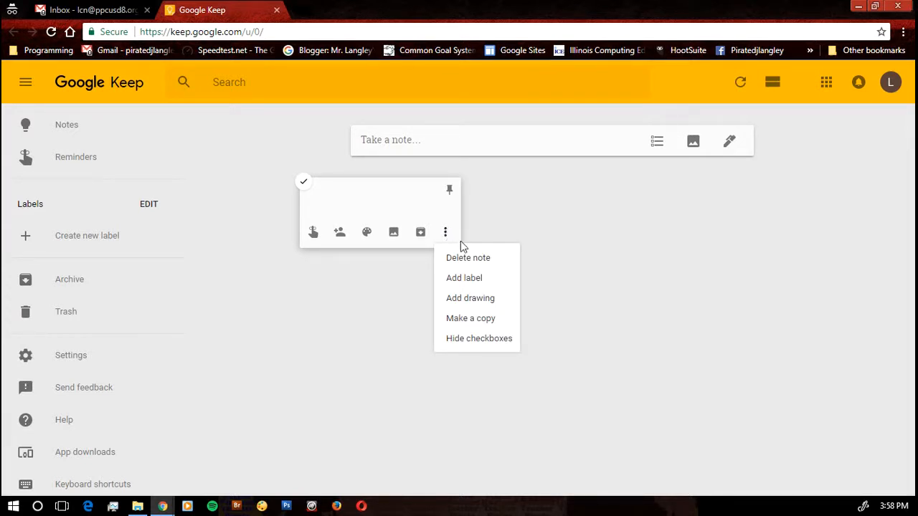
pyautogui.moveTo(464, 279)
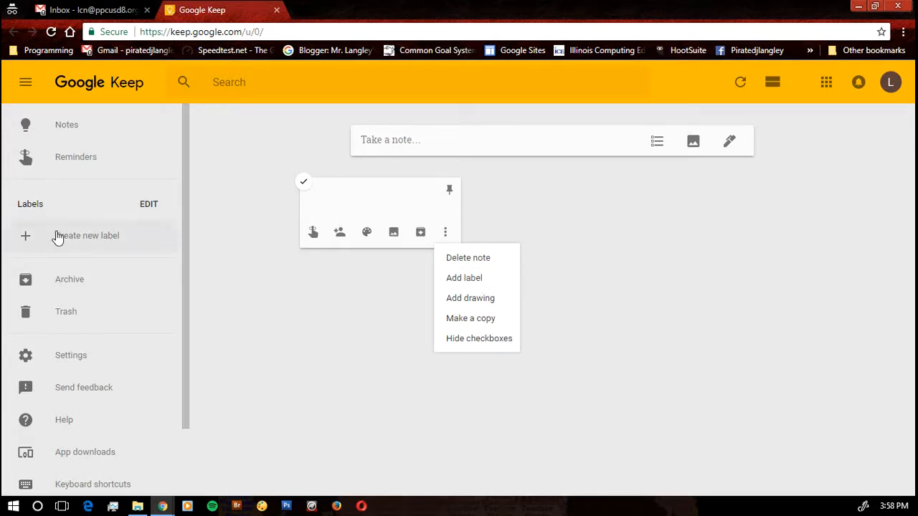
pyautogui.moveTo(50, 215)
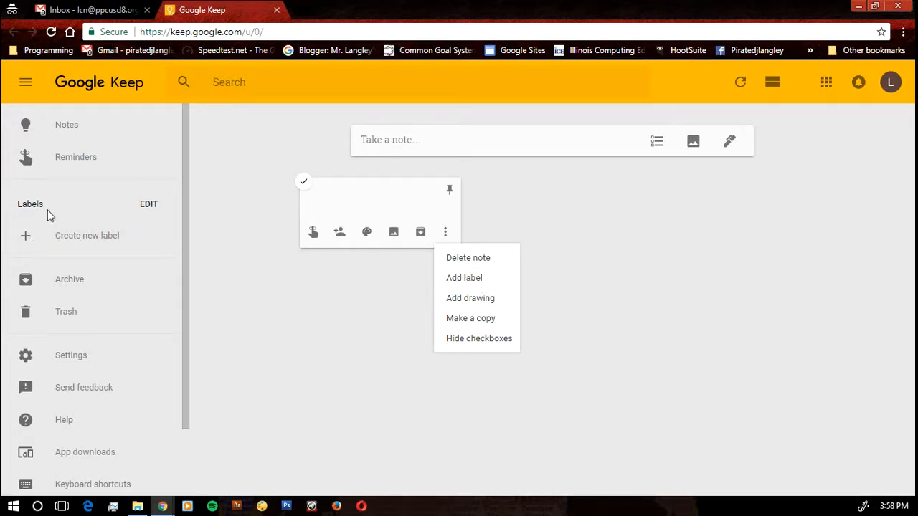
pyautogui.moveTo(54, 218)
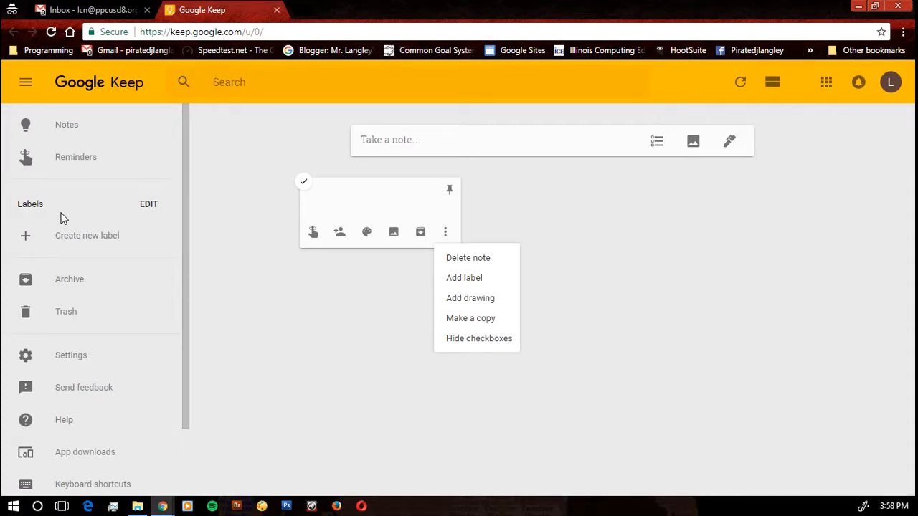
pyautogui.moveTo(66, 220)
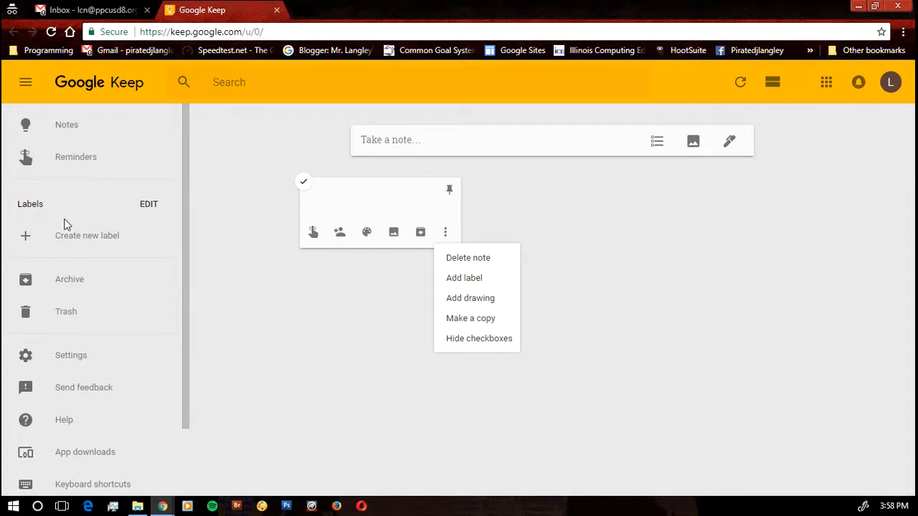
pyautogui.moveTo(90, 214)
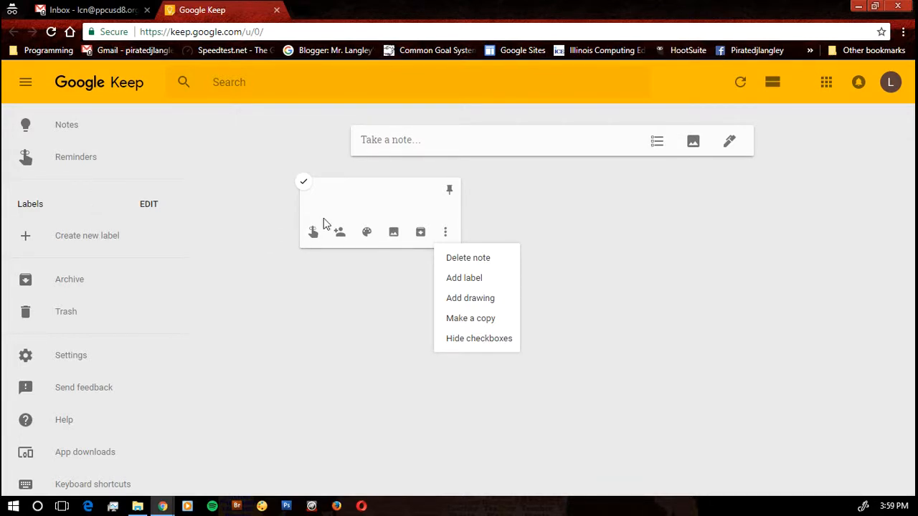
pyautogui.moveTo(464, 278)
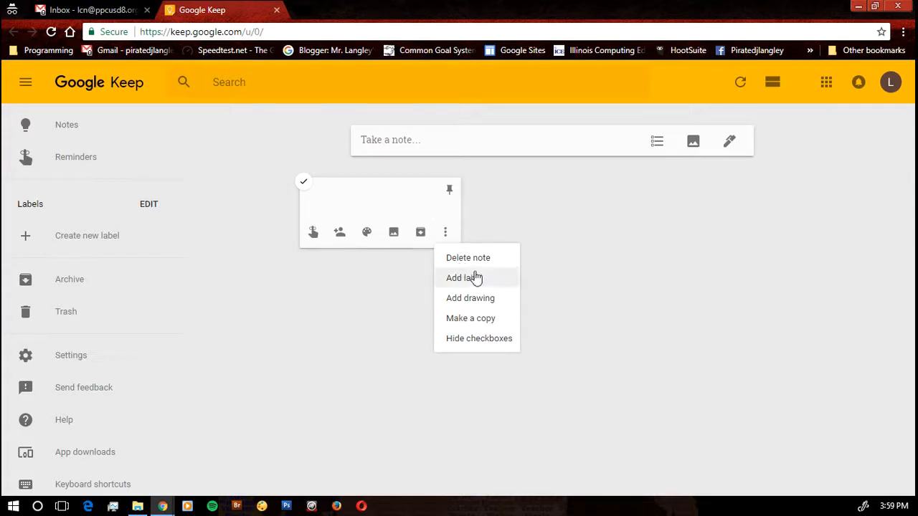
pyautogui.moveTo(479, 298)
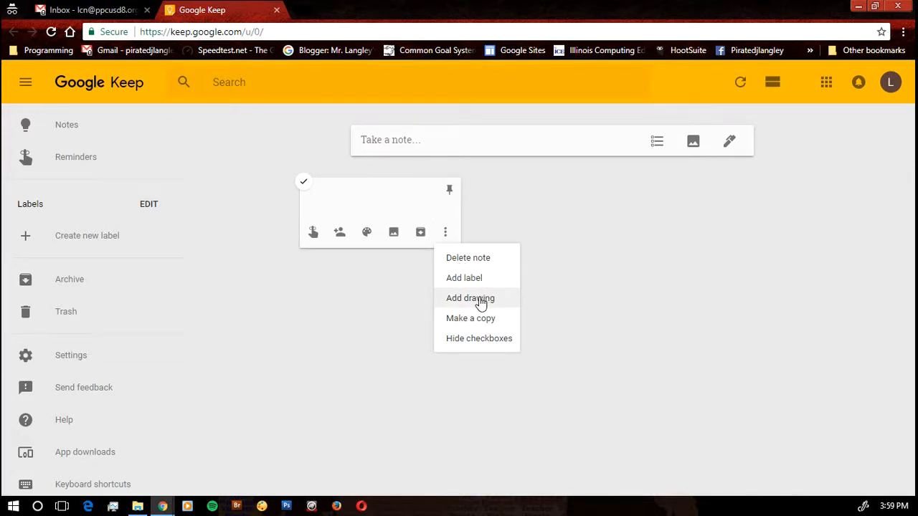
pyautogui.moveTo(499, 299)
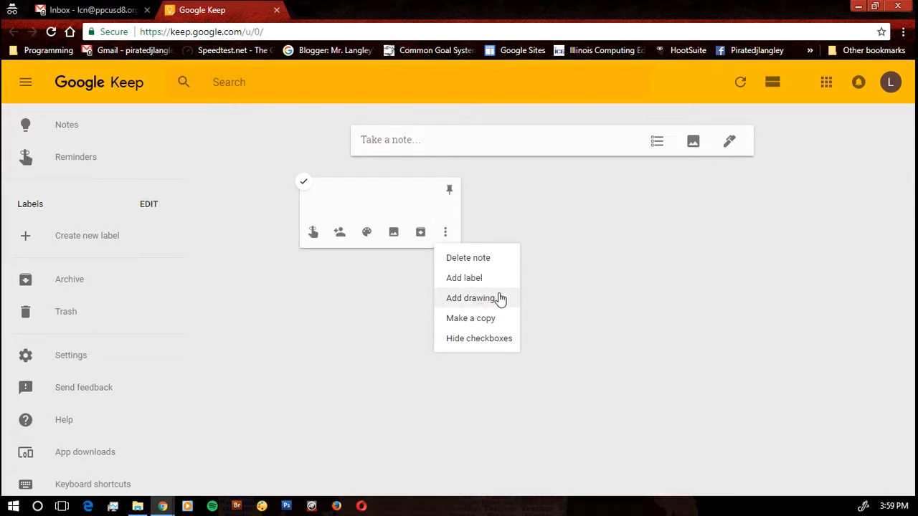
pyautogui.moveTo(498, 324)
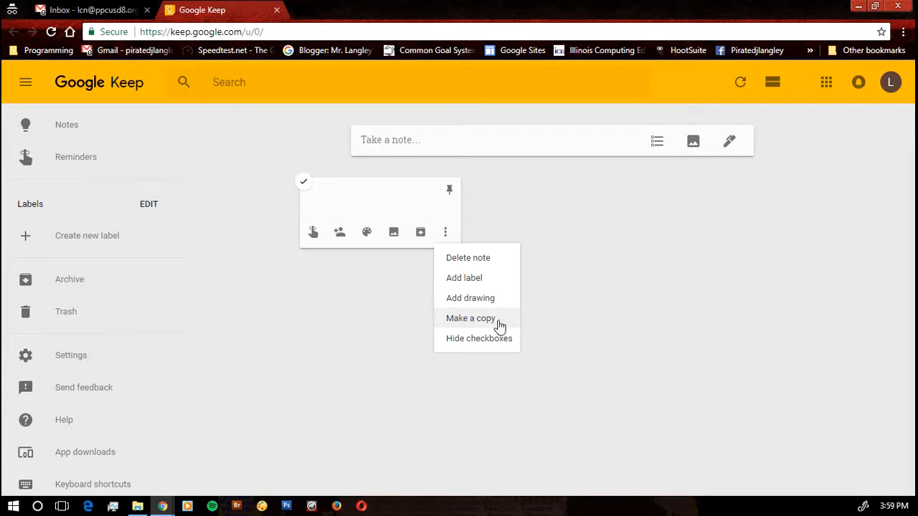
pyautogui.moveTo(430, 206)
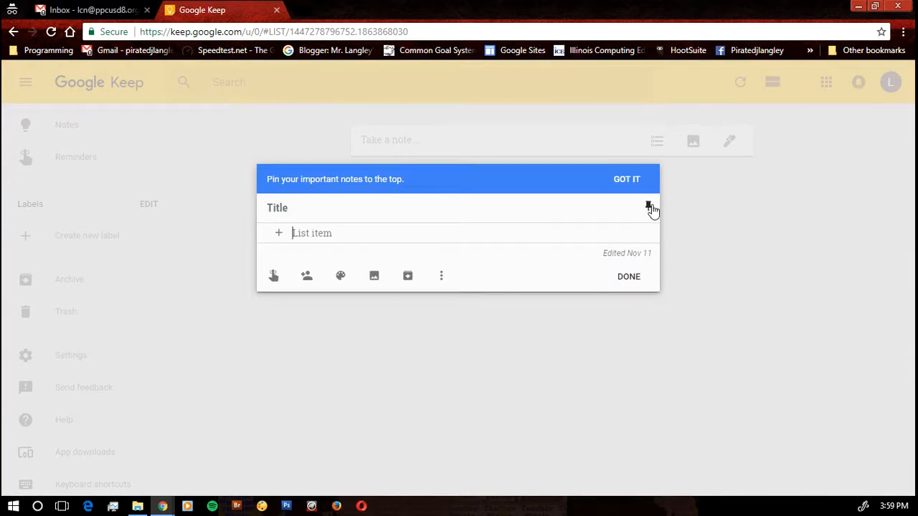
pyautogui.moveTo(648, 206)
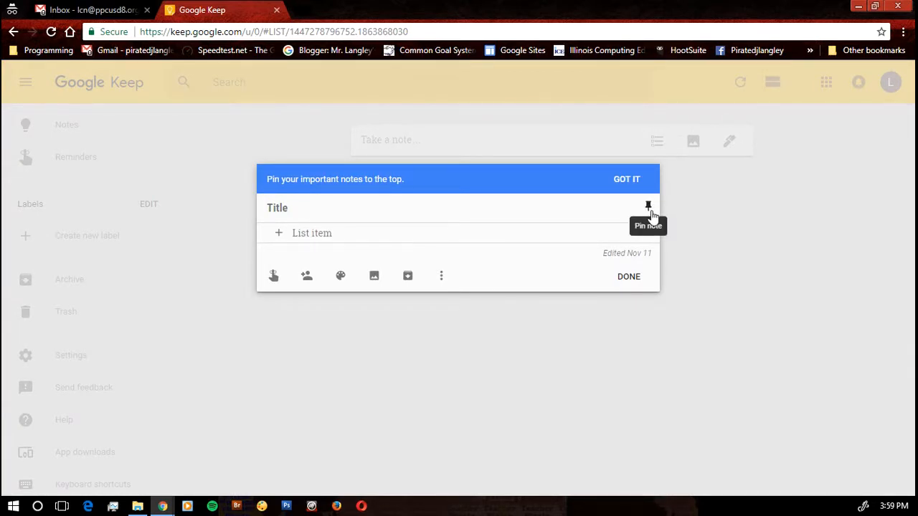
pyautogui.moveTo(649, 214)
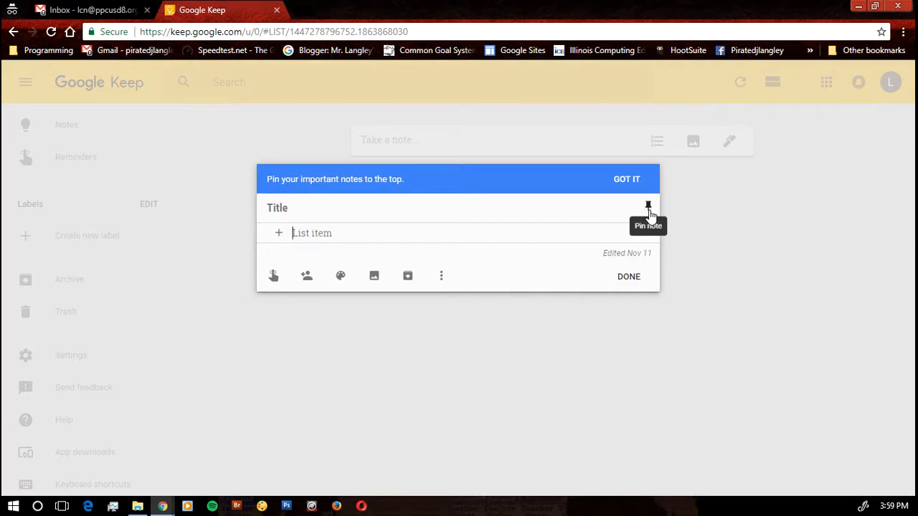
pyautogui.moveTo(536, 193)
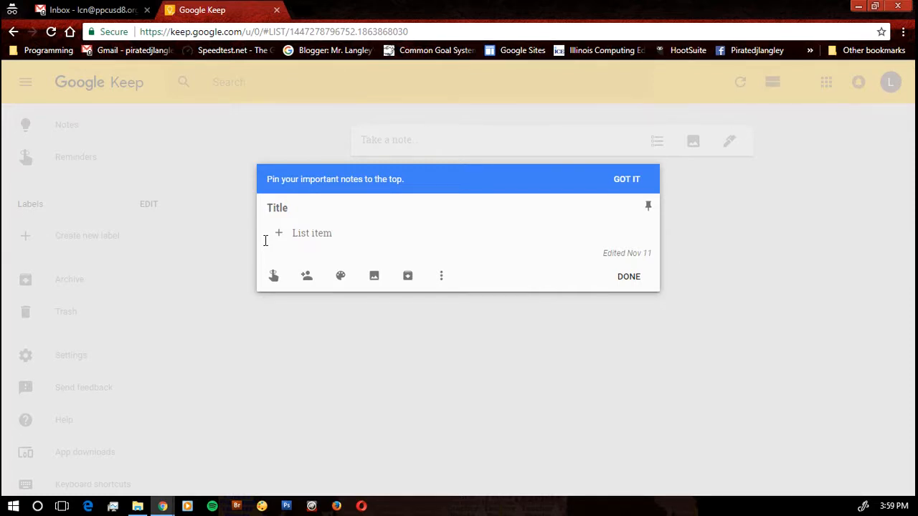
# Enter 'Important Dates to remember' as the open list note's title
pyautogui.write('Important')
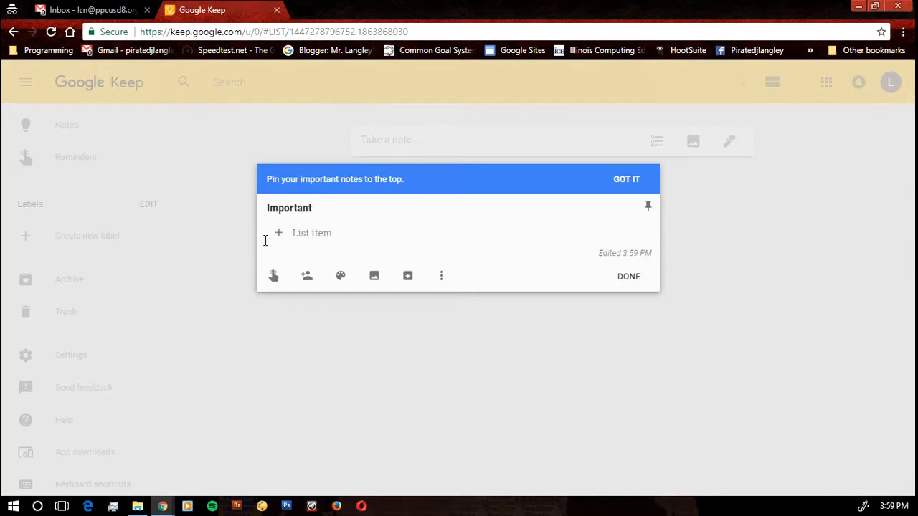
pyautogui.write('Dates')
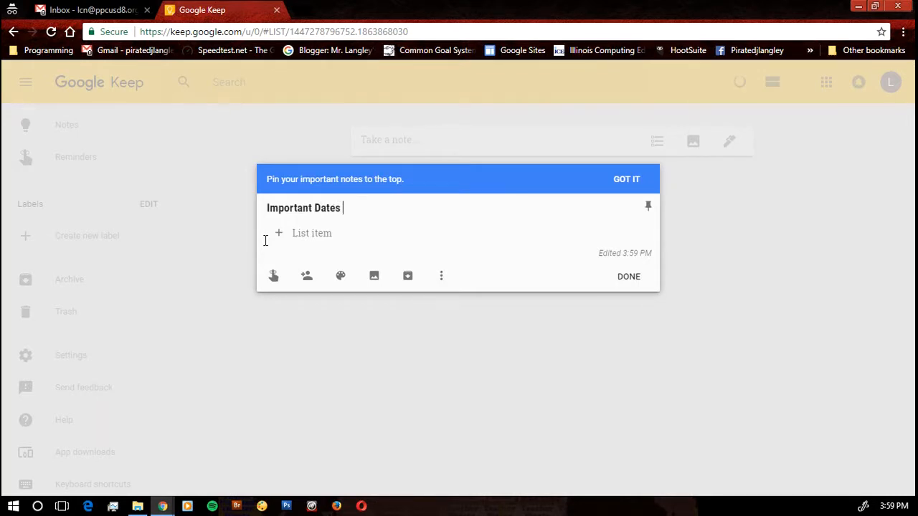
pyautogui.write('to remember')
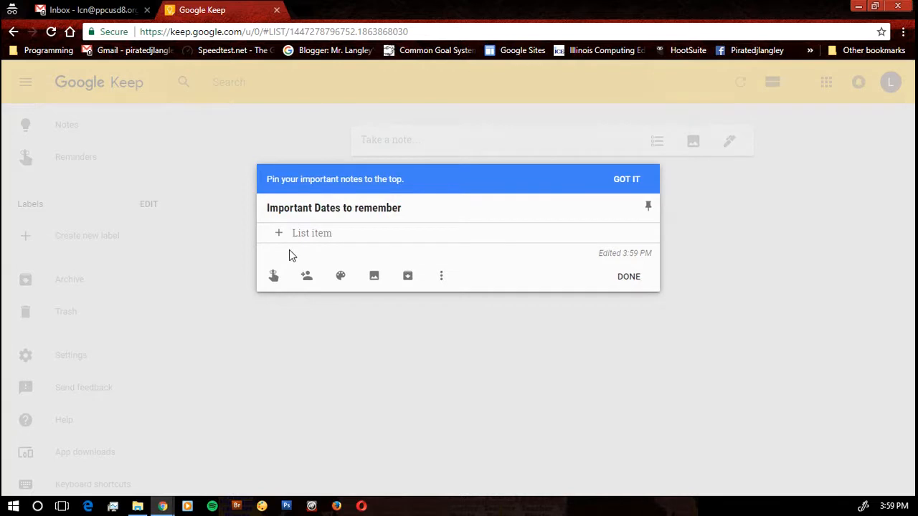
pyautogui.moveTo(391, 277)
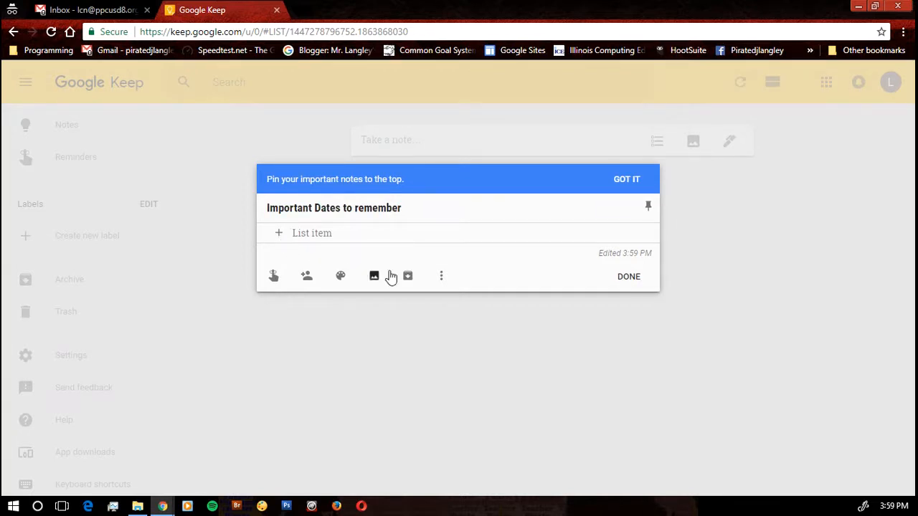
pyautogui.moveTo(442, 276)
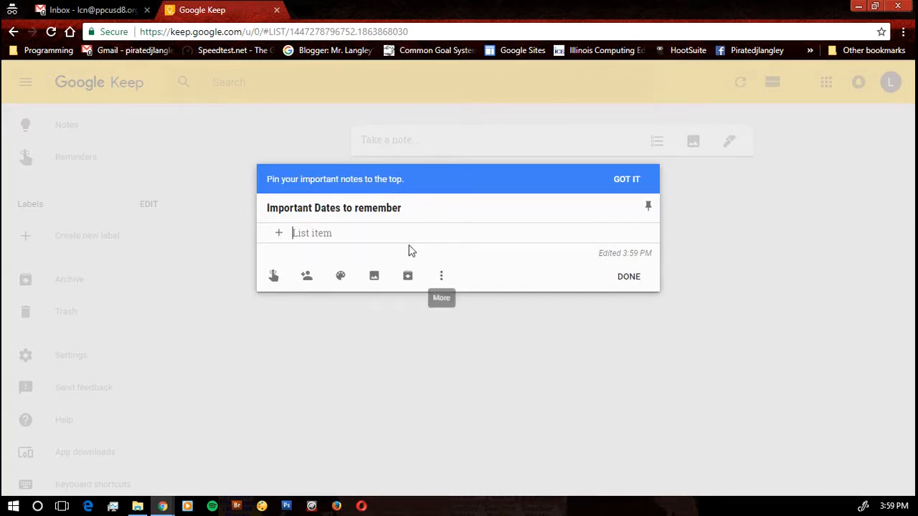
# Hide checkboxes and write 'Remember Willa's birthday on Friday, September 1' in the note
pyautogui.click(442, 277)
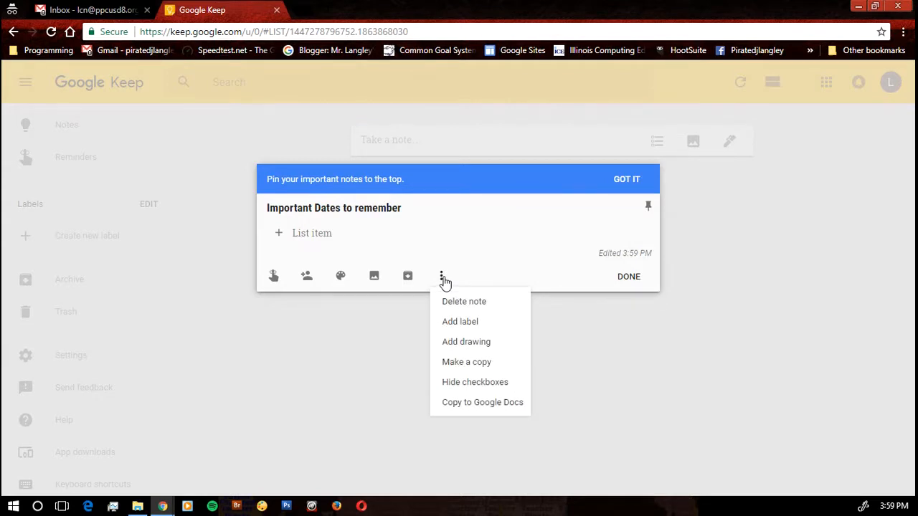
pyautogui.click(475, 382)
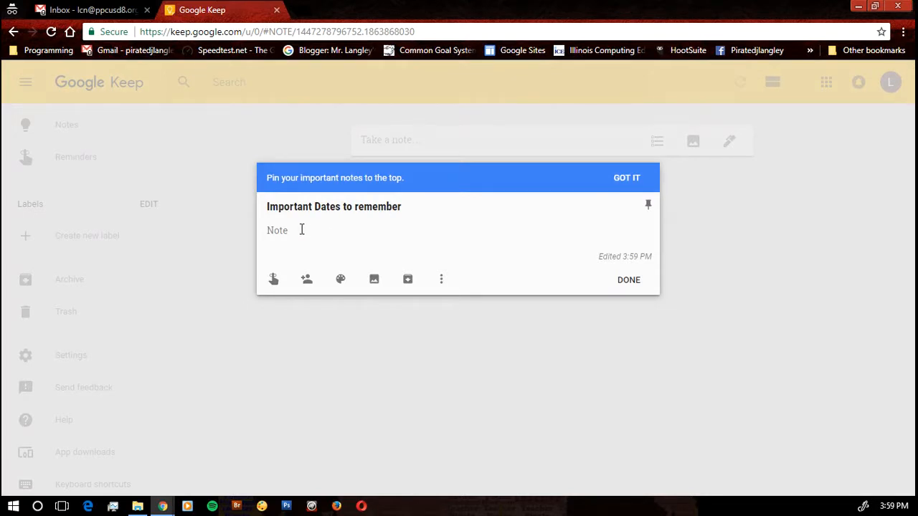
pyautogui.moveTo(351, 241)
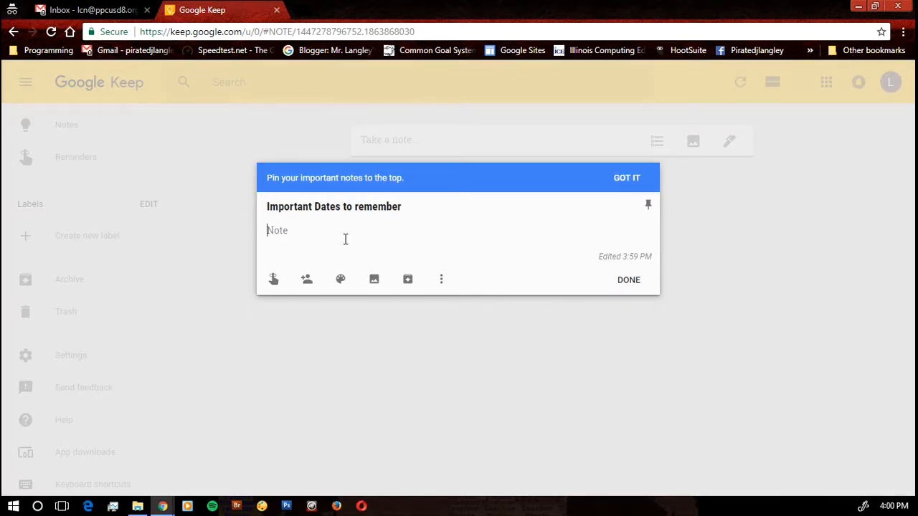
pyautogui.write('Remember Wi')
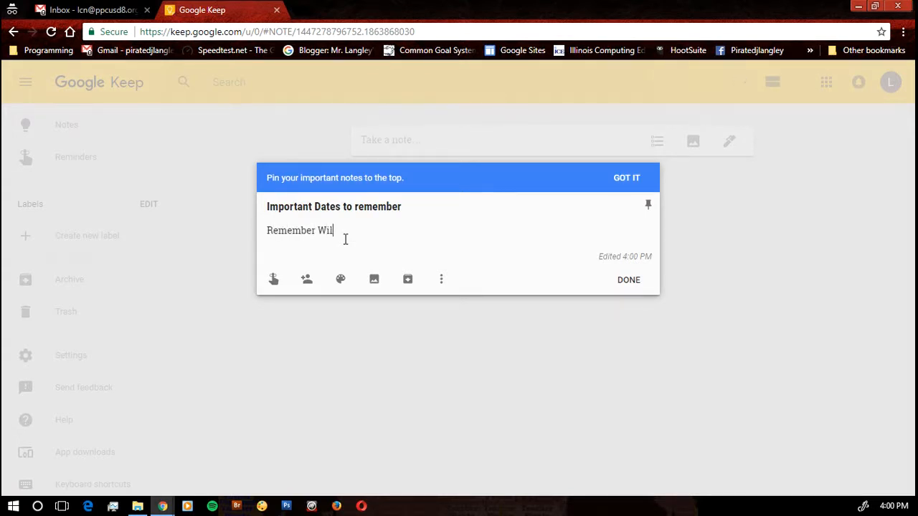
pyautogui.write("la's birt")
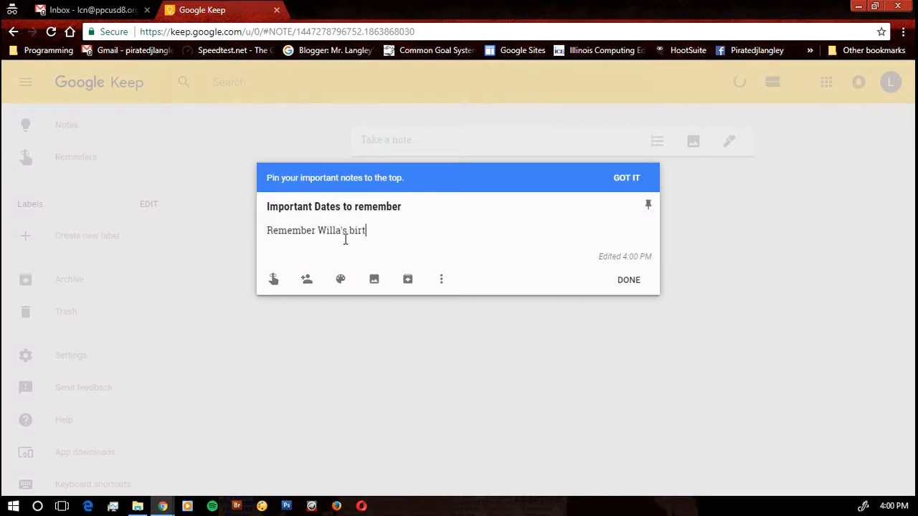
pyautogui.write('hday on Friday,')
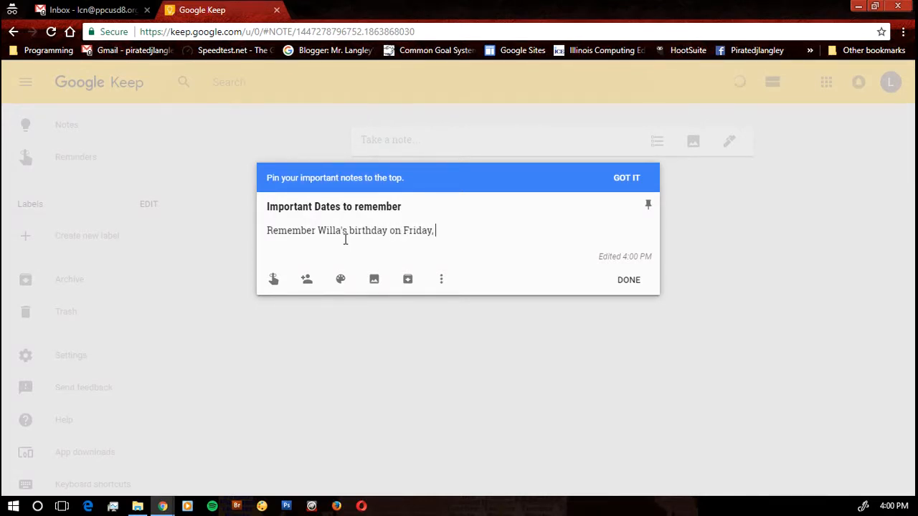
pyautogui.write('September 1')
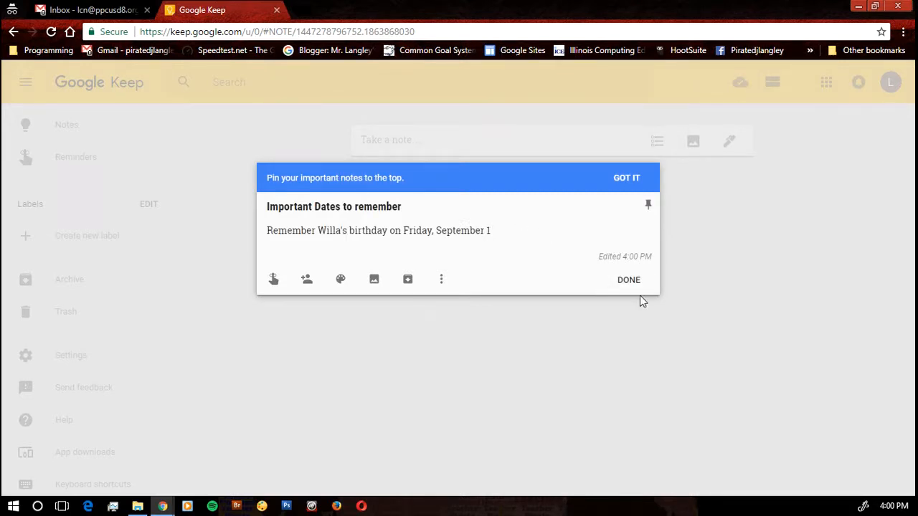
pyautogui.click(629, 279)
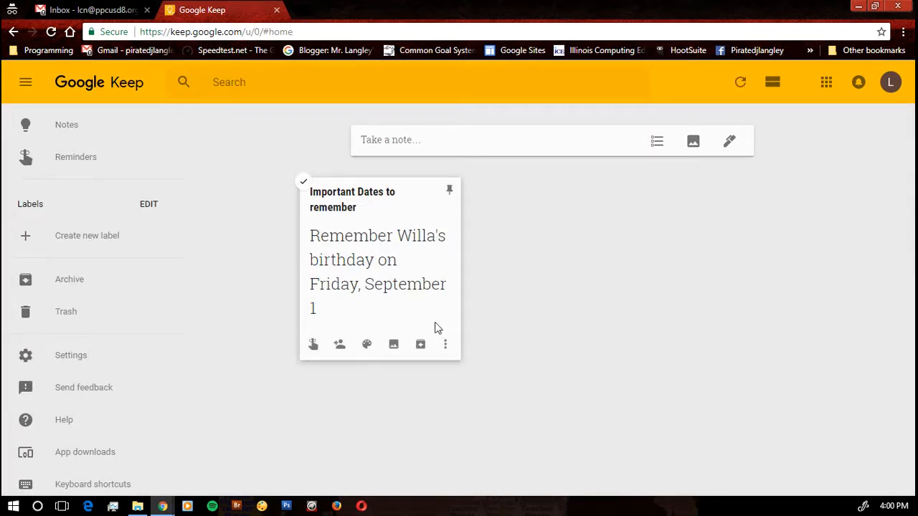
# Color the birthday note blue
pyautogui.click(366, 344)
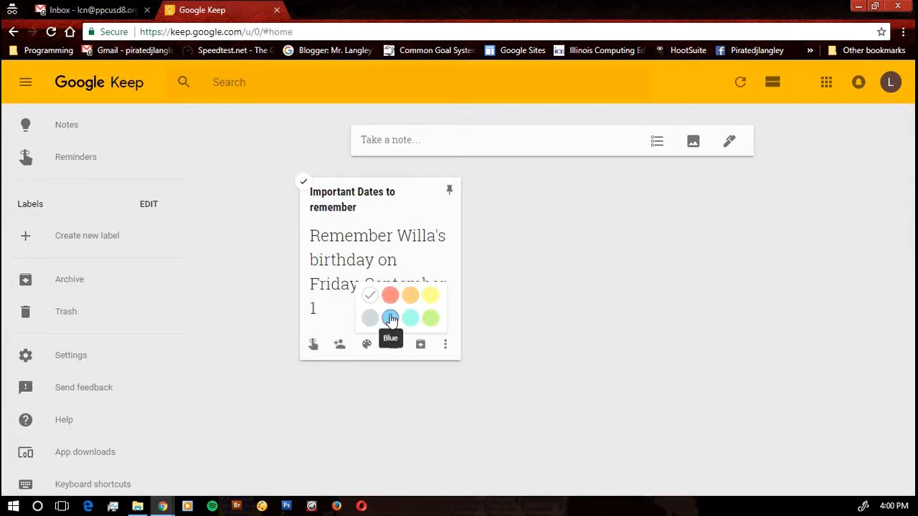
pyautogui.click(390, 318)
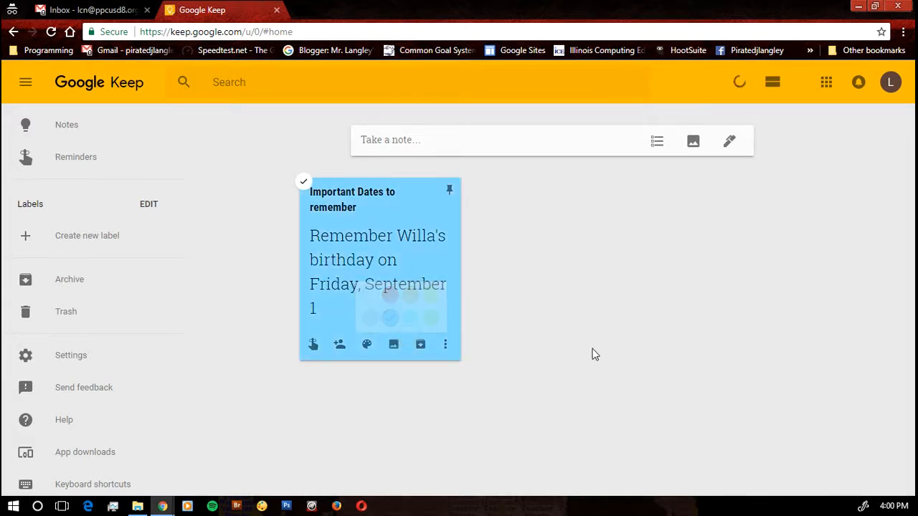
pyautogui.click(366, 344)
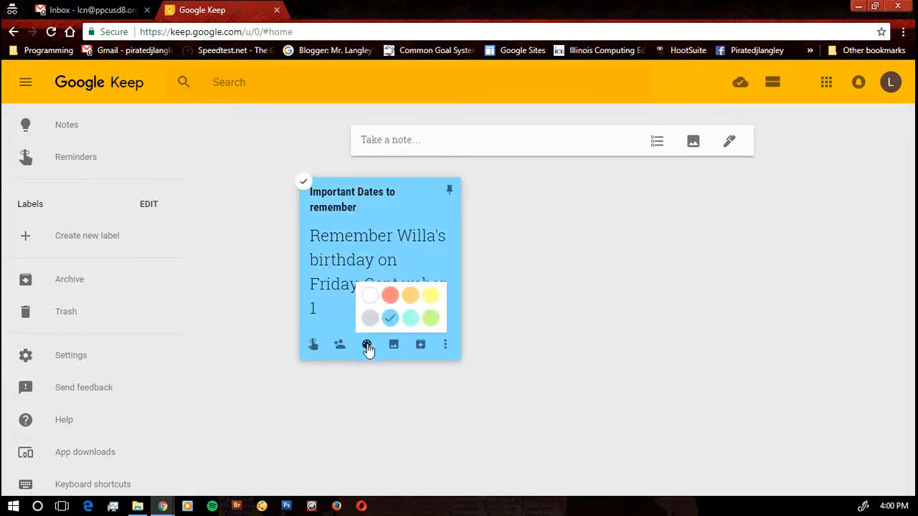
pyautogui.moveTo(431, 296)
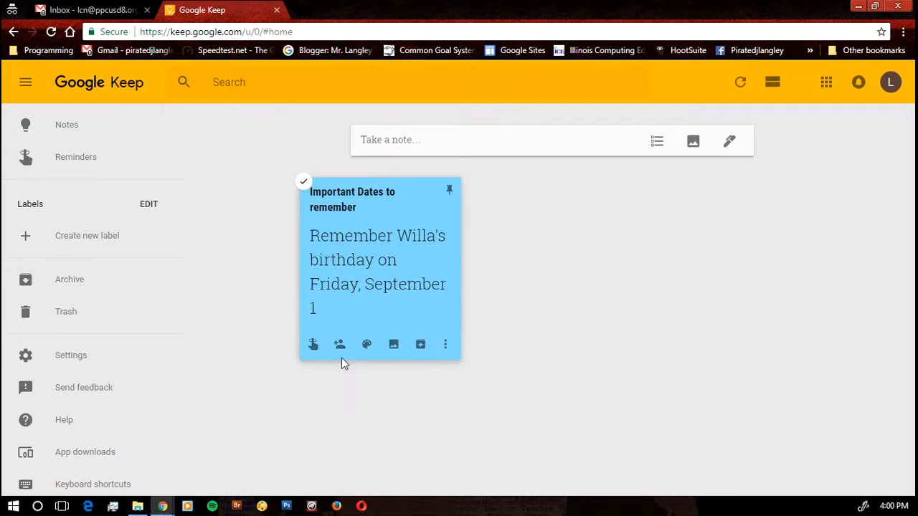
pyautogui.moveTo(339, 344)
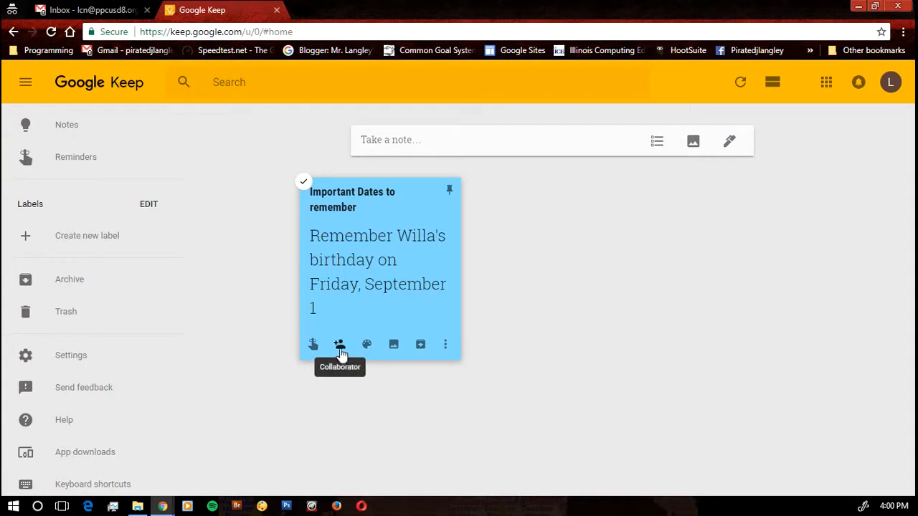
# Add the suggested colleague as a collaborator and dismiss the pinning tip
pyautogui.click(339, 345)
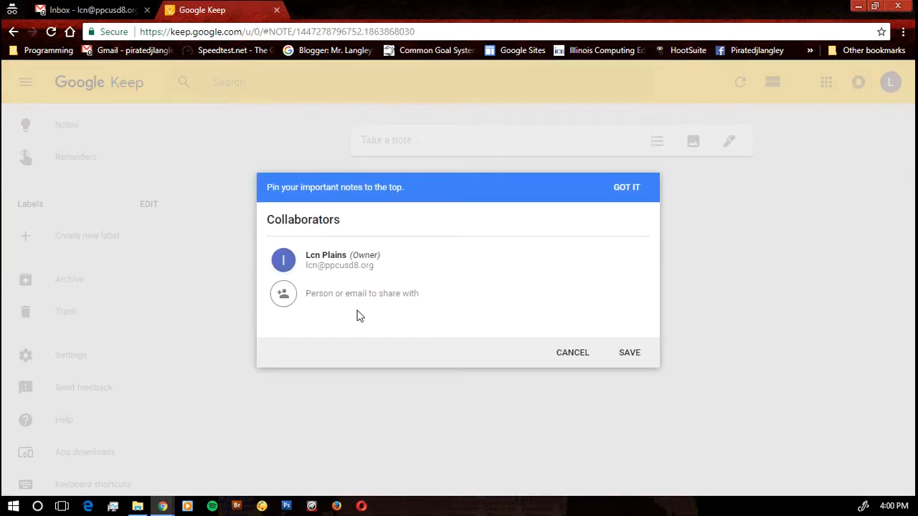
pyautogui.write('jlangley')
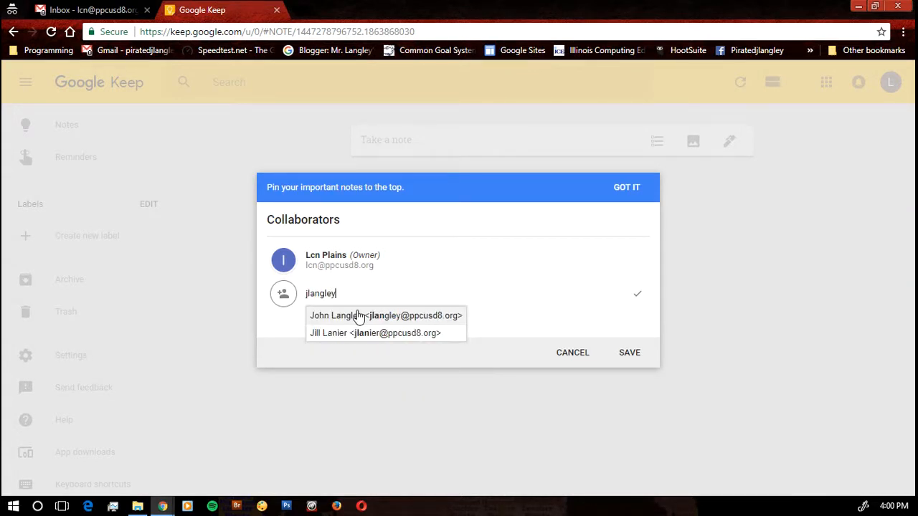
pyautogui.click(386, 316)
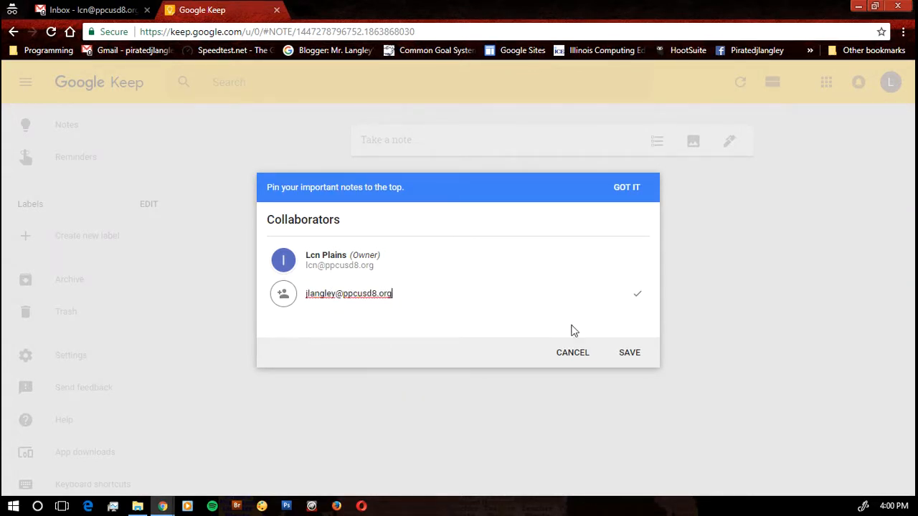
pyautogui.click(637, 293)
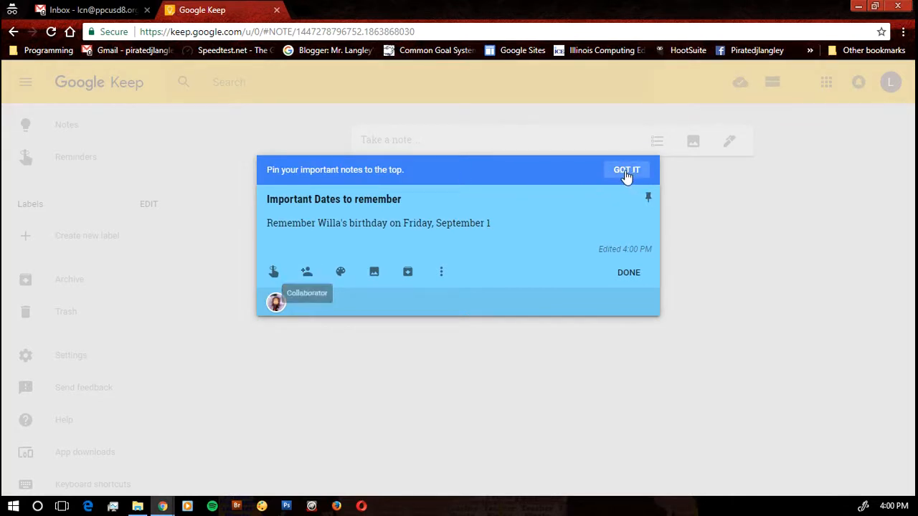
pyautogui.click(626, 169)
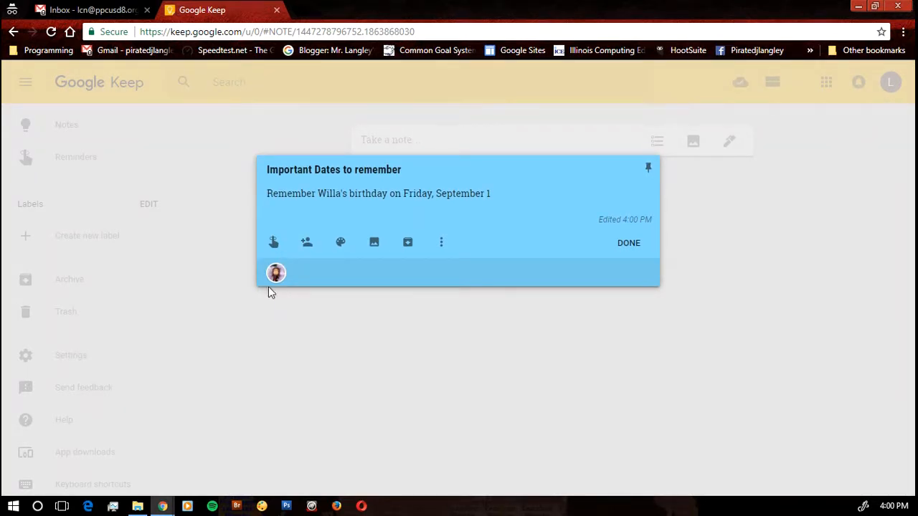
pyautogui.moveTo(276, 273)
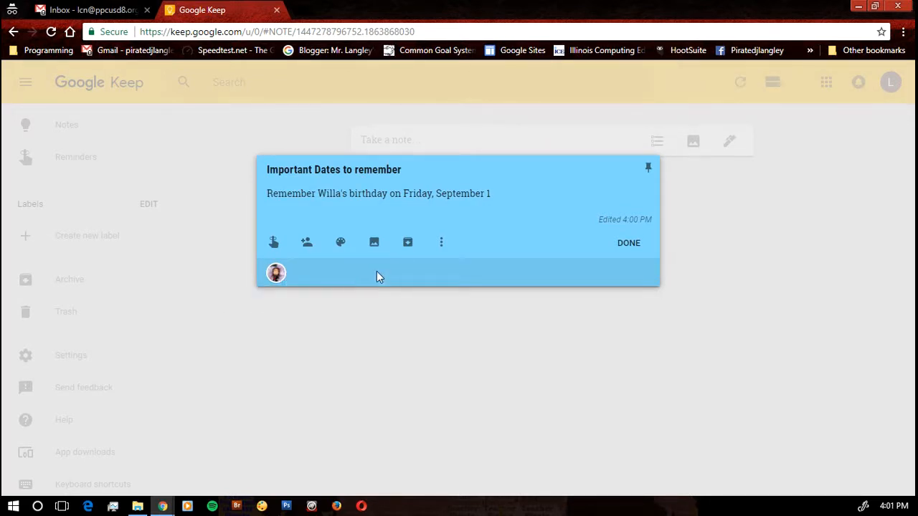
pyautogui.click(274, 243)
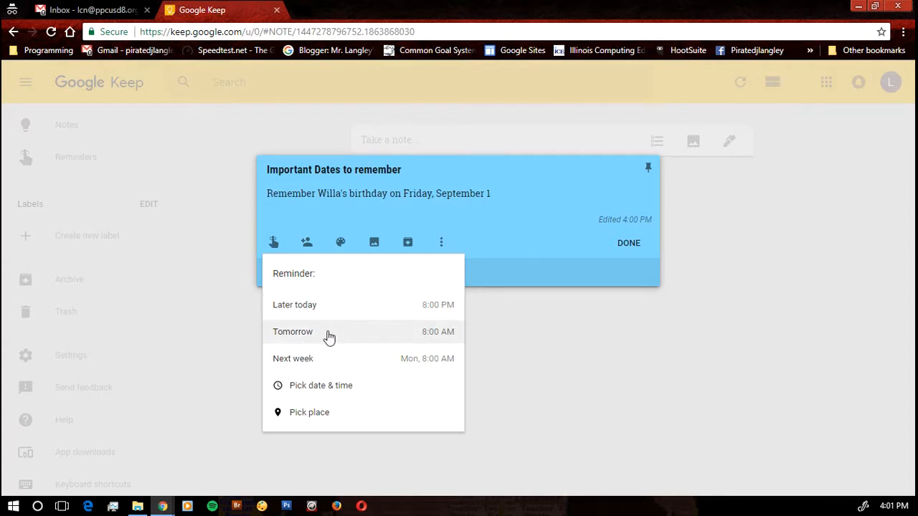
pyautogui.moveTo(328, 385)
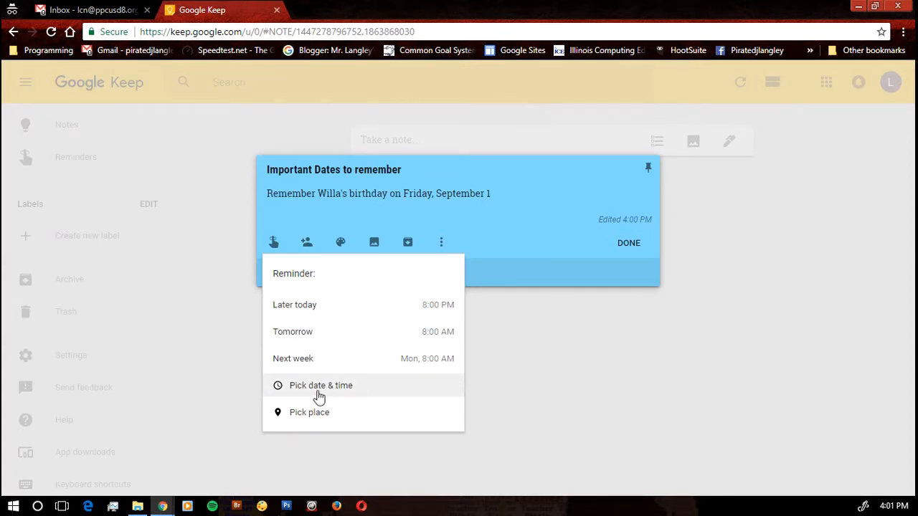
# Set a reminder for tomorrow at 8:00 AM on the birthday note, then close it
pyautogui.click(321, 385)
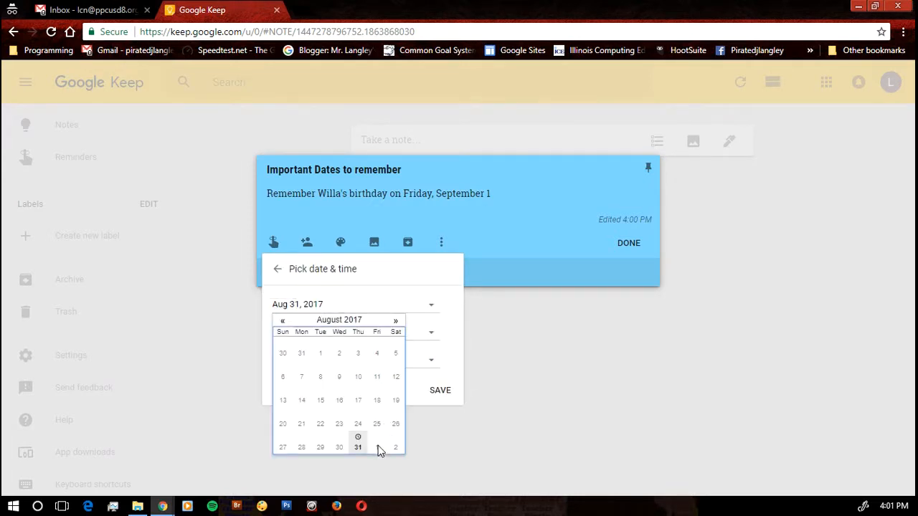
pyautogui.click(396, 447)
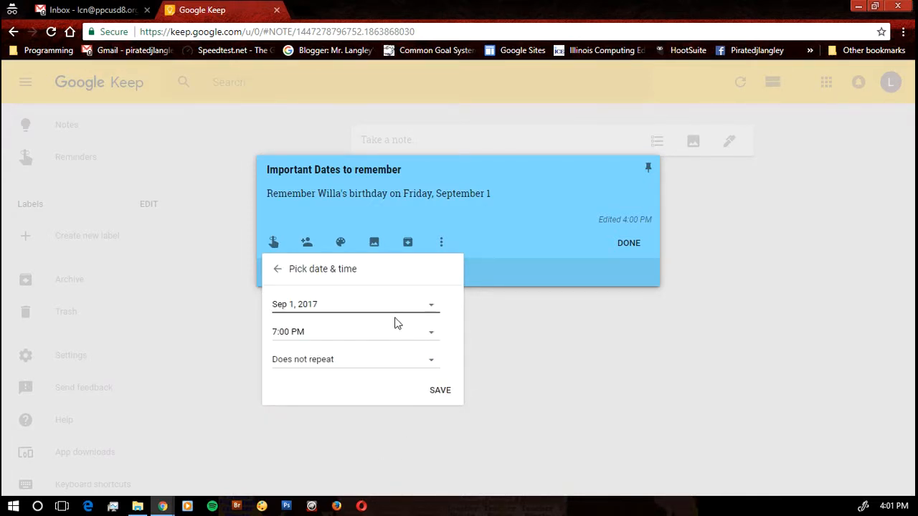
pyautogui.click(355, 331)
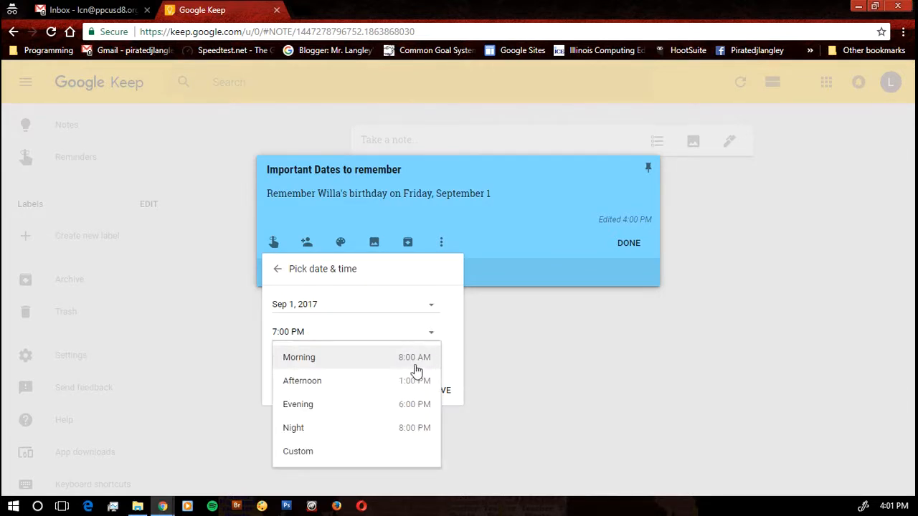
pyautogui.click(298, 358)
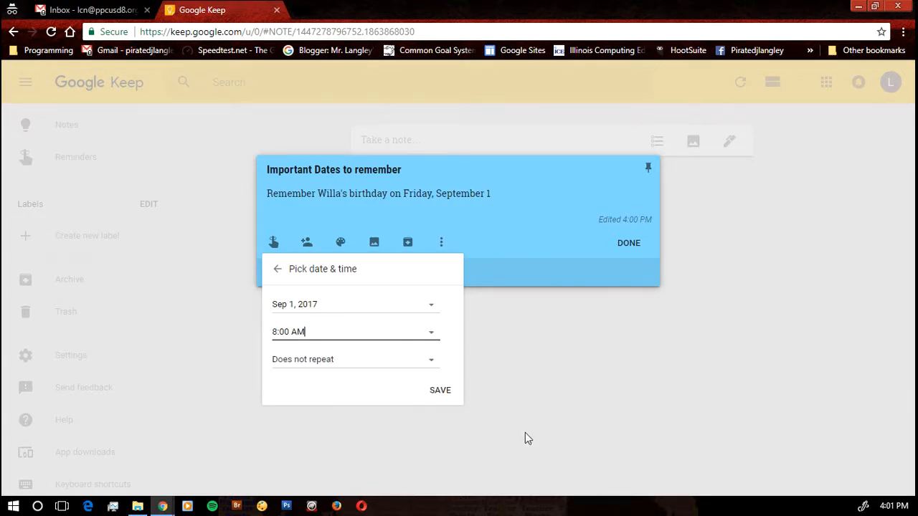
pyautogui.moveTo(436, 365)
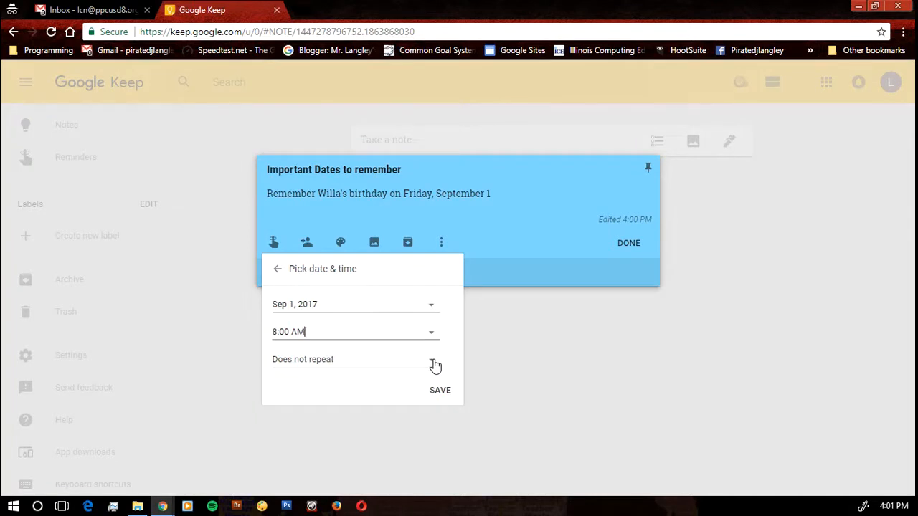
pyautogui.click(439, 390)
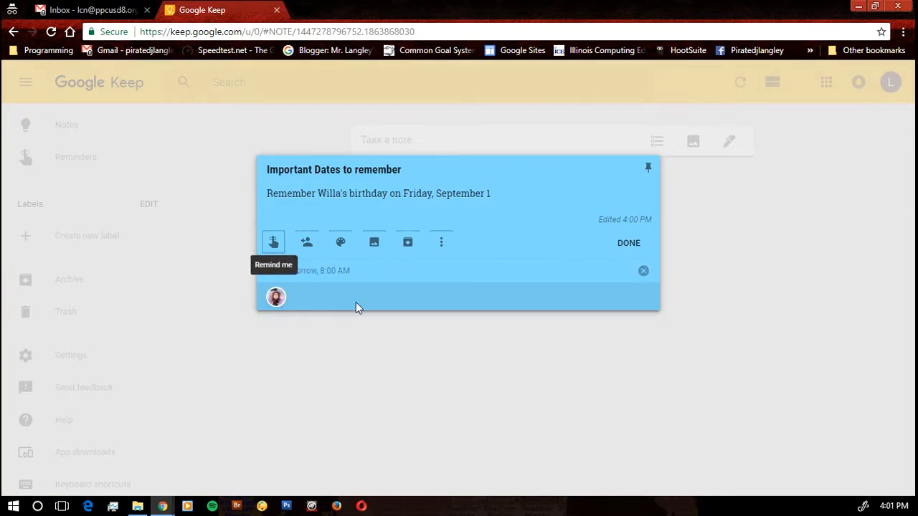
pyautogui.moveTo(457, 347)
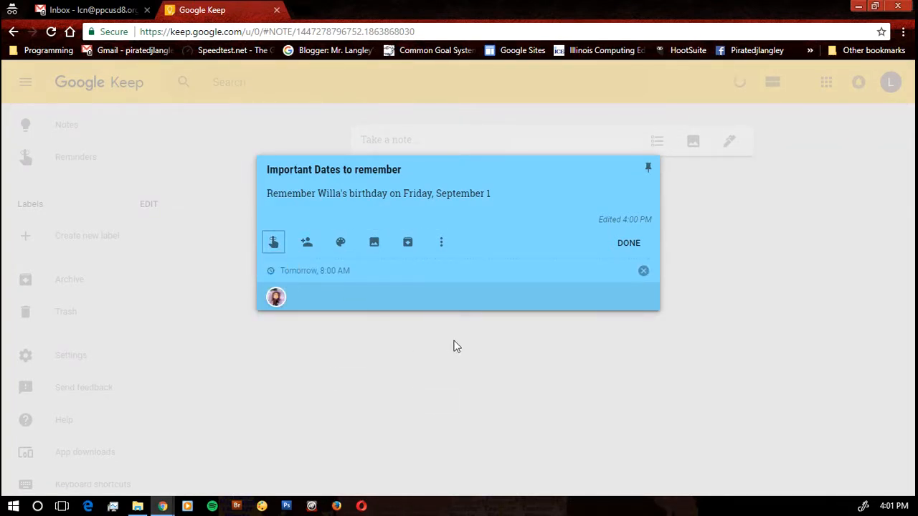
pyautogui.moveTo(441, 299)
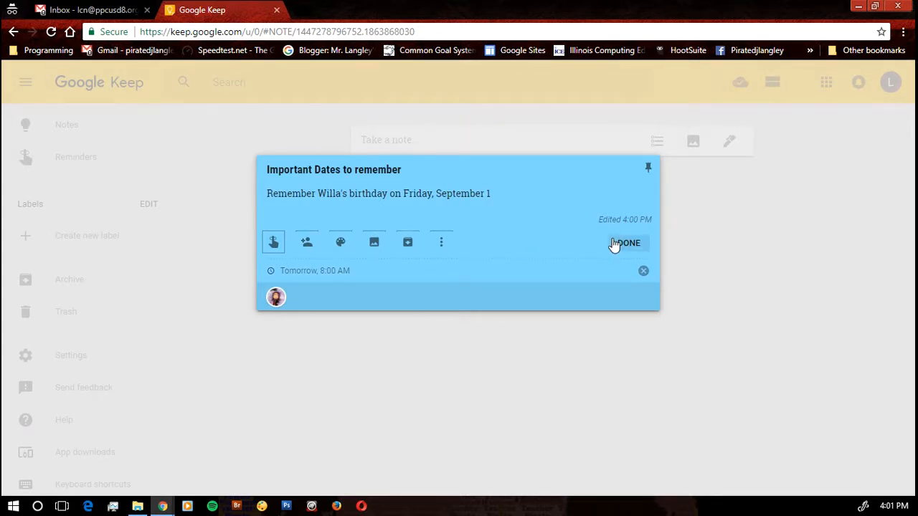
pyautogui.click(625, 243)
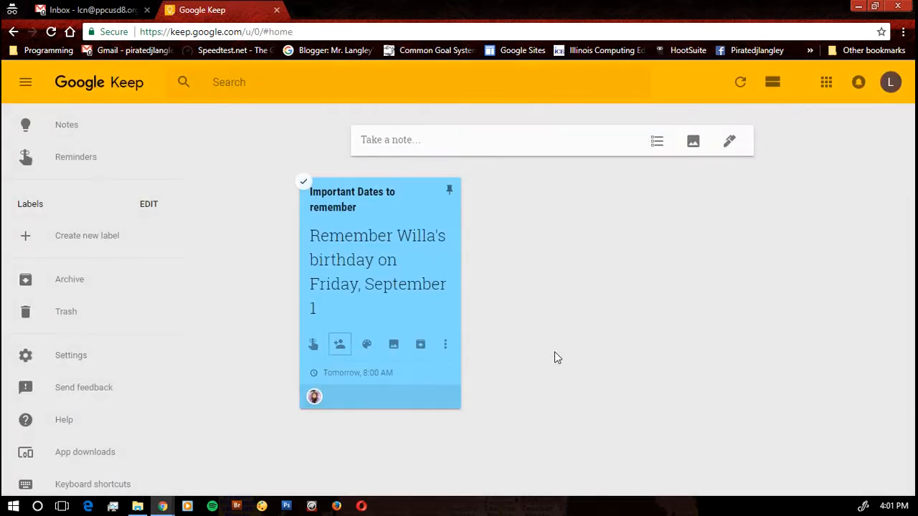
pyautogui.moveTo(339, 344)
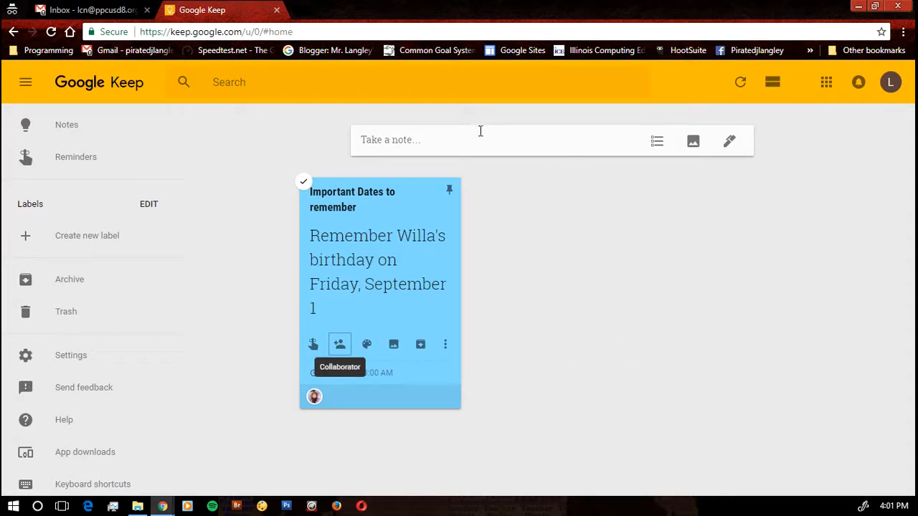
# Start a new note titled 'Items to take home' and turn on checkboxes
pyautogui.click(481, 139)
pyautogui.write('I')
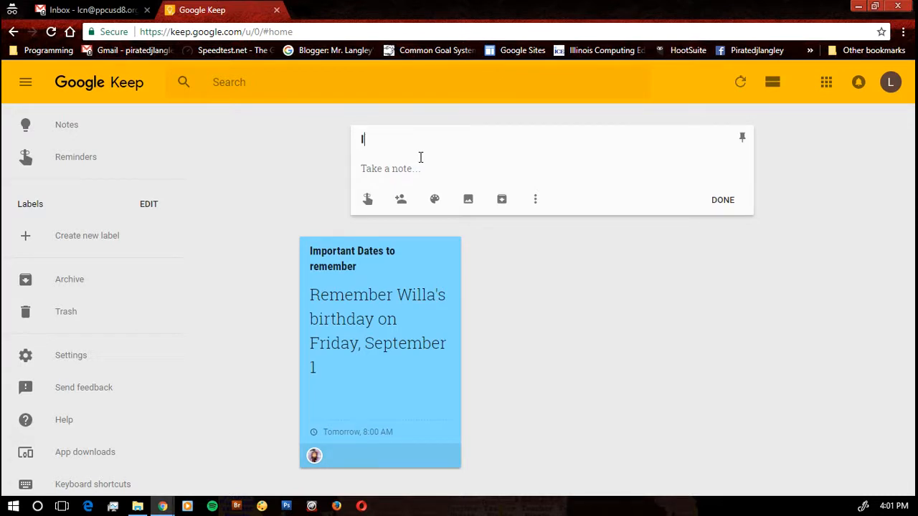
pyautogui.write('tems to')
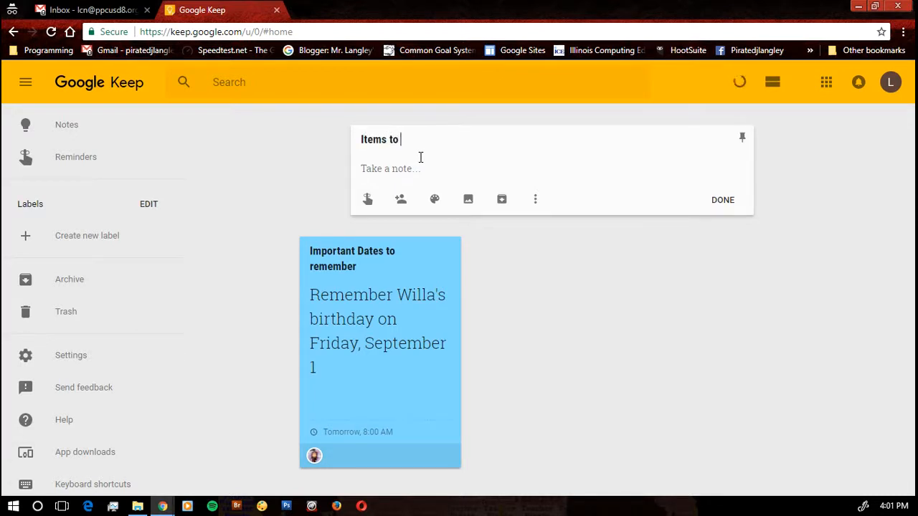
pyautogui.write('take ho')
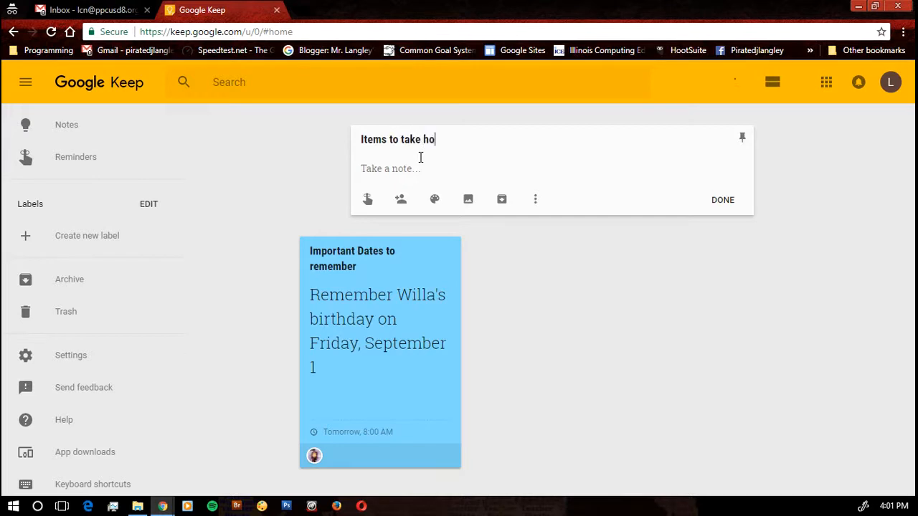
pyautogui.write('me')
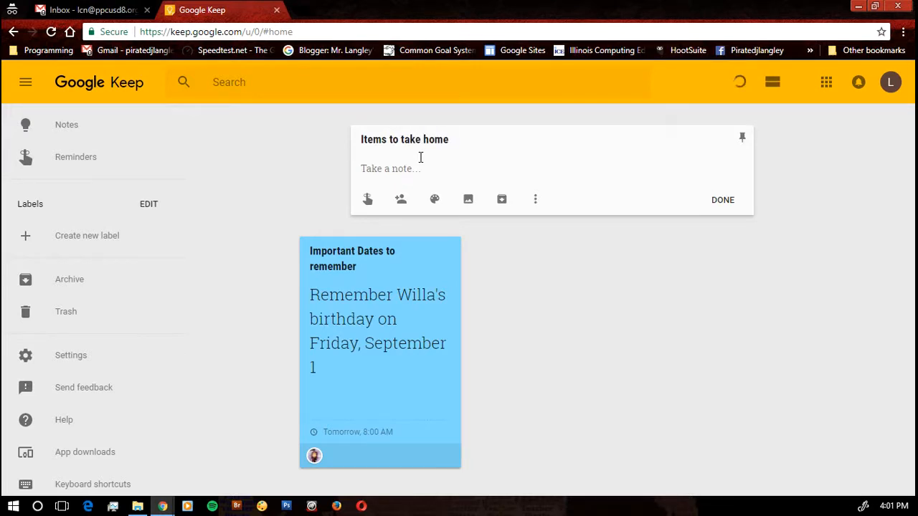
pyautogui.click(535, 199)
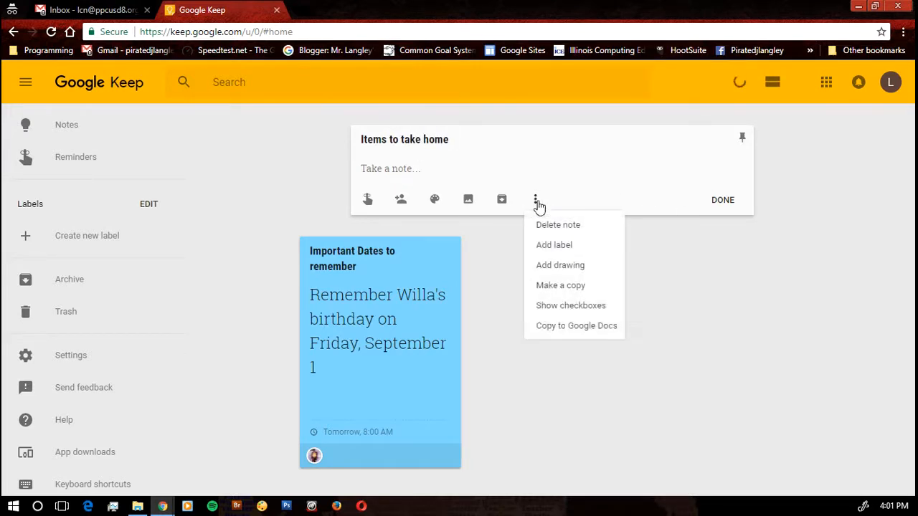
pyautogui.moveTo(571, 306)
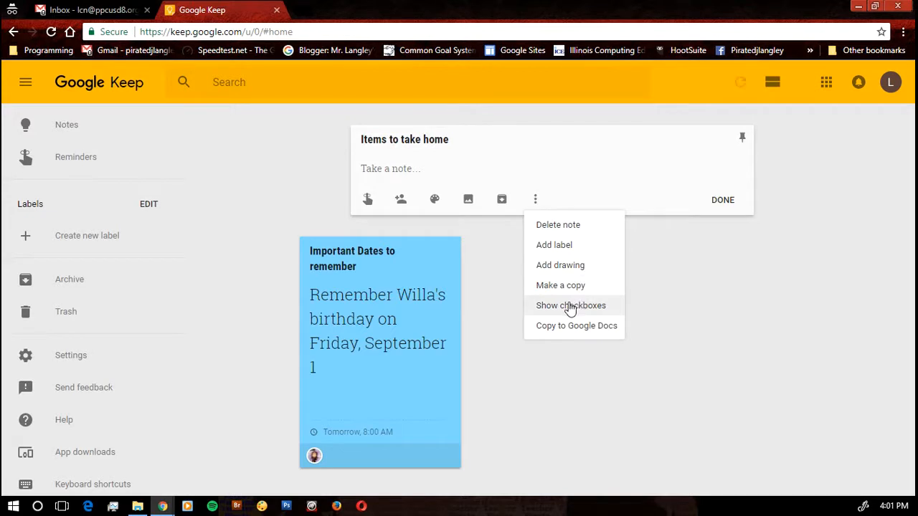
pyautogui.click(571, 305)
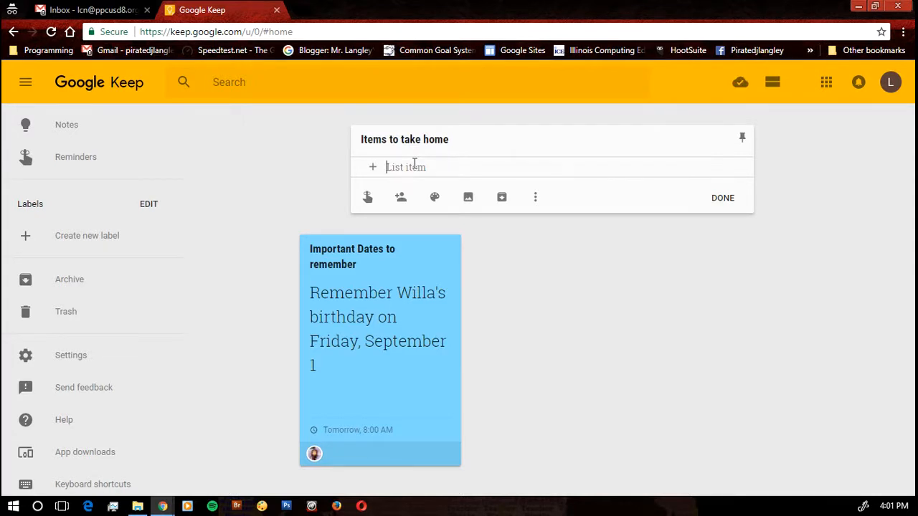
# Add the list items laptop, pen, calculator and textbook
pyautogui.write('laptop')
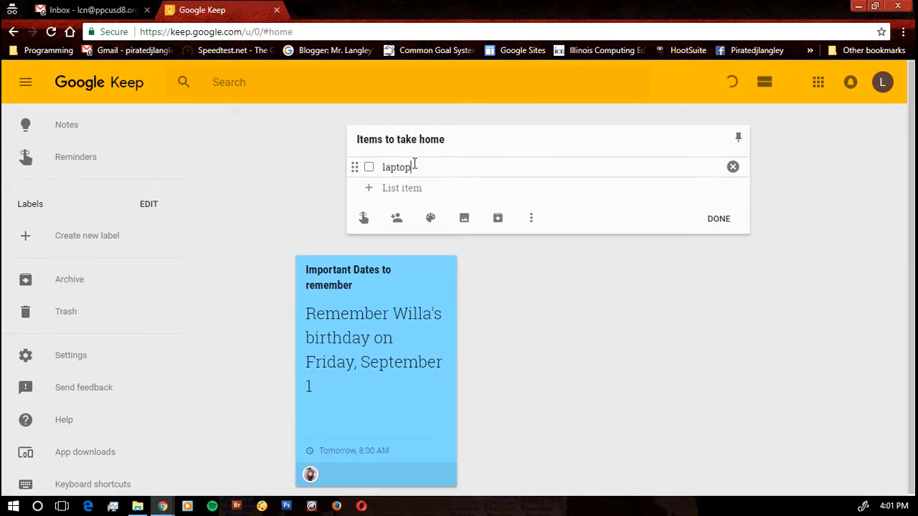
pyautogui.write('pen')
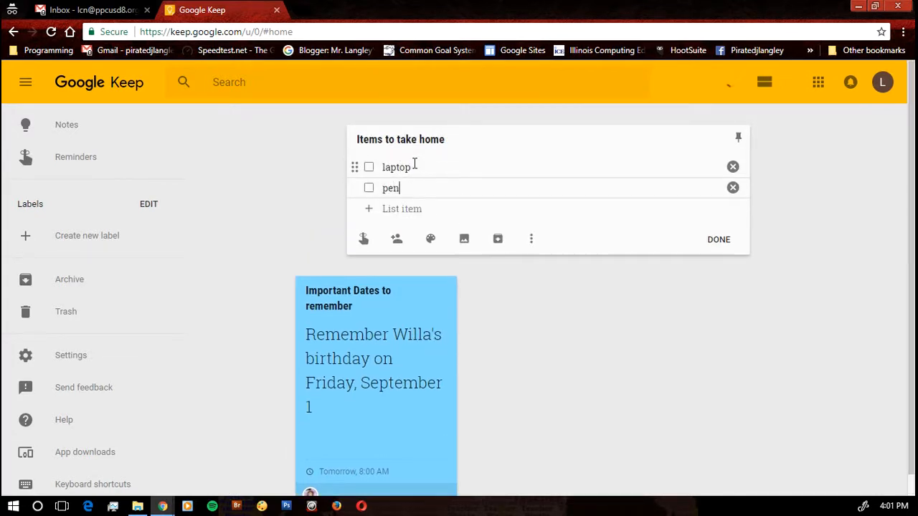
pyautogui.write('cal')
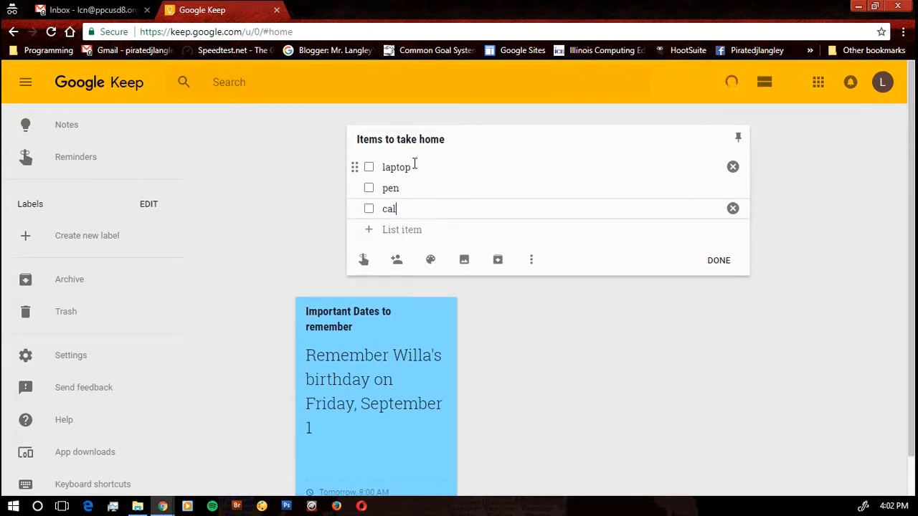
pyautogui.write('culator')
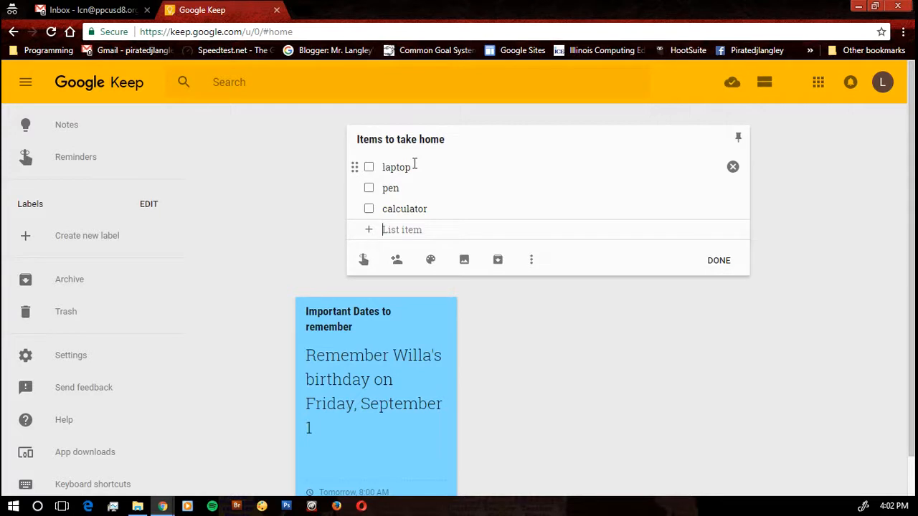
pyautogui.write('text')
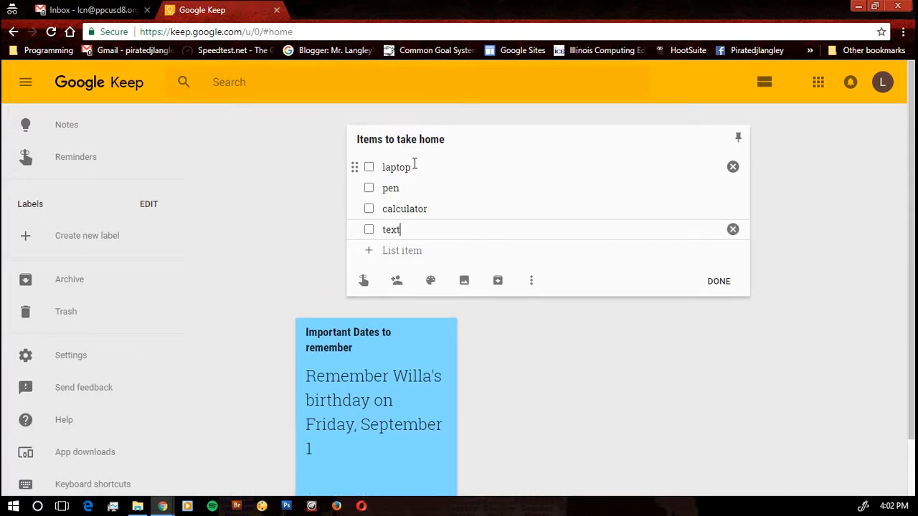
pyautogui.write('book')
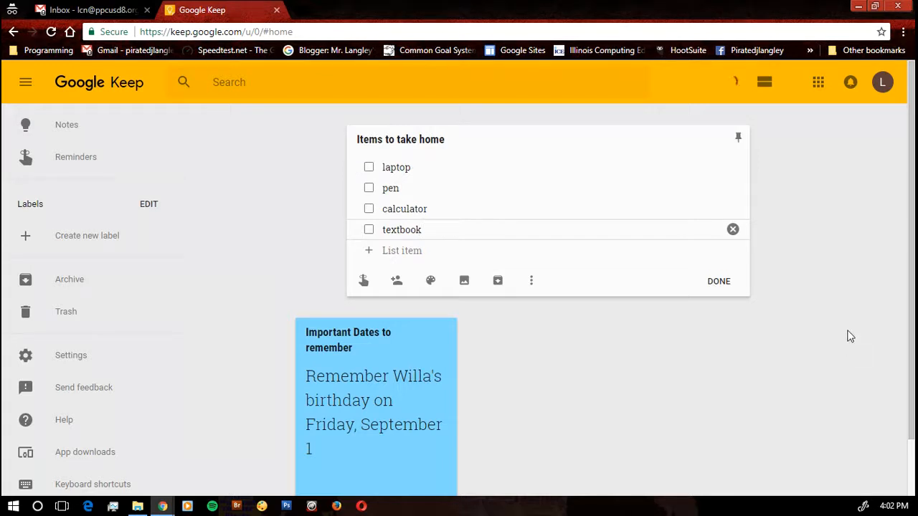
# Check off laptop, pen and textbook, leave calculator unchecked, and close the list
pyautogui.click(718, 281)
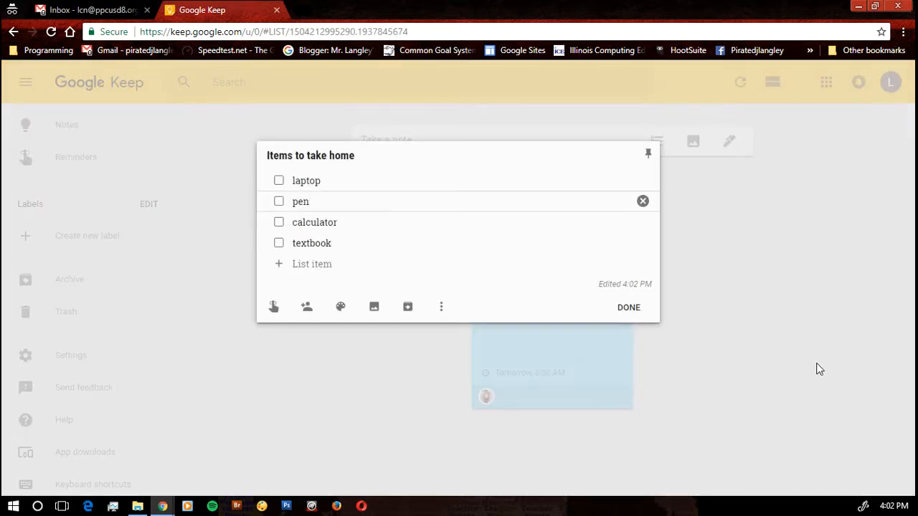
pyautogui.click(278, 180)
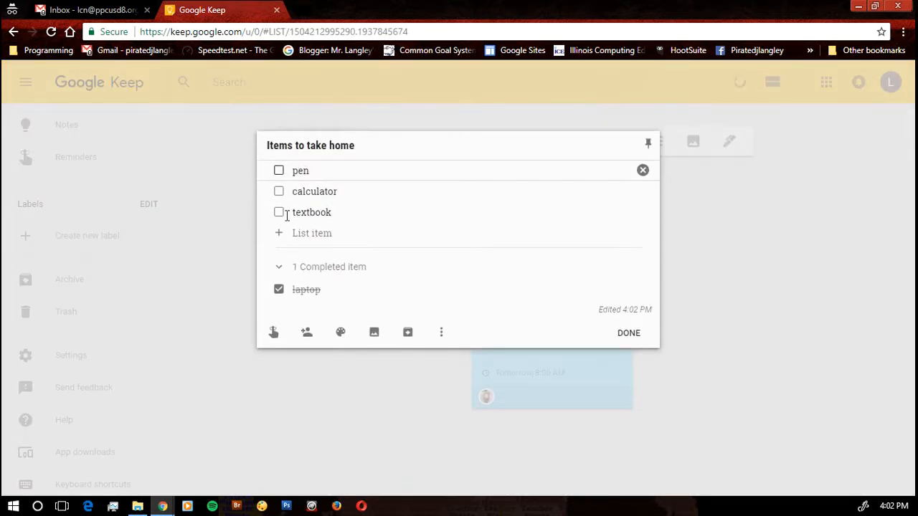
pyautogui.click(278, 170)
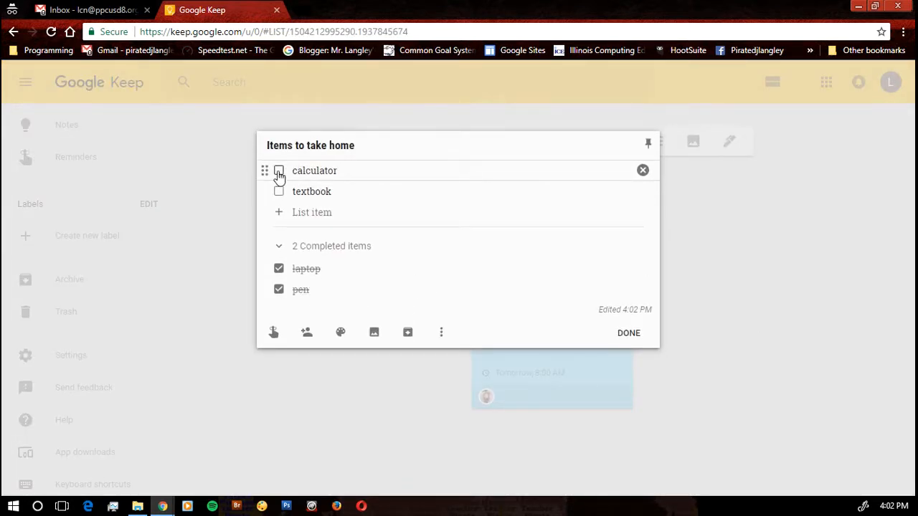
pyautogui.click(278, 171)
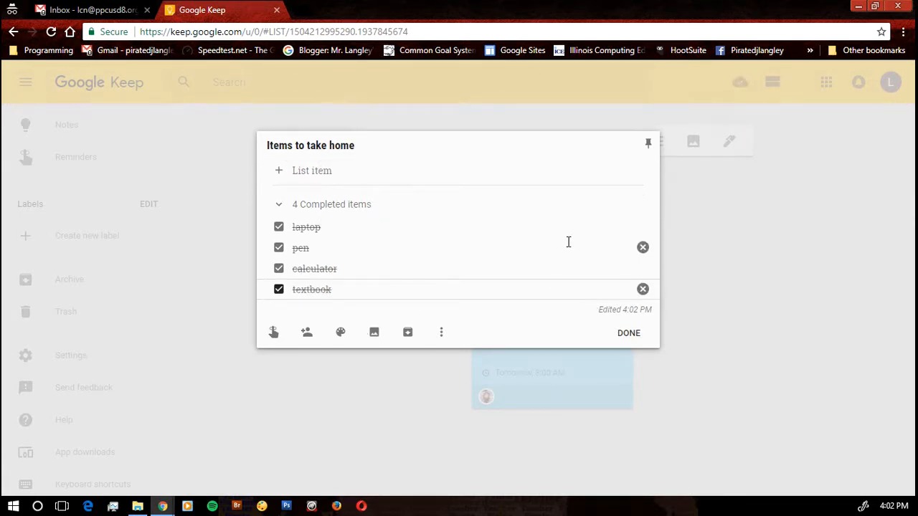
pyautogui.moveTo(573, 244)
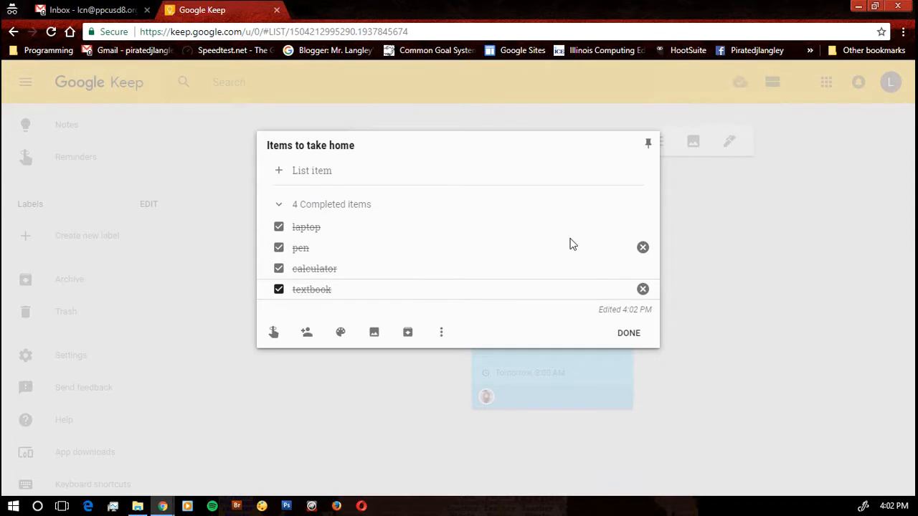
pyautogui.moveTo(642, 248)
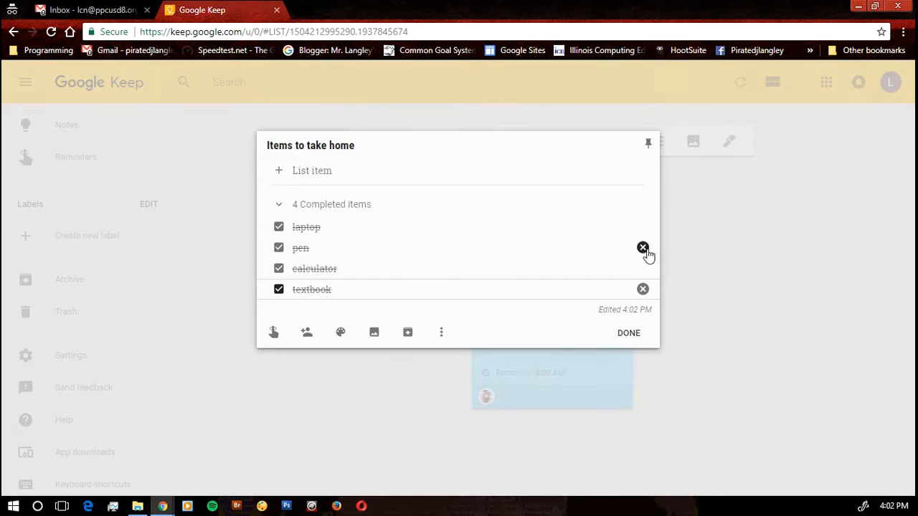
pyautogui.moveTo(643, 258)
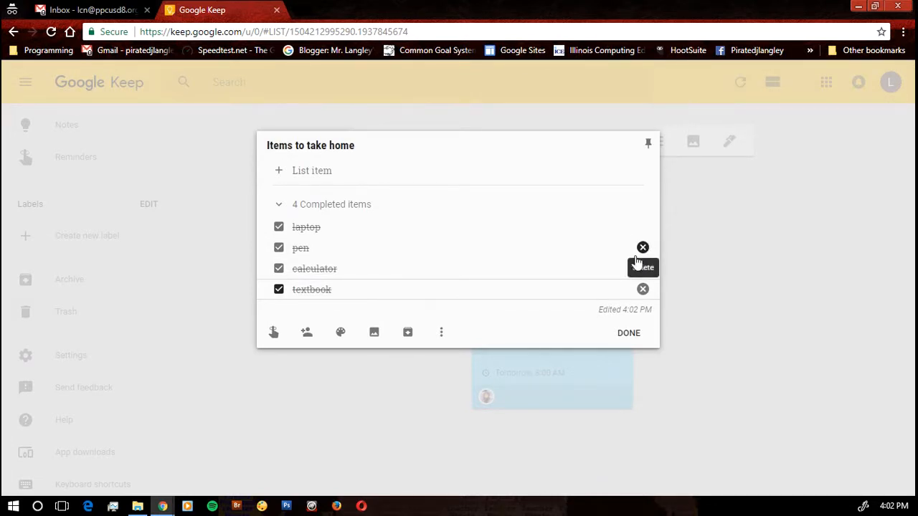
pyautogui.click(629, 333)
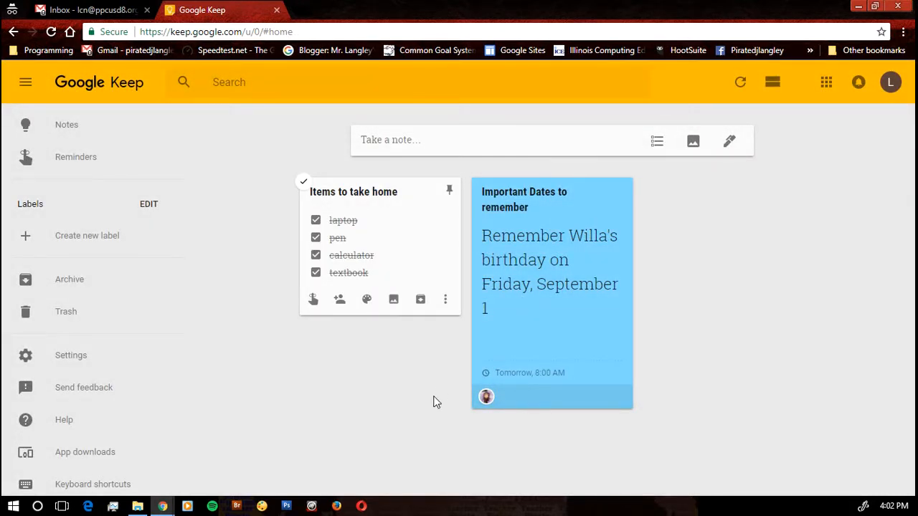
pyautogui.click(353, 191)
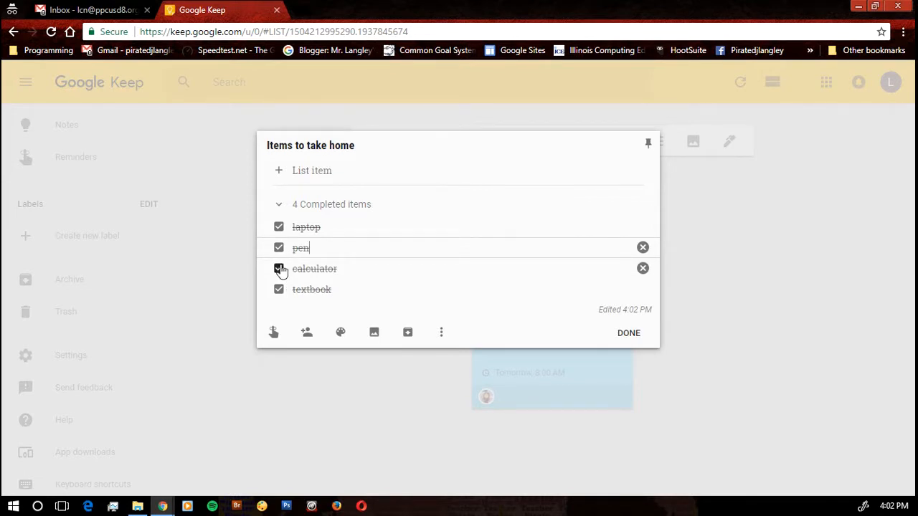
pyautogui.click(278, 268)
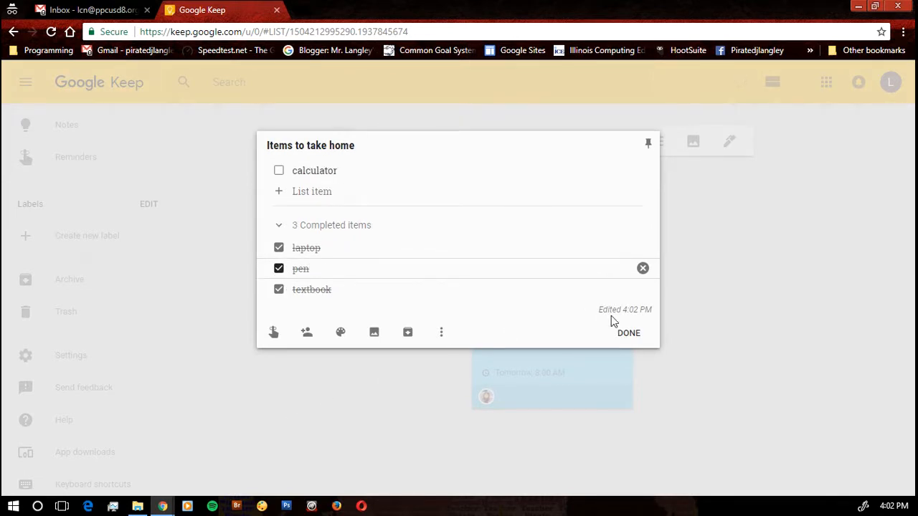
pyautogui.click(628, 333)
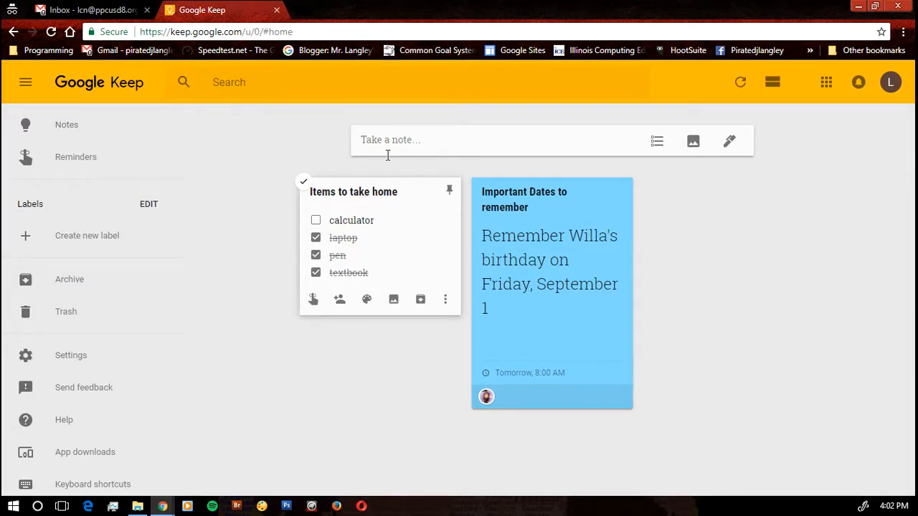
pyautogui.moveTo(382, 270)
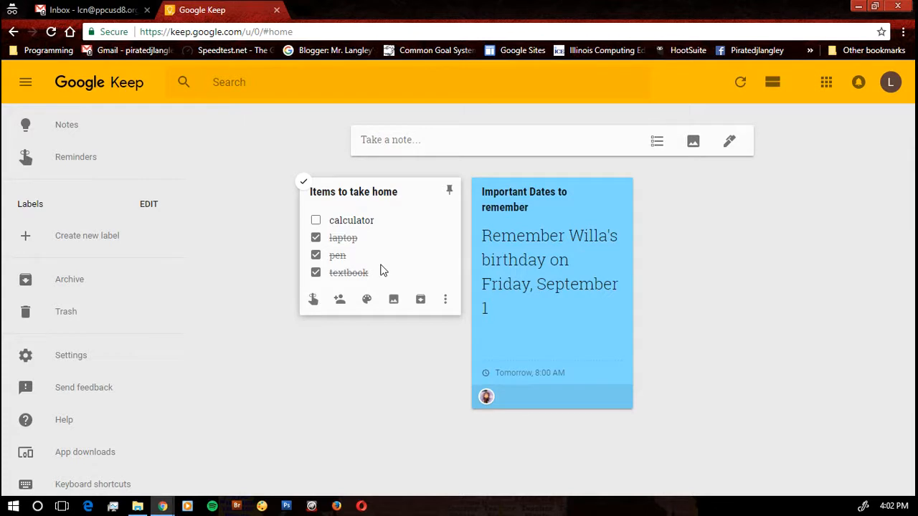
pyautogui.moveTo(373, 259)
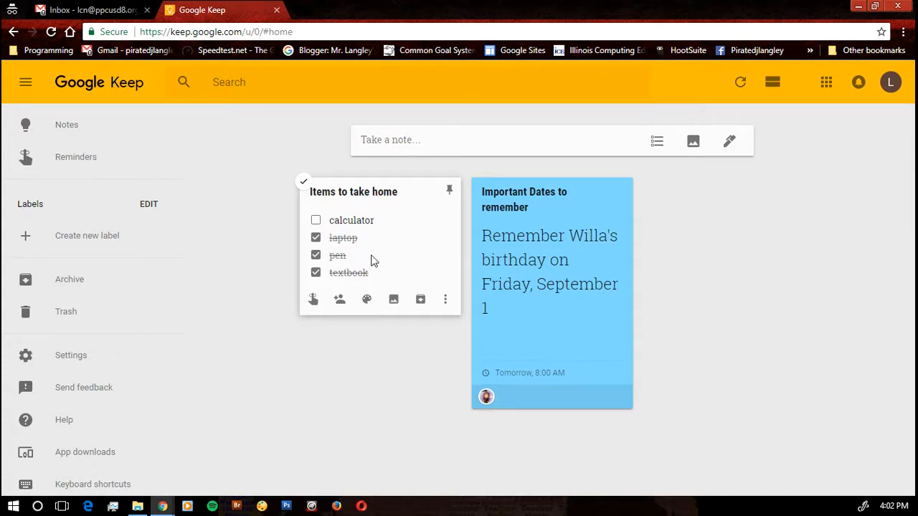
pyautogui.moveTo(377, 258)
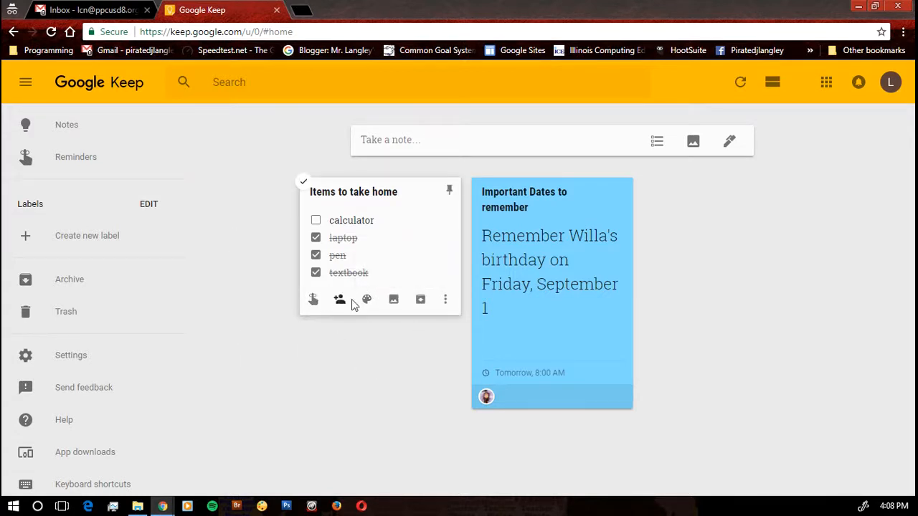
pyautogui.moveTo(445, 299)
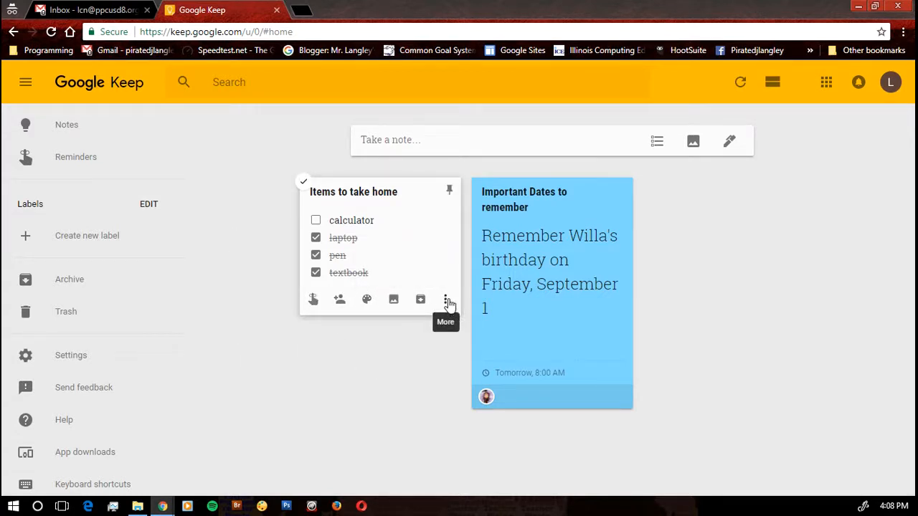
# Create a Math label on the Items to take home list
pyautogui.click(445, 299)
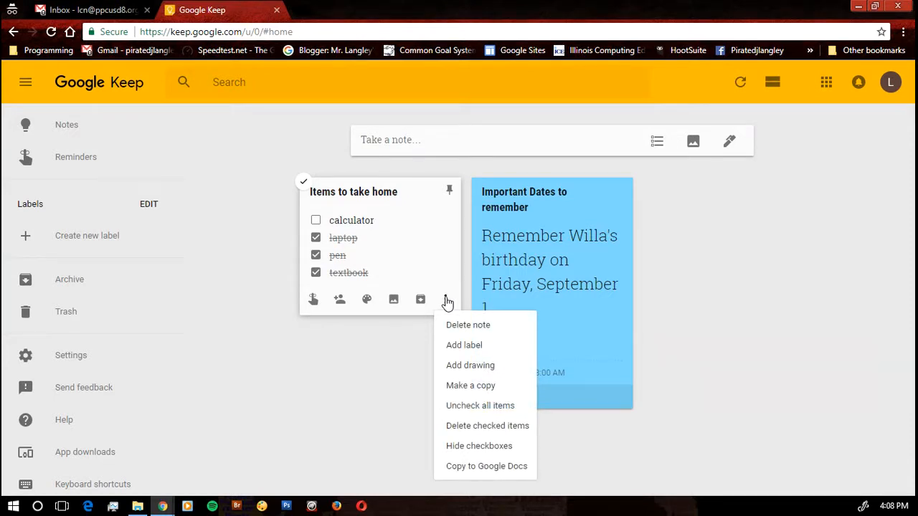
pyautogui.click(464, 345)
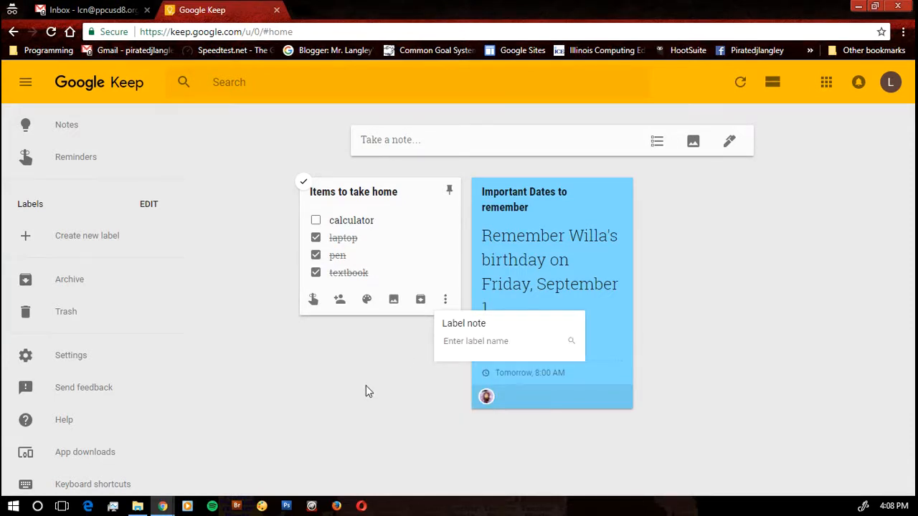
pyautogui.moveTo(351, 385)
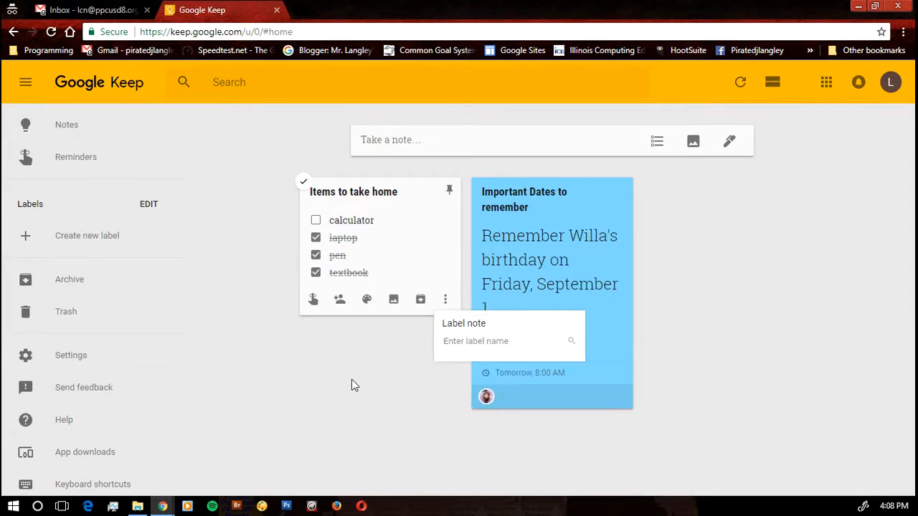
pyautogui.write('Math')
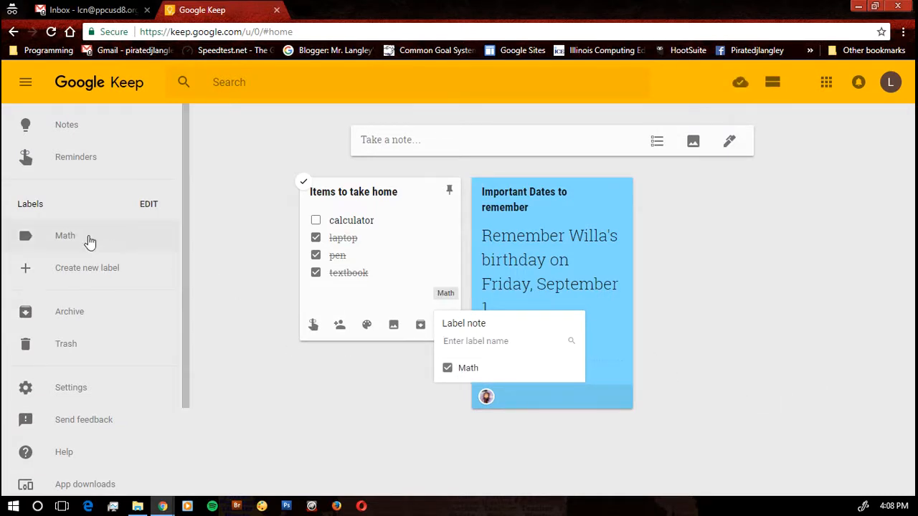
pyautogui.moveTo(695, 312)
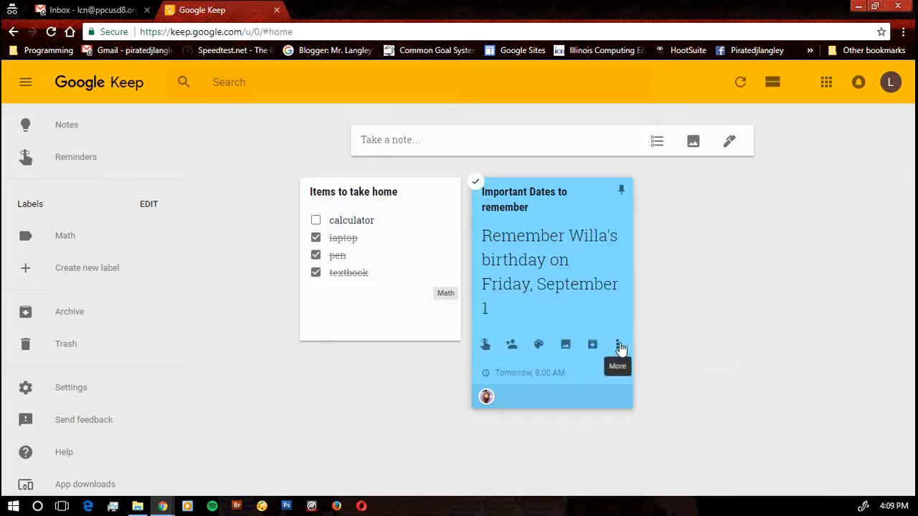
# Create a Home label and apply it to the Important Dates note
pyautogui.click(617, 345)
pyautogui.write('H')
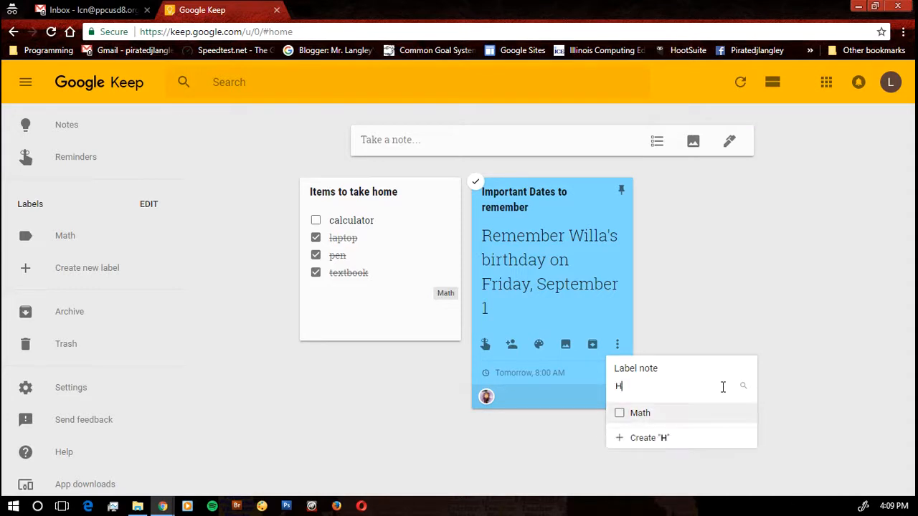
pyautogui.write('ome')
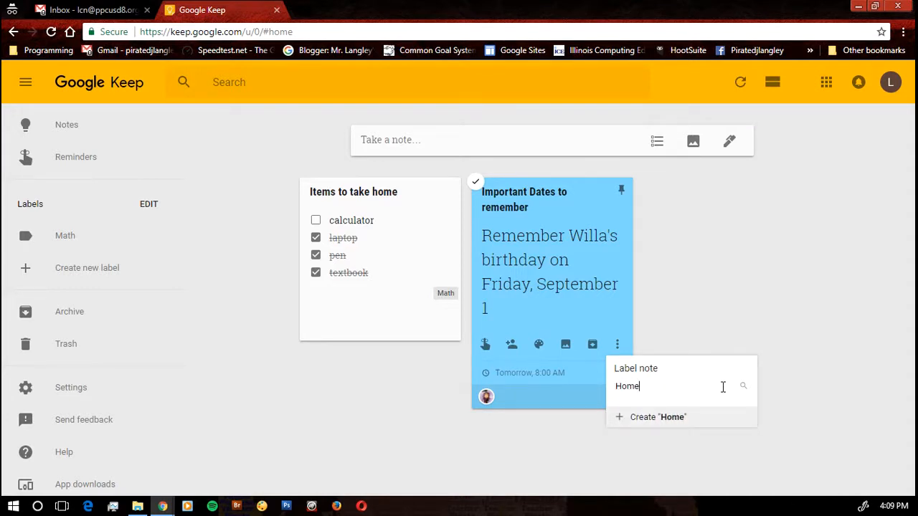
pyautogui.moveTo(712, 453)
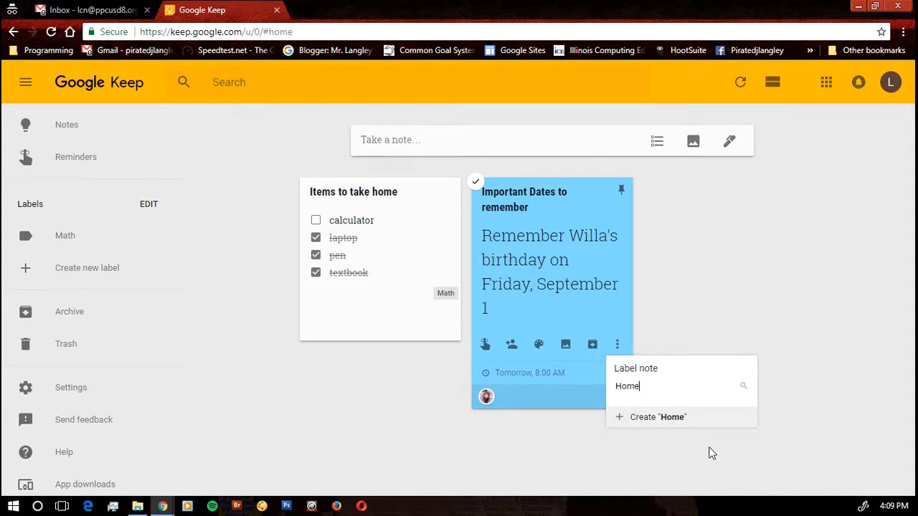
pyautogui.click(657, 416)
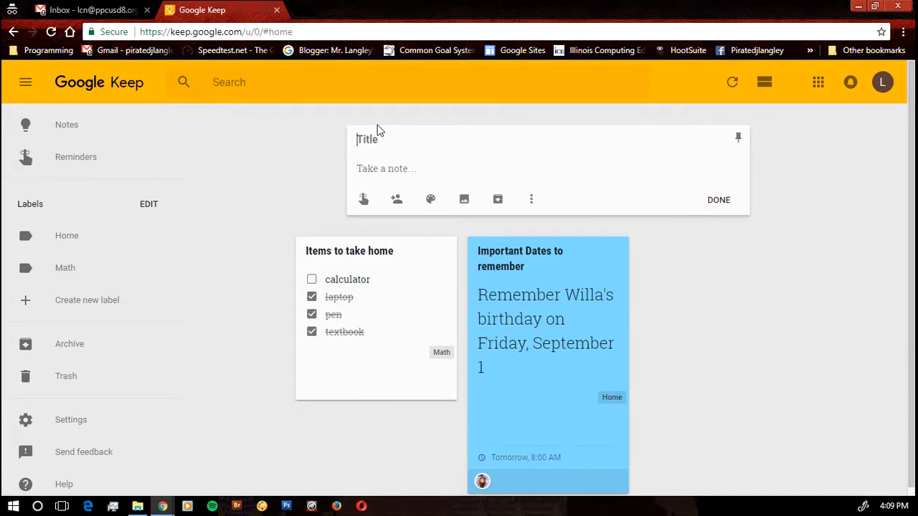
# Write a note titled 'Reading Quiz' with the text 'Reading Quiz next Monday'
pyautogui.write('R')
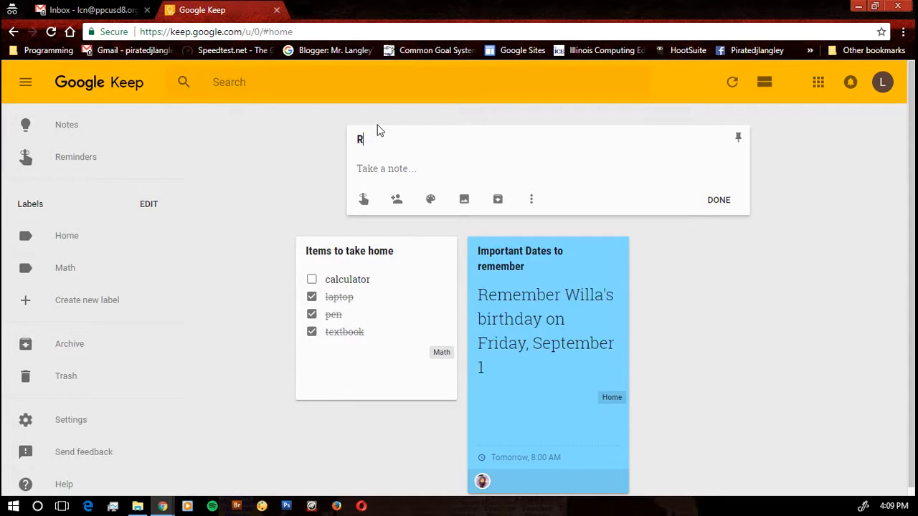
pyautogui.write('eading Quiz')
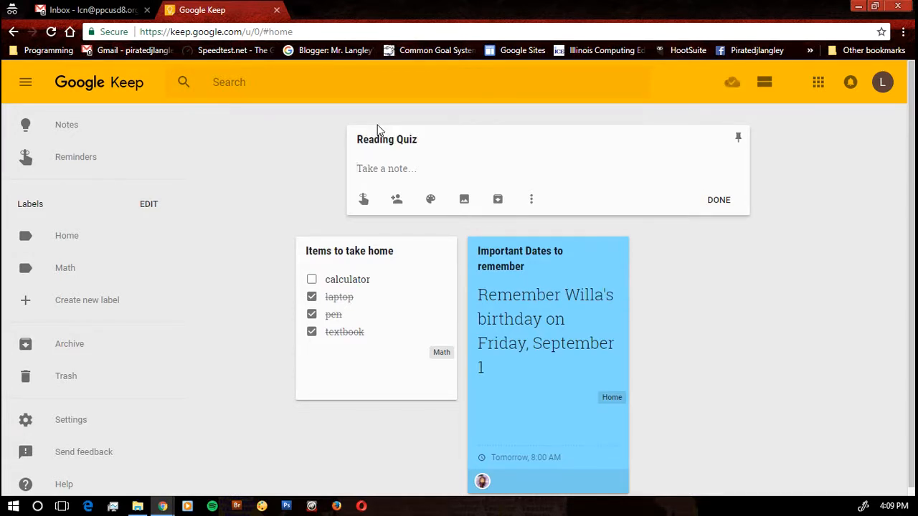
pyautogui.write('Reading Quiz ne')
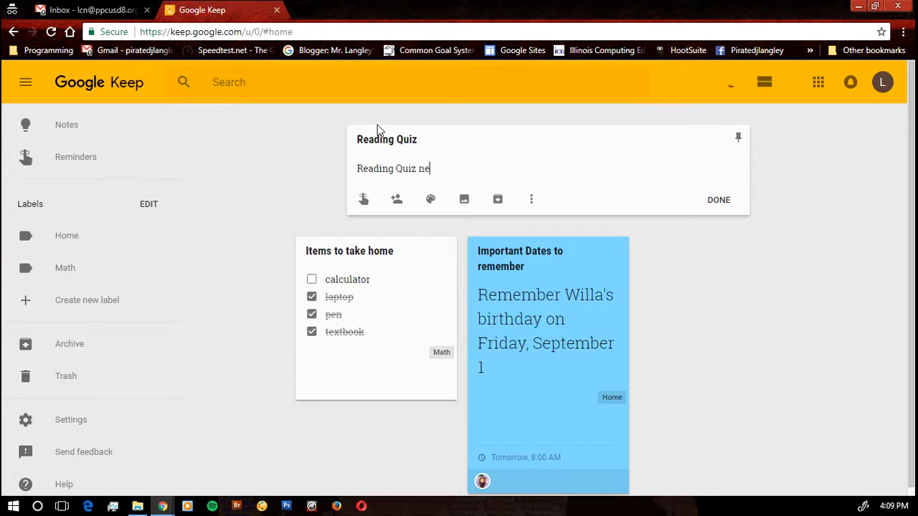
pyautogui.write('xt Monda')
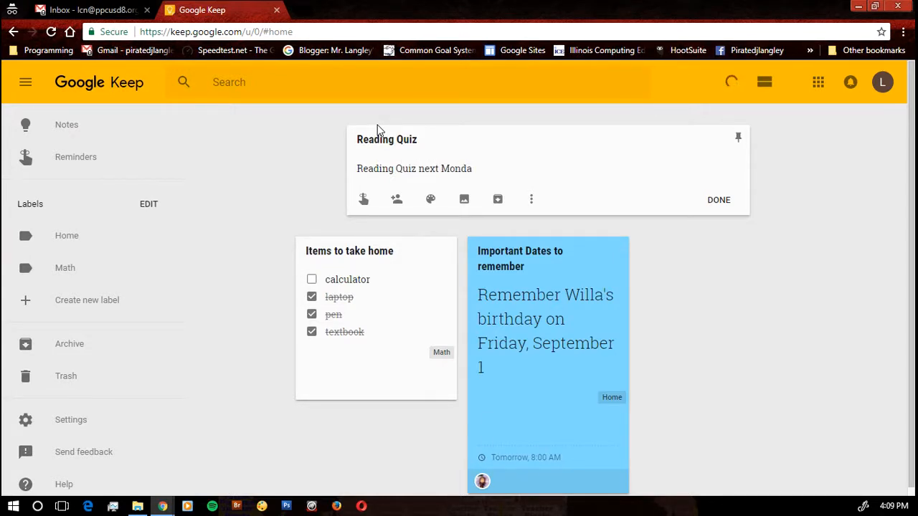
pyautogui.write('y')
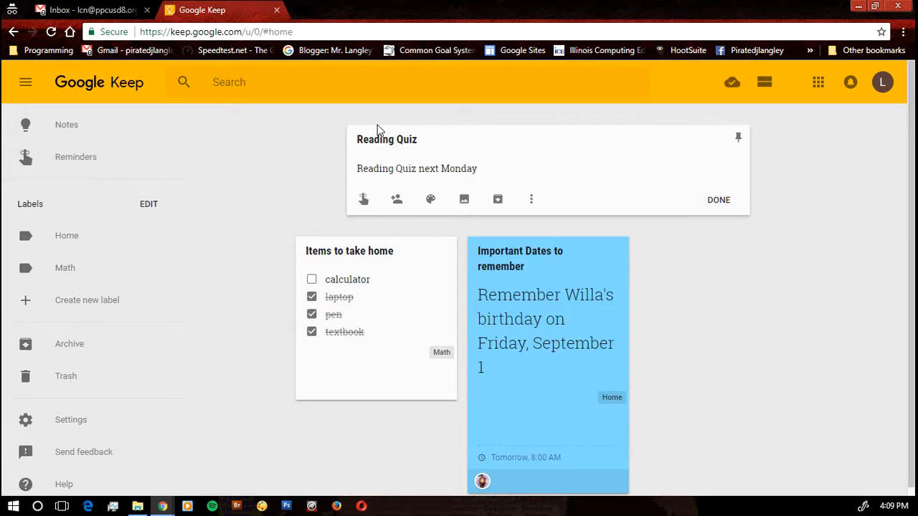
# Set a reminder for Sep 4, 2017 at 9:10 AM on the Reading Quiz note
pyautogui.click(363, 199)
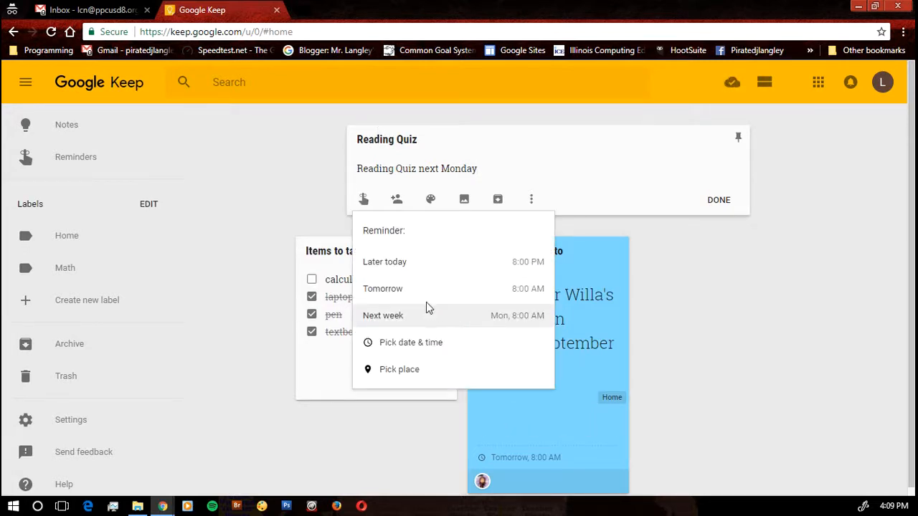
pyautogui.moveTo(438, 346)
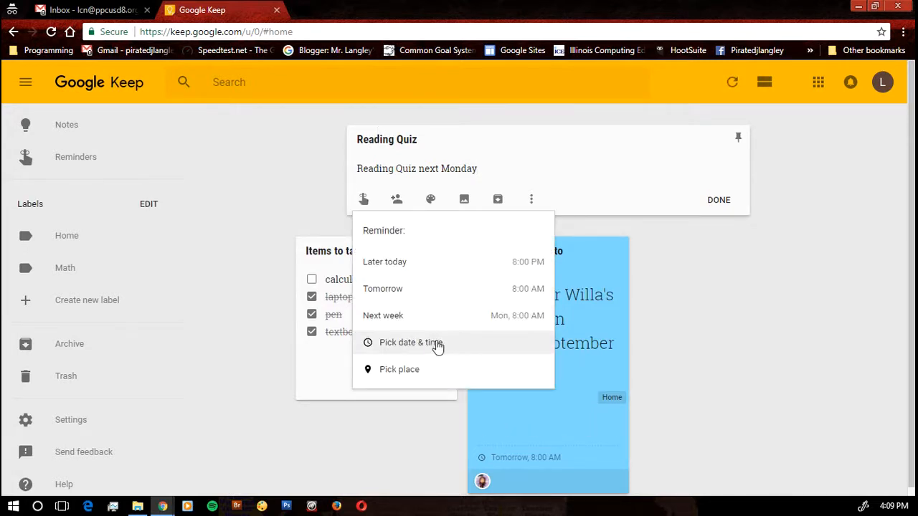
pyautogui.click(411, 342)
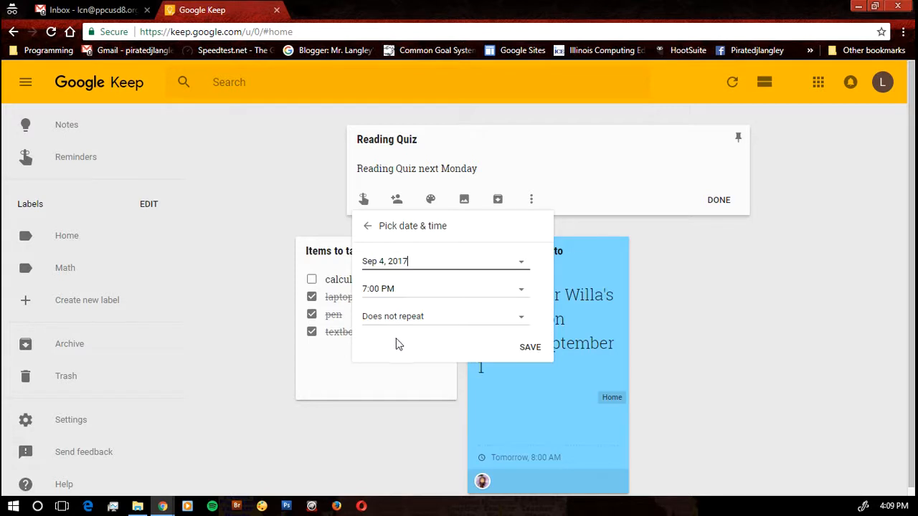
pyautogui.moveTo(521, 294)
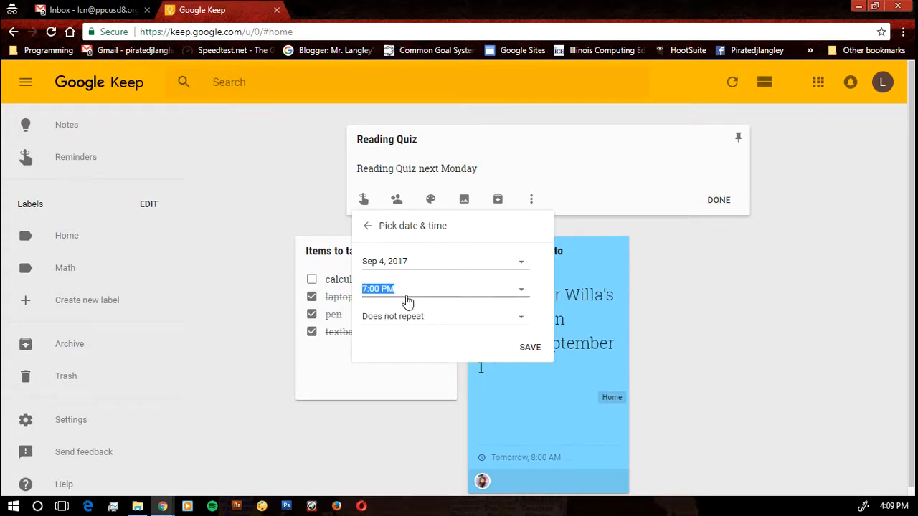
pyautogui.moveTo(404, 295)
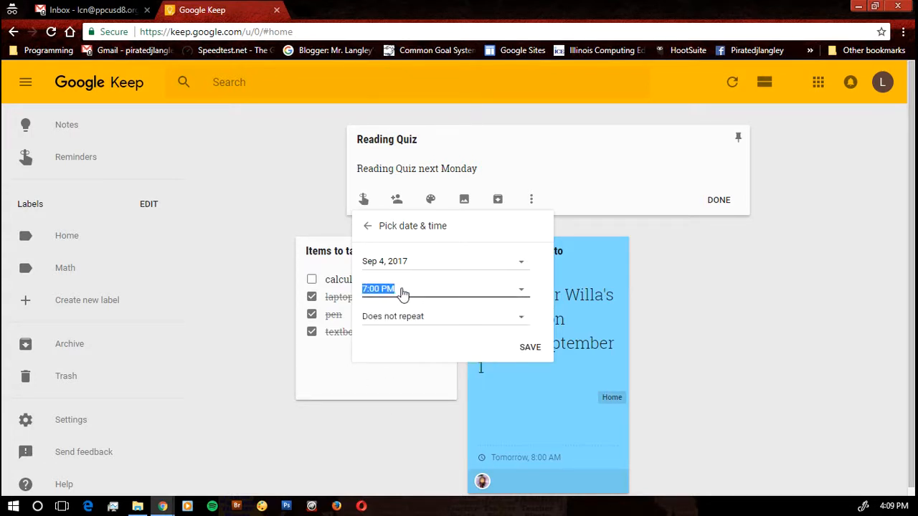
pyautogui.write('9')
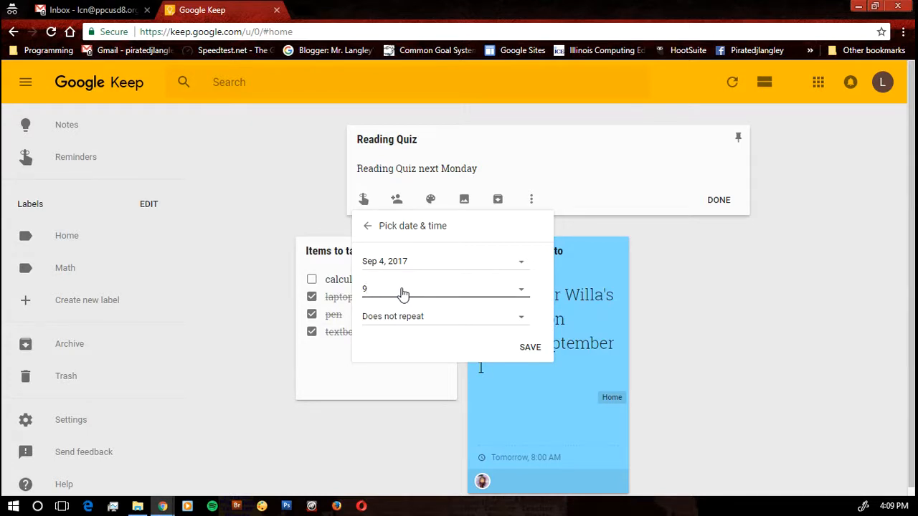
pyautogui.write(':10 AM')
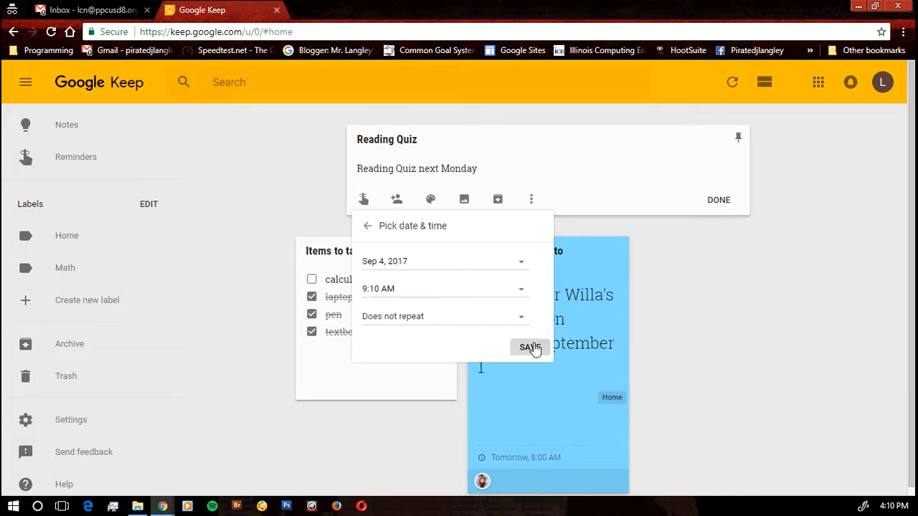
pyautogui.click(530, 347)
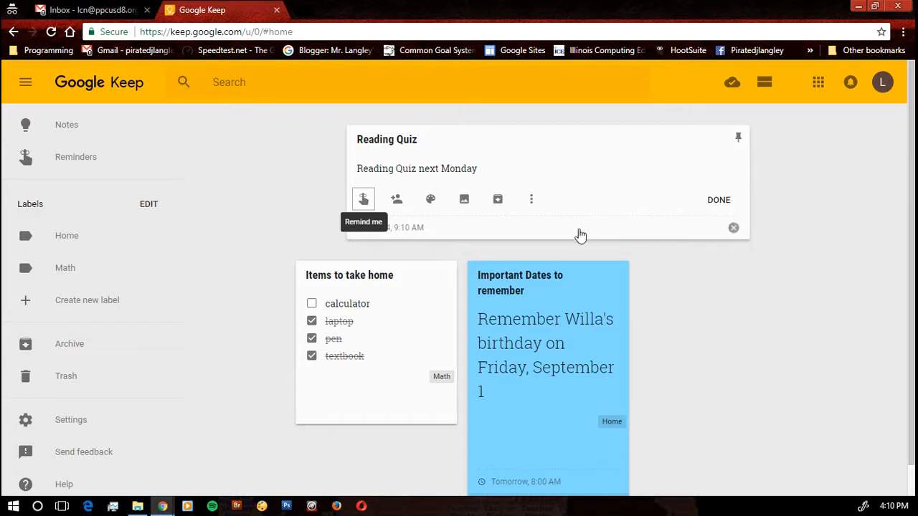
# Tag the Reading Quiz note with a newly created 'Reading' label and close it
pyautogui.click(532, 200)
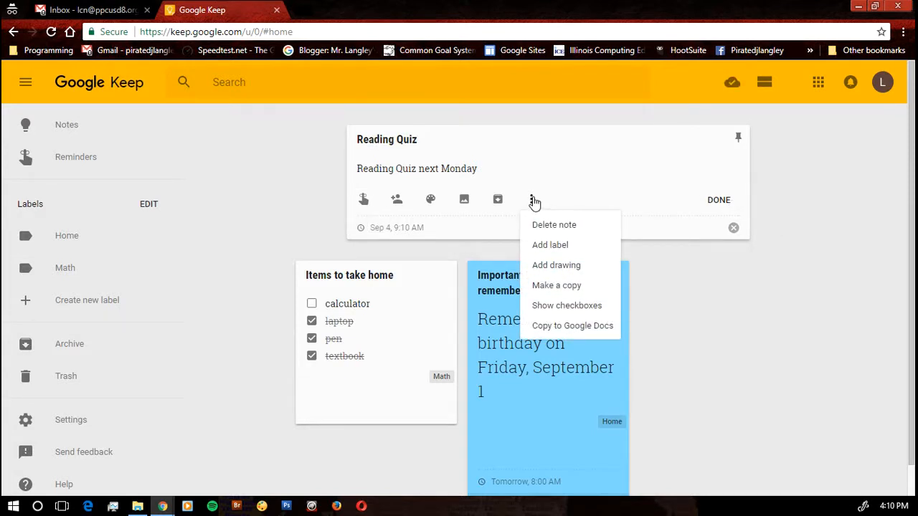
pyautogui.moveTo(617, 261)
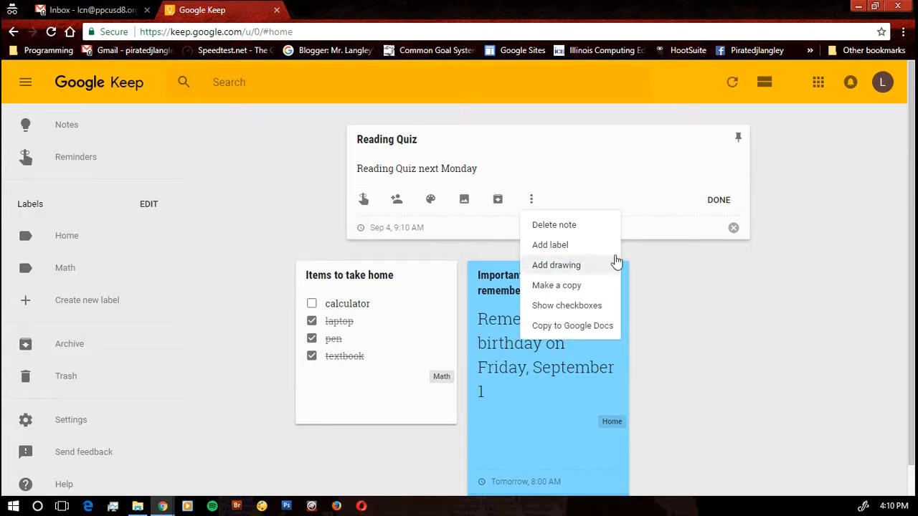
pyautogui.click(550, 244)
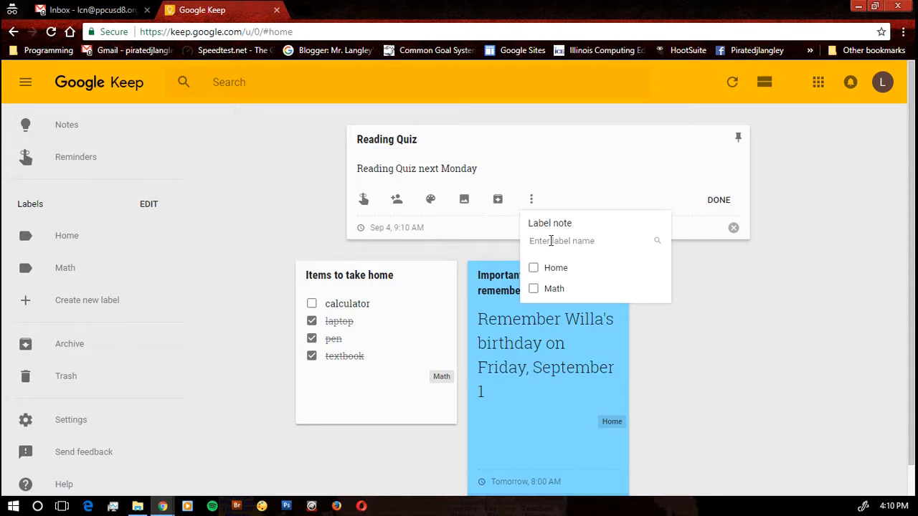
pyautogui.write('Rea')
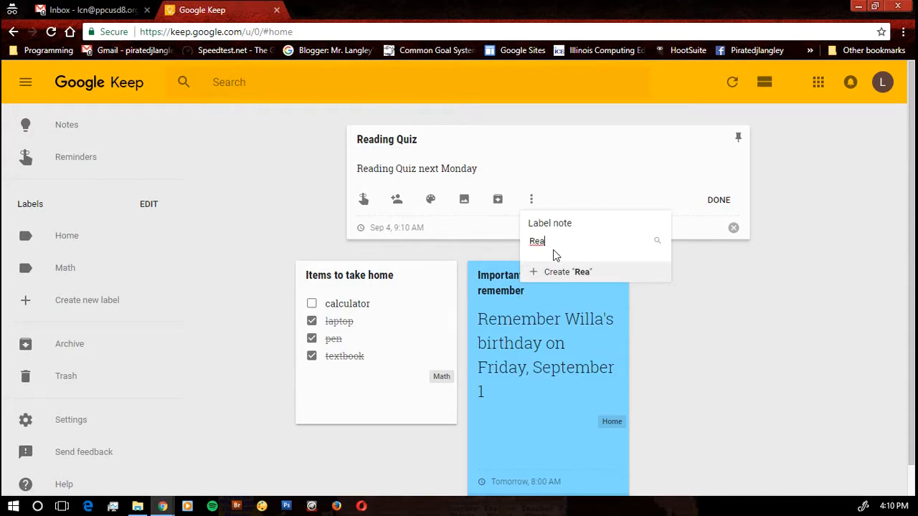
pyautogui.write('din')
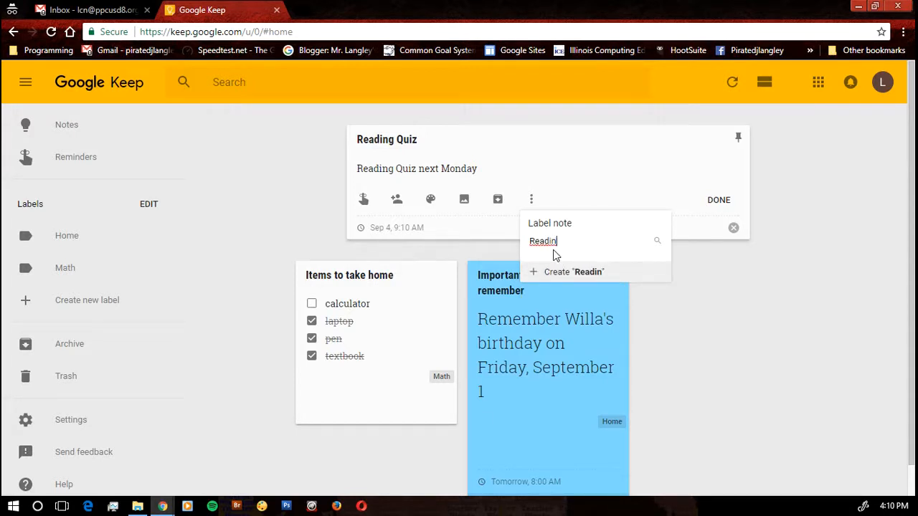
pyautogui.write('g')
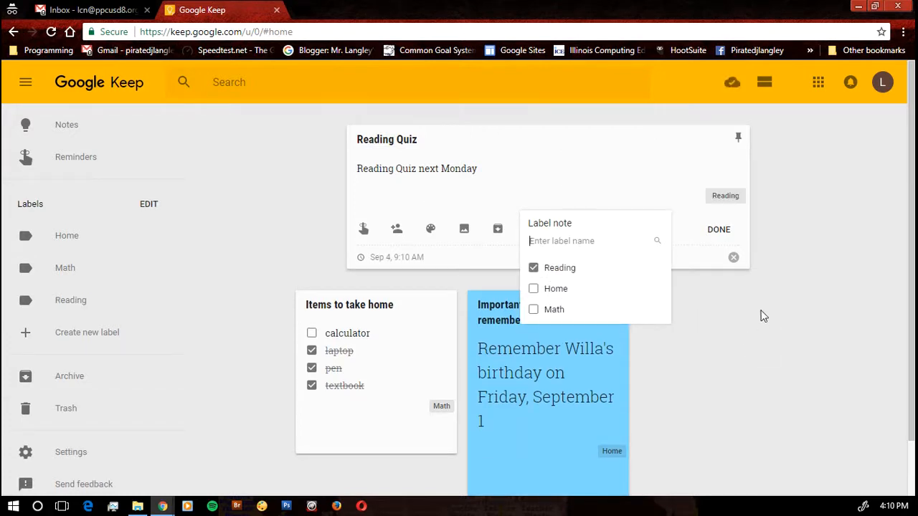
pyautogui.click(718, 229)
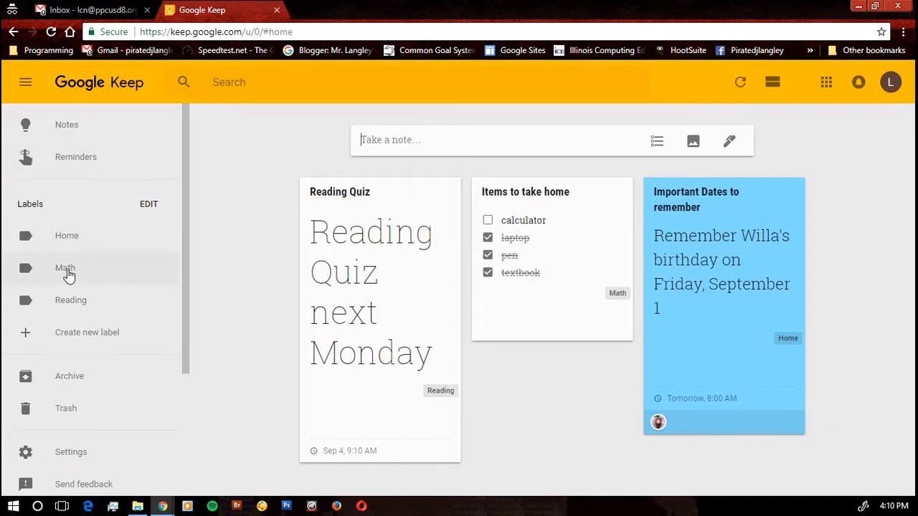
pyautogui.click(64, 267)
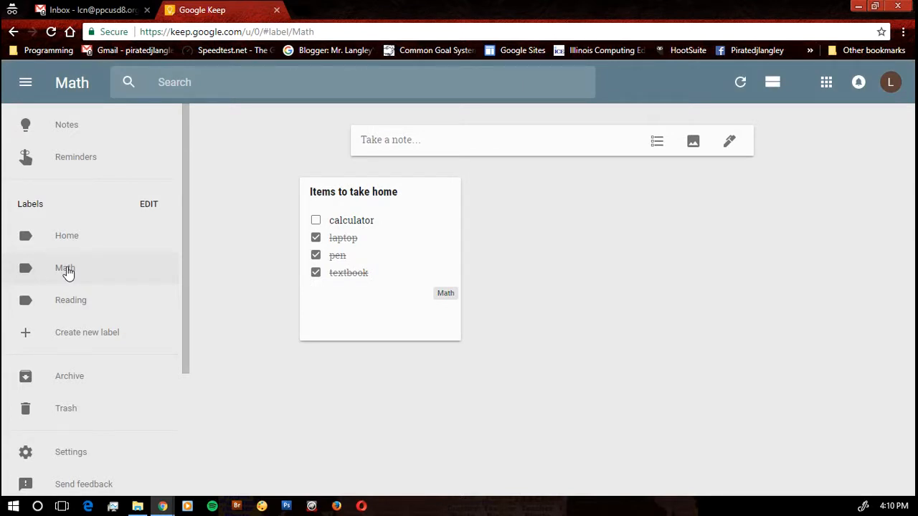
pyautogui.moveTo(66, 273)
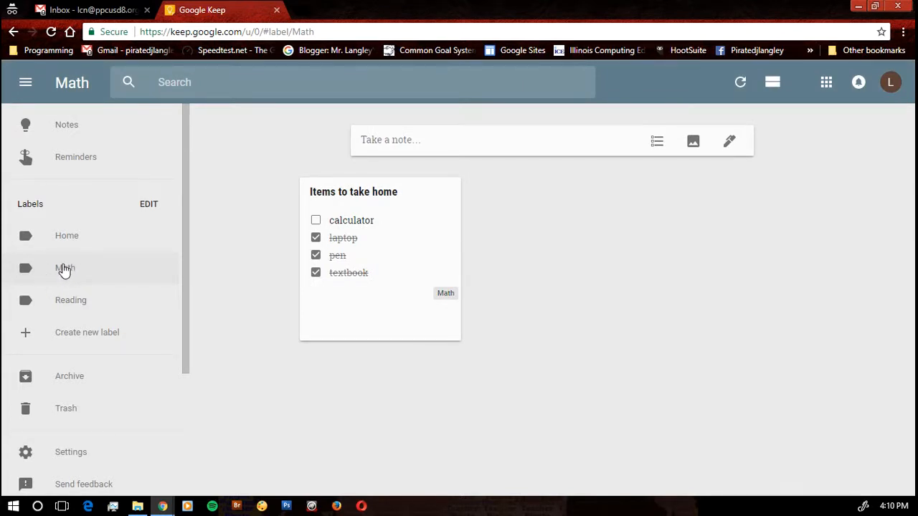
pyautogui.moveTo(94, 299)
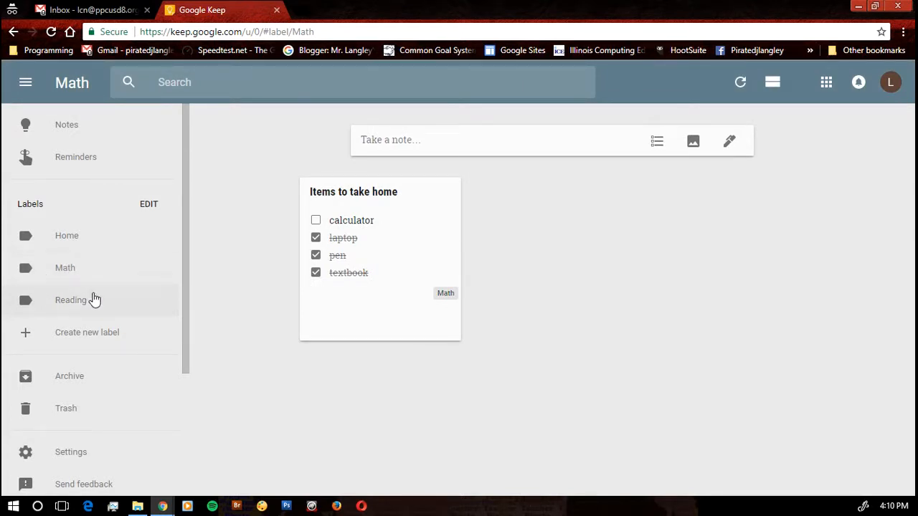
pyautogui.moveTo(85, 305)
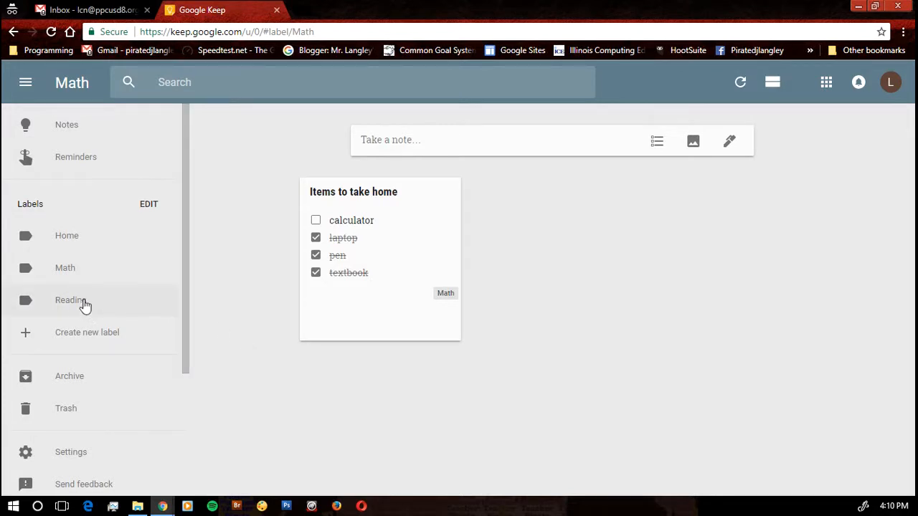
pyautogui.click(70, 300)
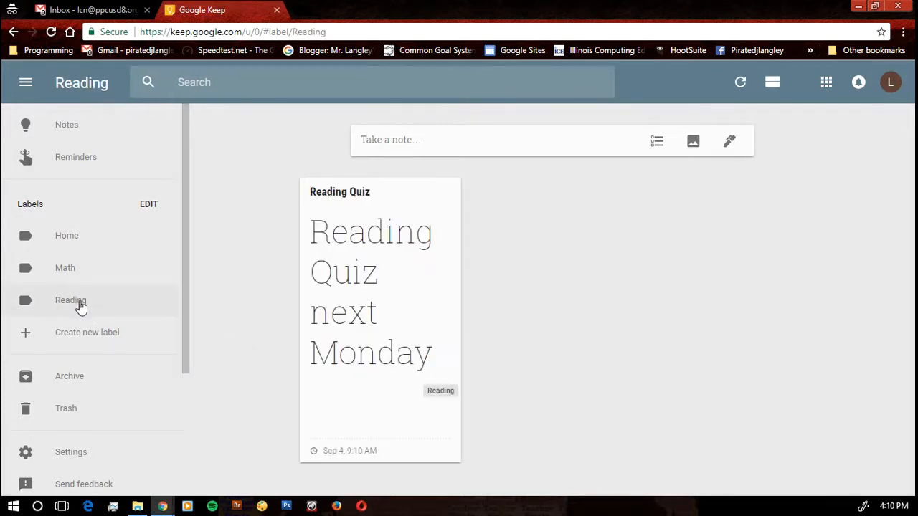
pyautogui.moveTo(95, 307)
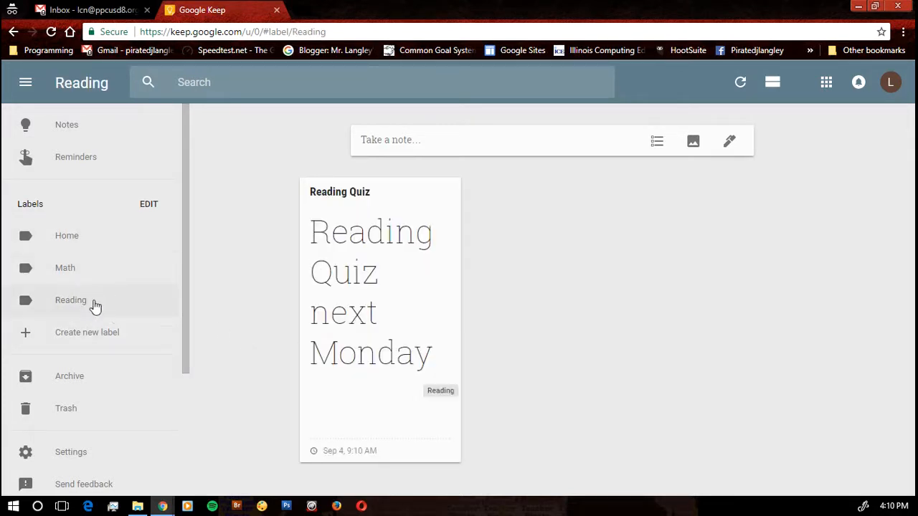
pyautogui.moveTo(66, 235)
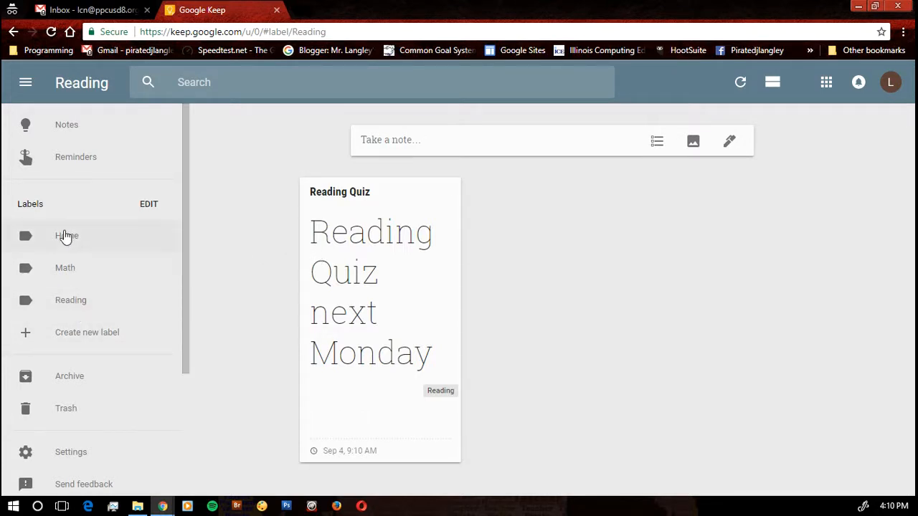
pyautogui.click(66, 235)
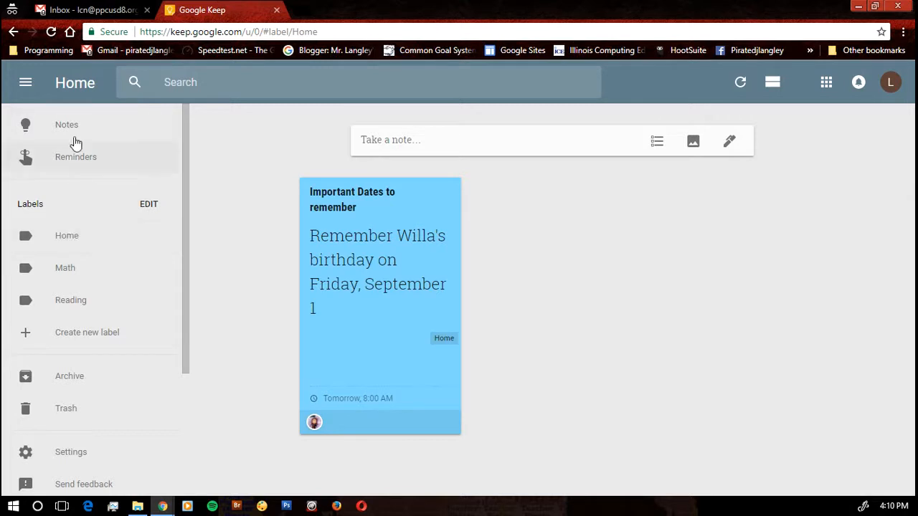
pyautogui.moveTo(66, 124)
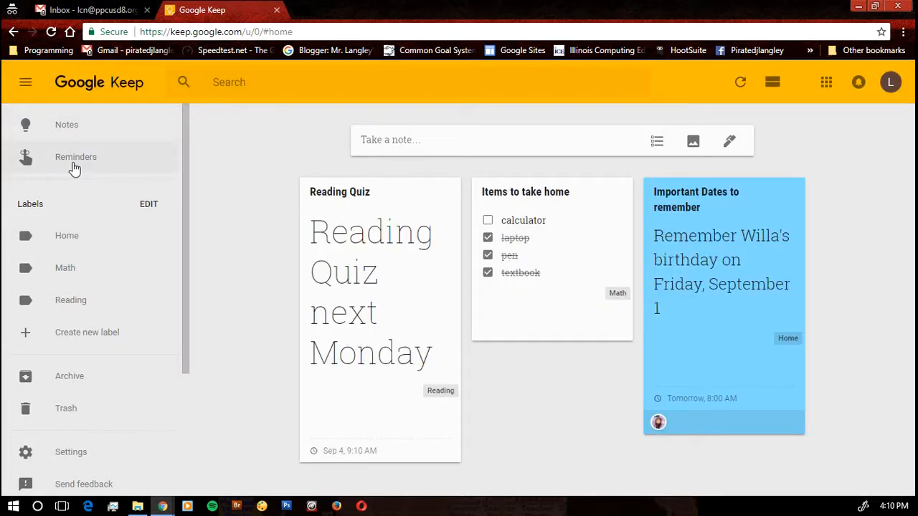
pyautogui.click(76, 157)
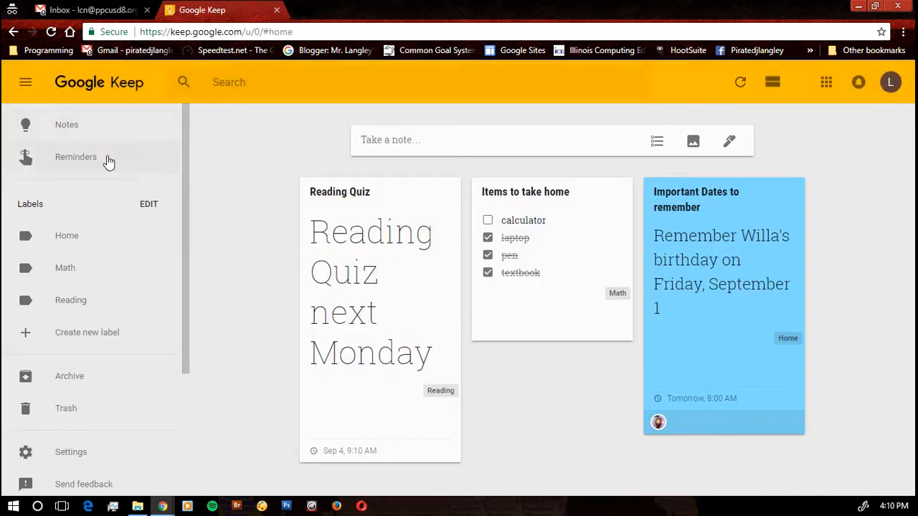
pyautogui.moveTo(238, 218)
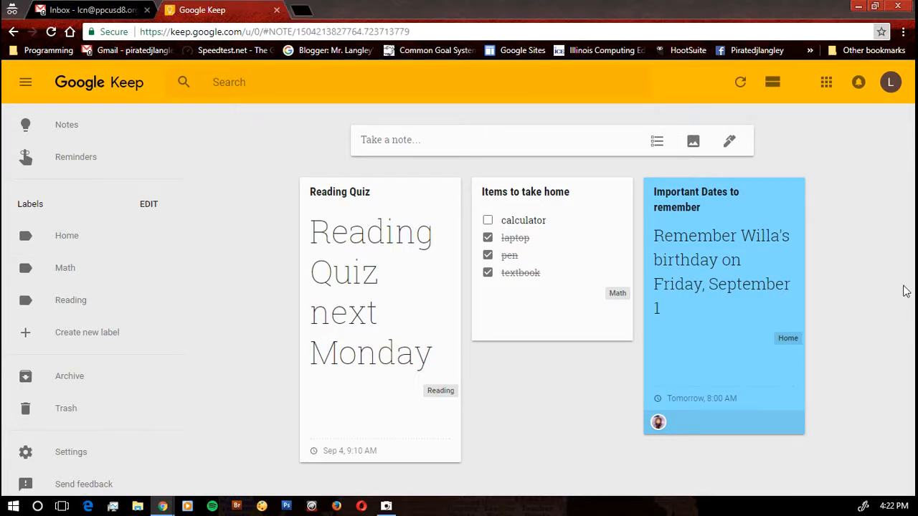
pyautogui.moveTo(816, 158)
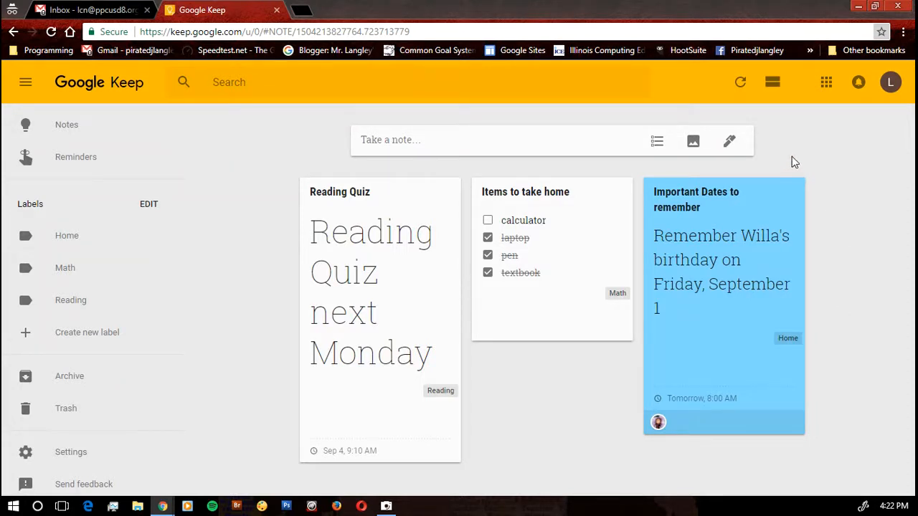
pyautogui.moveTo(781, 165)
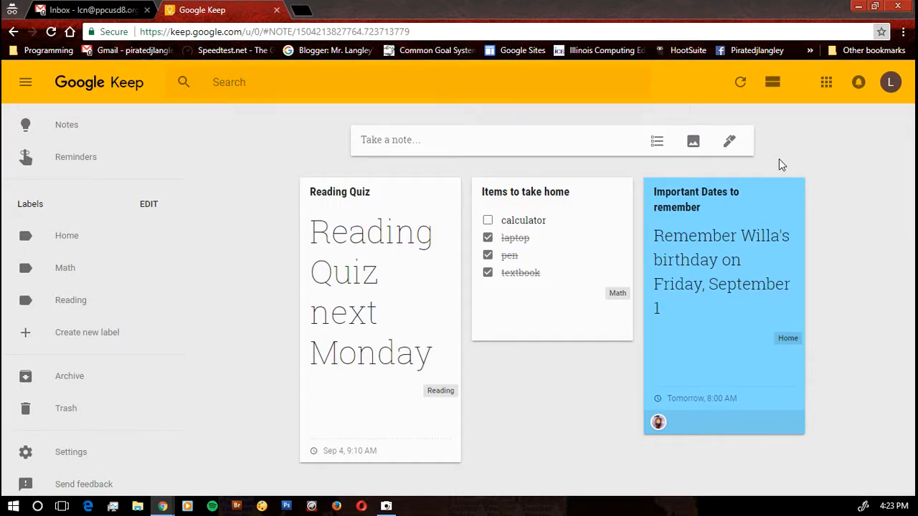
pyautogui.moveTo(693, 140)
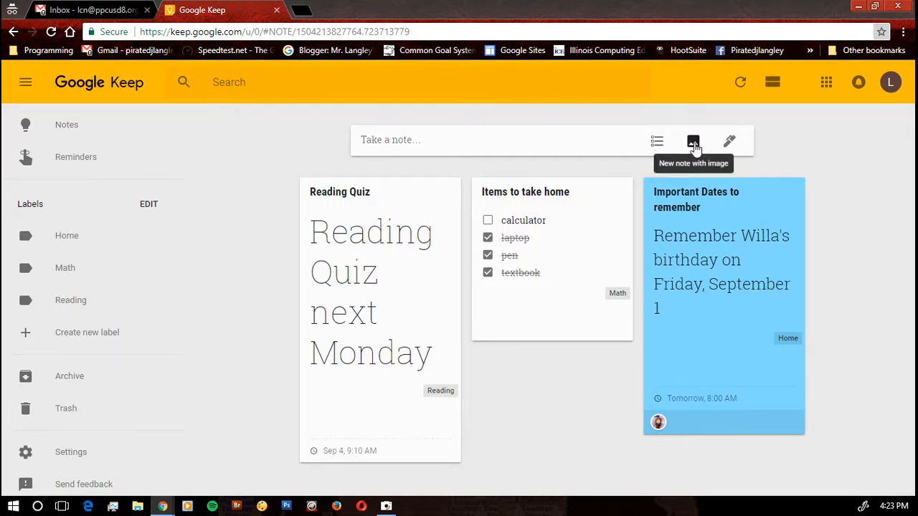
pyautogui.moveTo(694, 142)
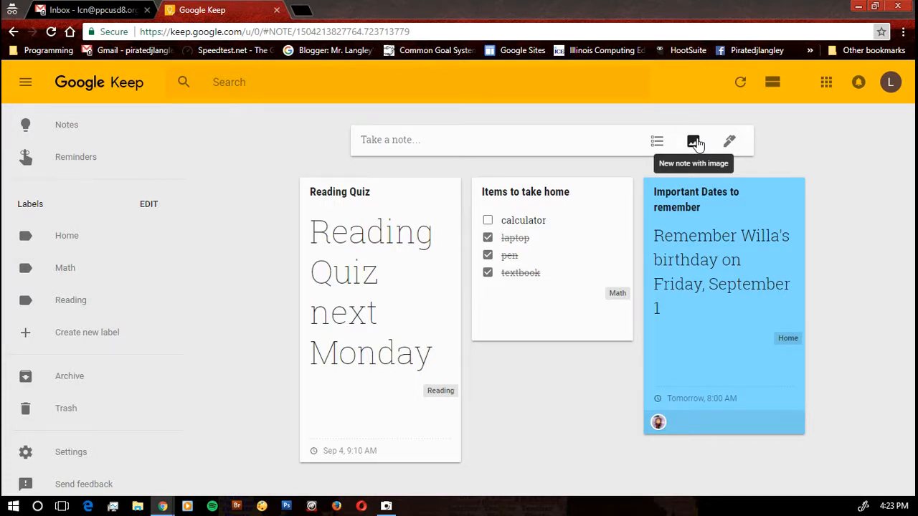
pyautogui.moveTo(696, 143)
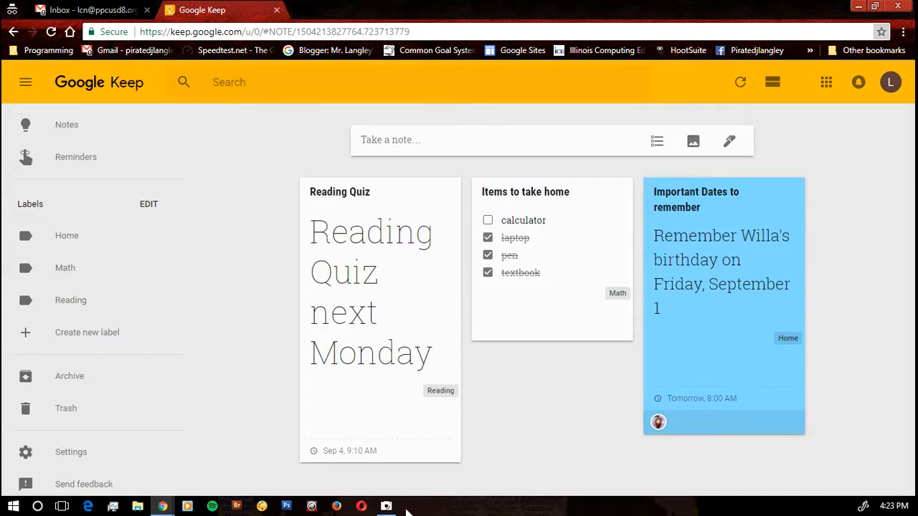
# Start an image note with the flyer photo from BlackMagic (Z:) > John
pyautogui.click(386, 507)
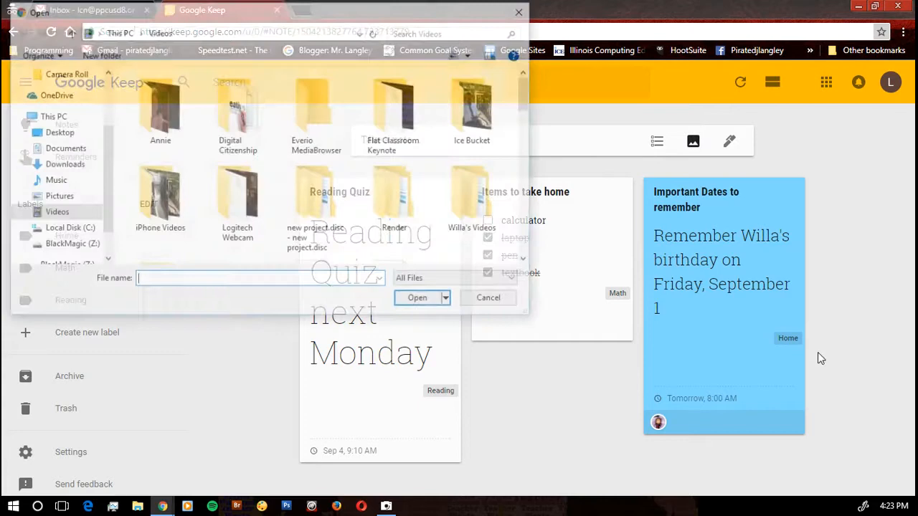
pyautogui.click(69, 245)
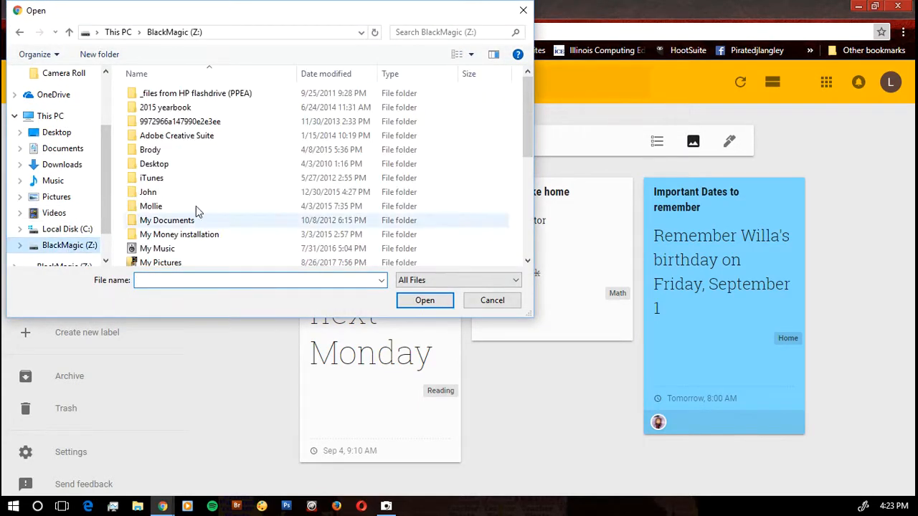
pyautogui.doubleClick(147, 192)
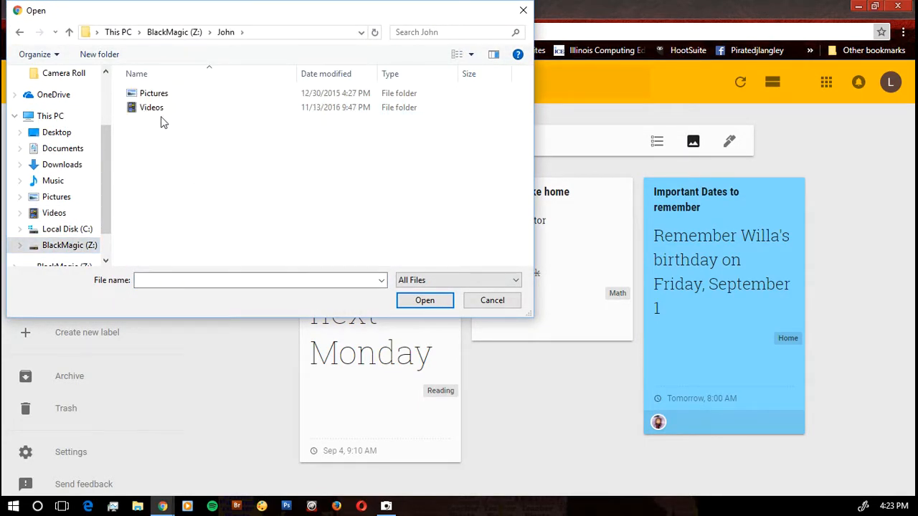
pyautogui.doubleClick(154, 93)
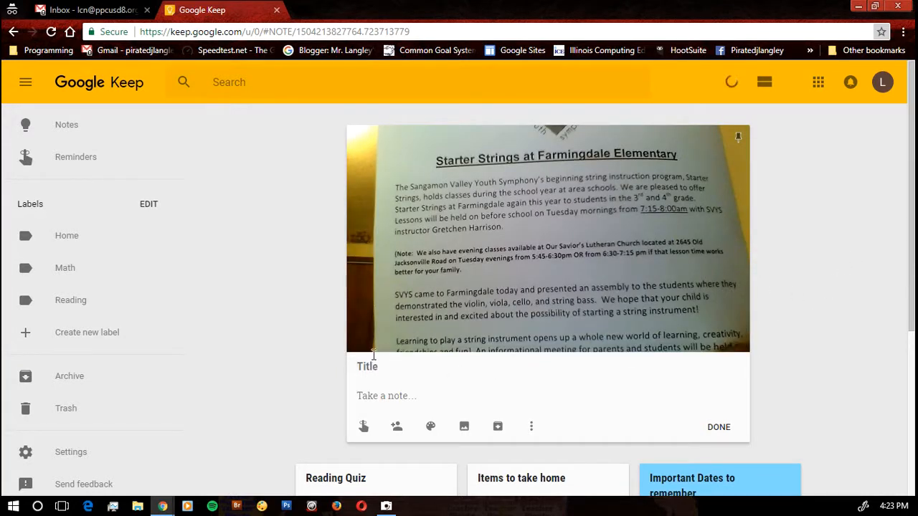
# Title the flyer image note 'Starter Strings' and show its extra options
pyautogui.write('Starter Str')
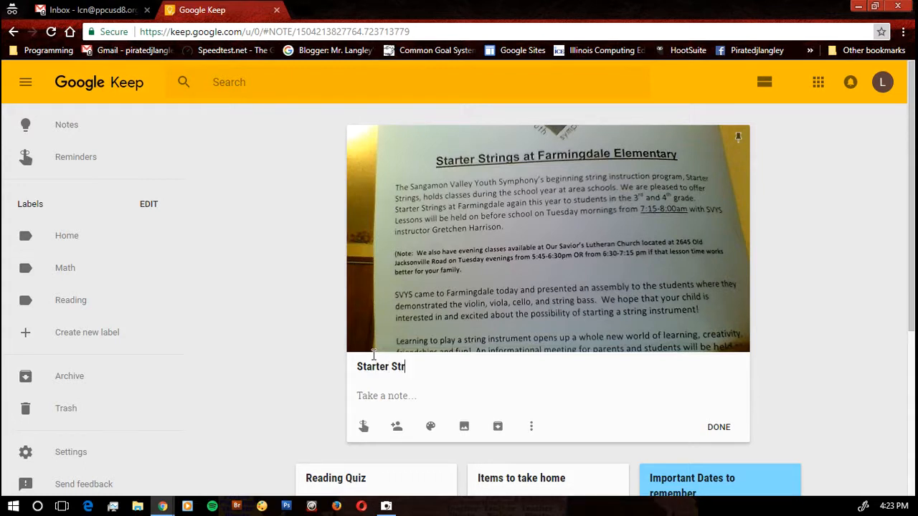
pyautogui.write('ings')
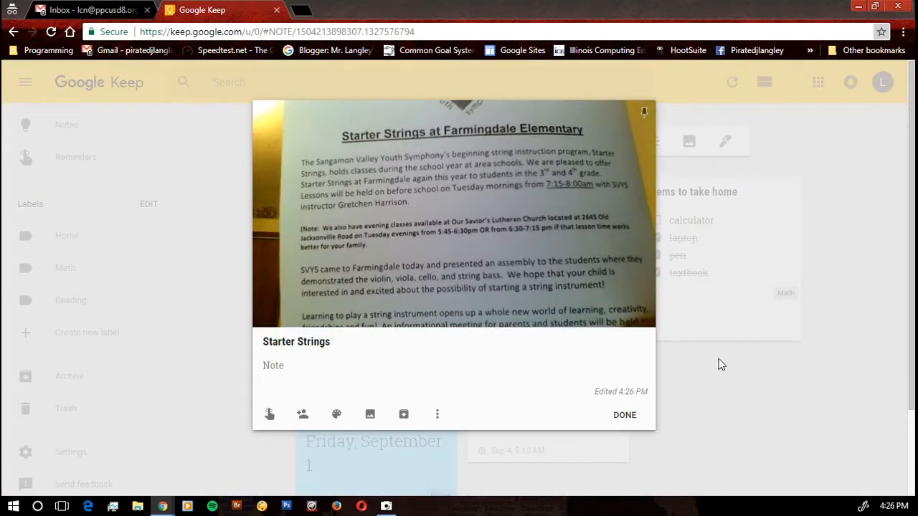
pyautogui.moveTo(409, 329)
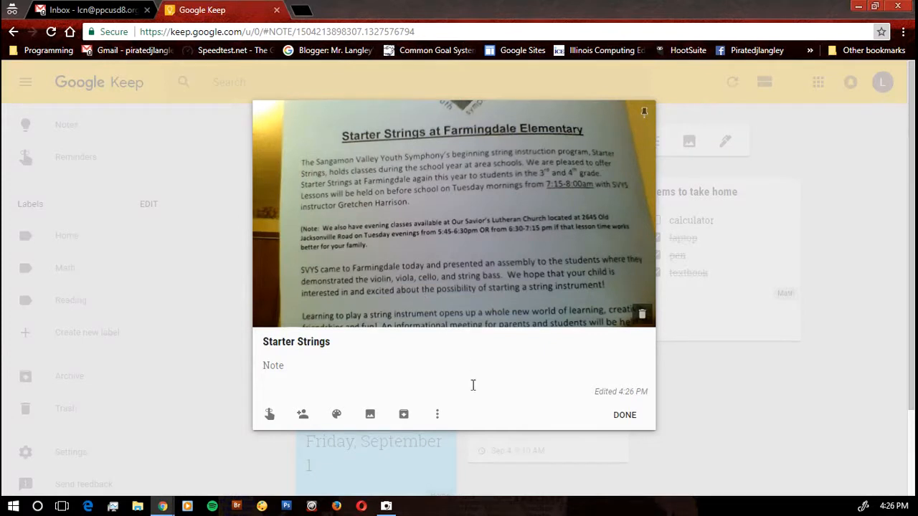
pyautogui.click(438, 415)
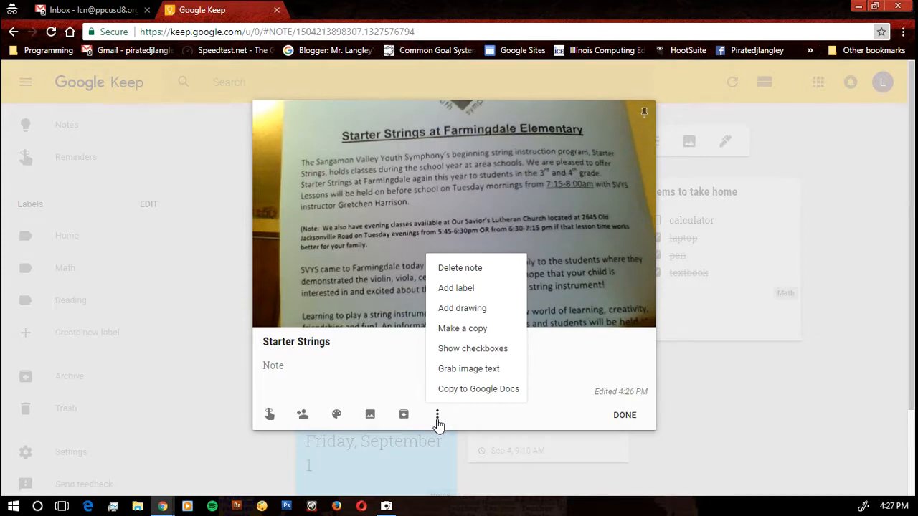
pyautogui.moveTo(468, 368)
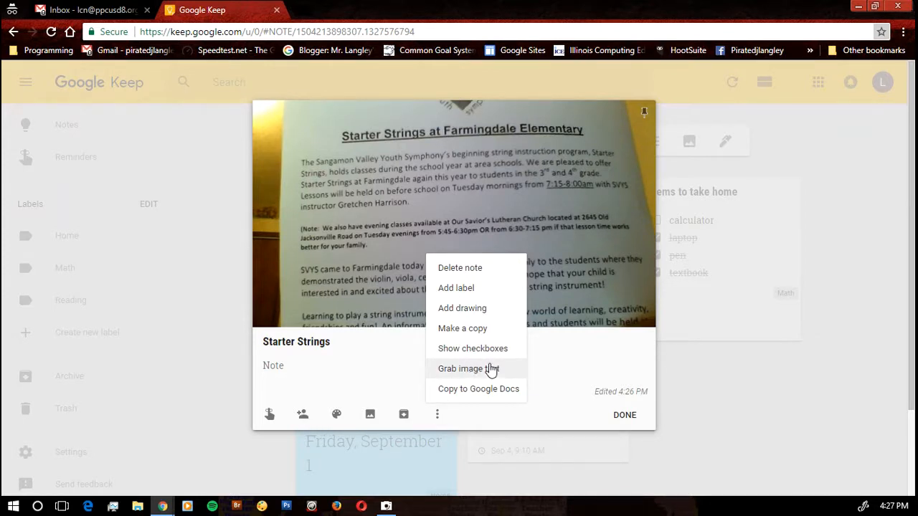
# Grab the flyer's printed text into the Starter Strings note body and close the note
pyautogui.click(468, 369)
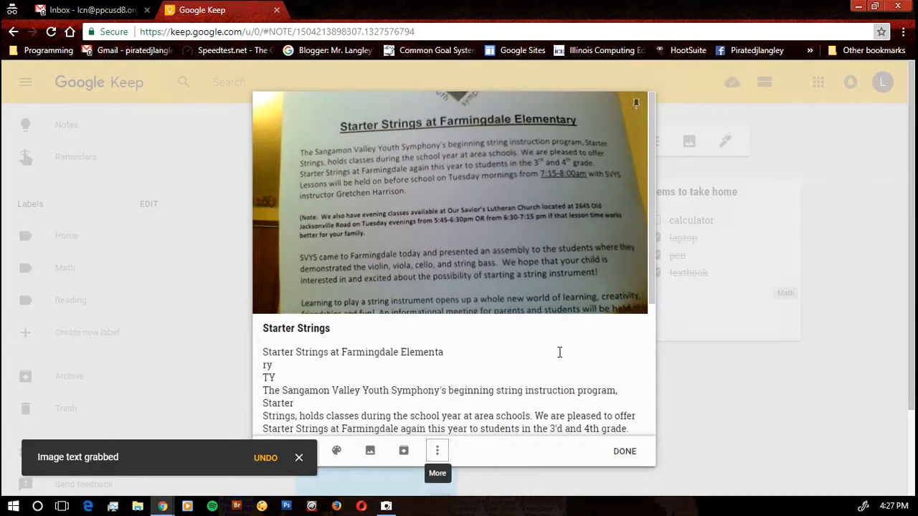
pyautogui.scroll(-3)
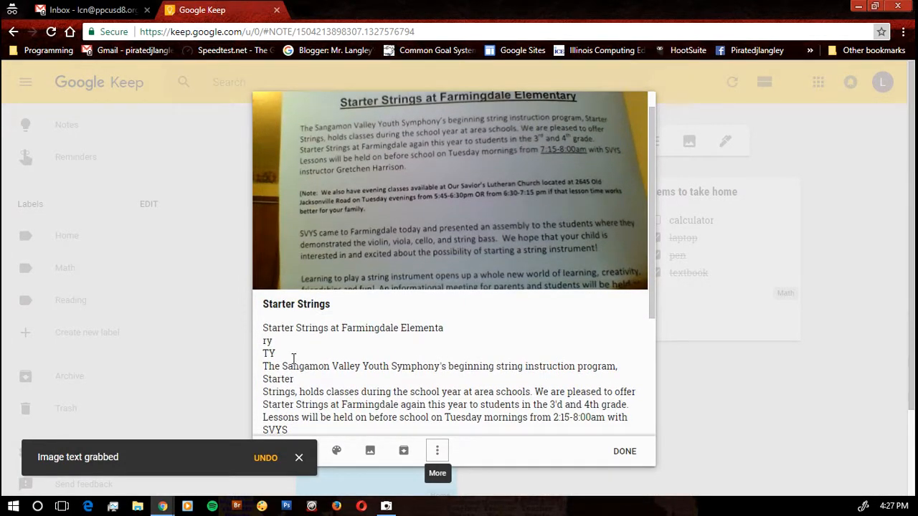
pyautogui.scroll(-3)
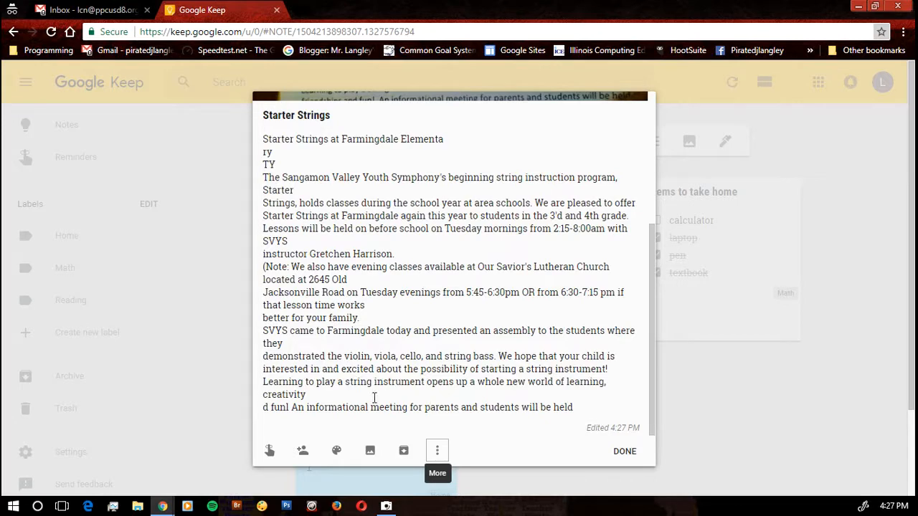
pyautogui.moveTo(539, 294)
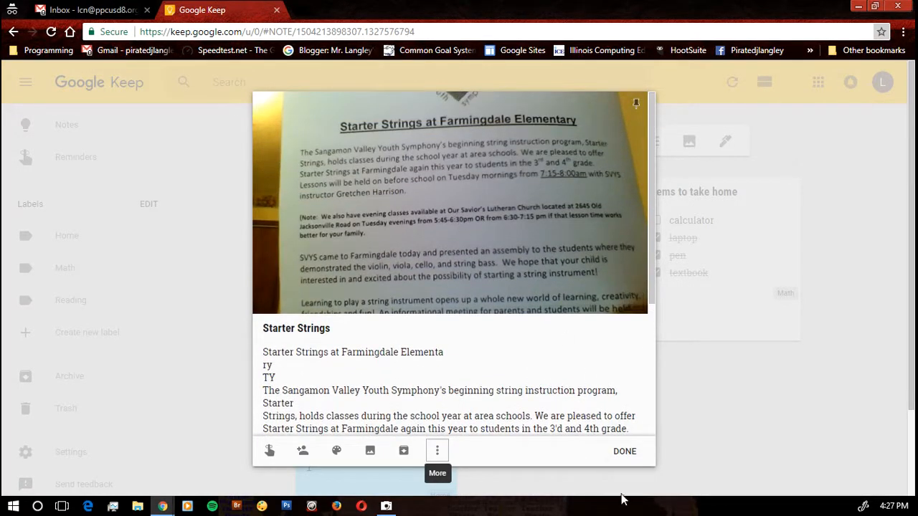
pyautogui.click(623, 451)
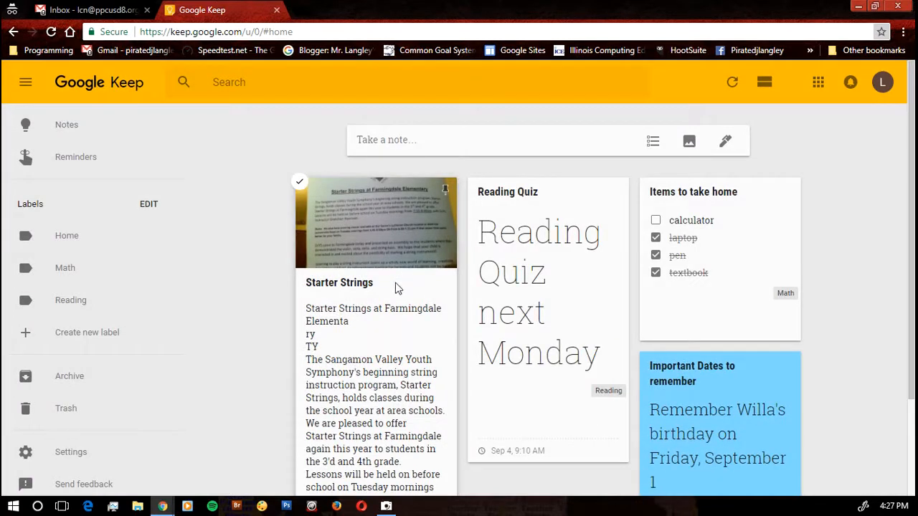
pyautogui.moveTo(423, 262)
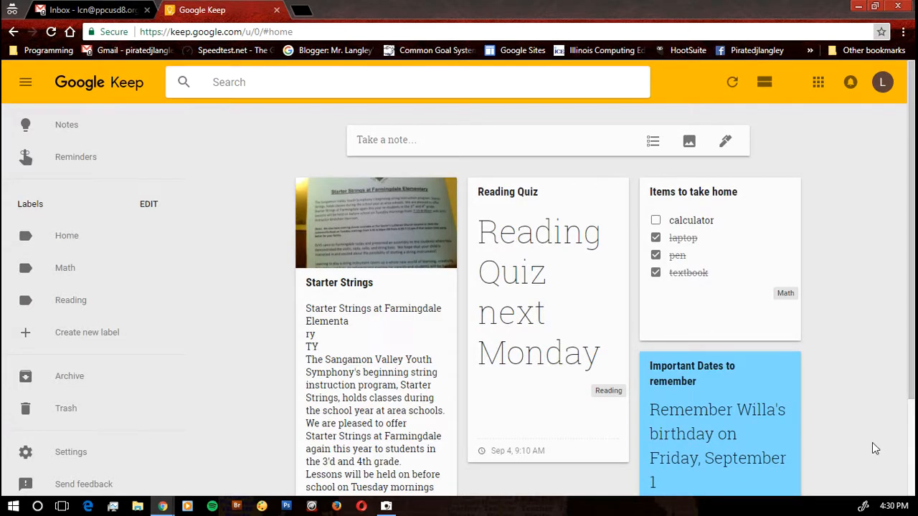
pyautogui.moveTo(860, 187)
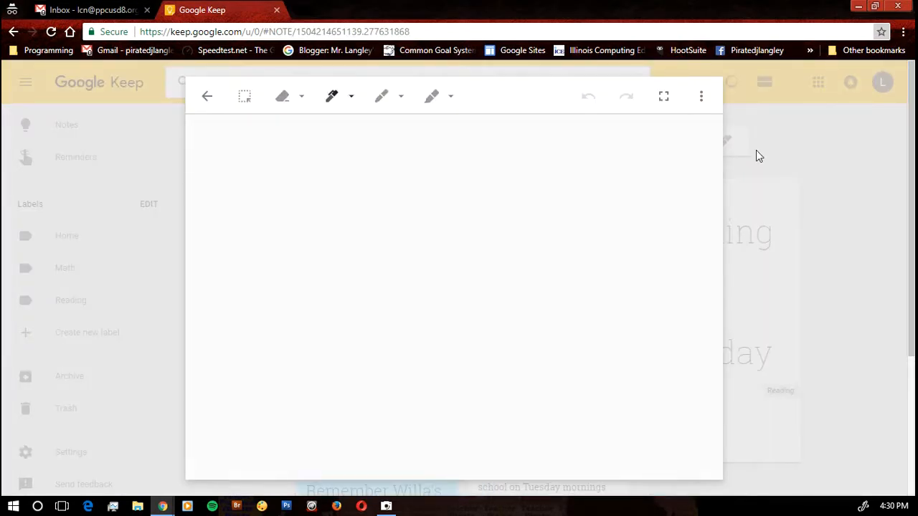
# Hand-draw '555-5555' on a drawing canvas and save it as a note on the board
pyautogui.click(509, 193)
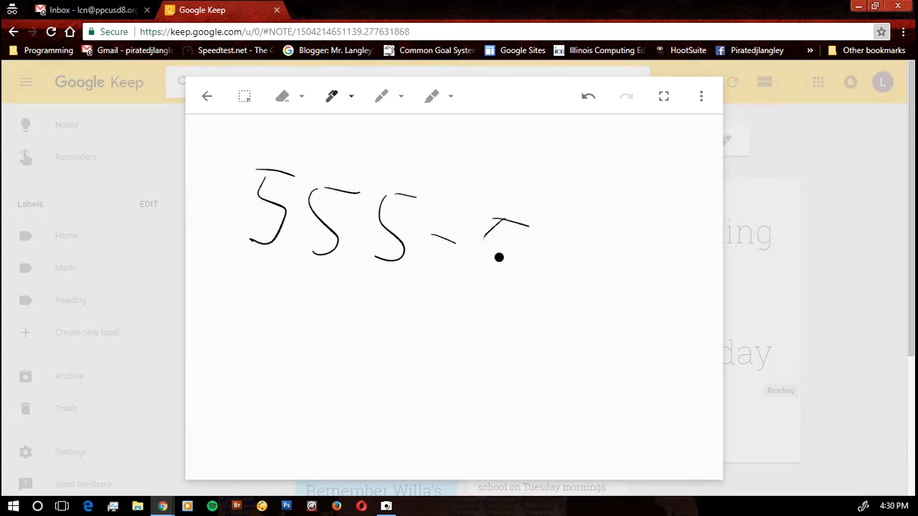
pyautogui.moveTo(487, 230); pyautogui.dragTo(595, 287)
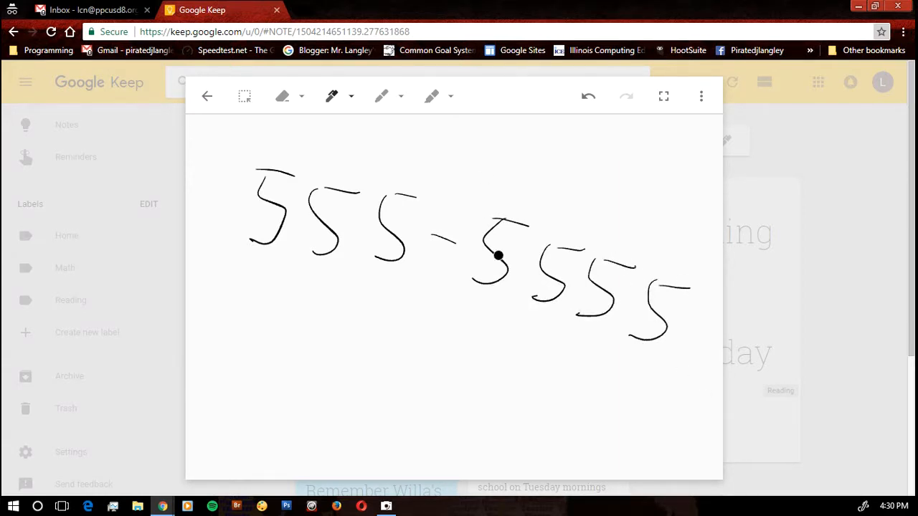
pyautogui.click(207, 95)
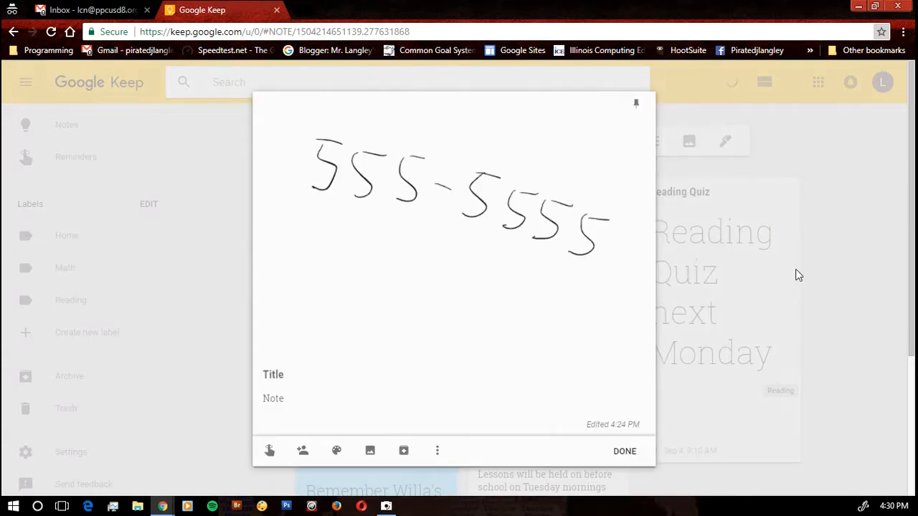
pyautogui.click(624, 451)
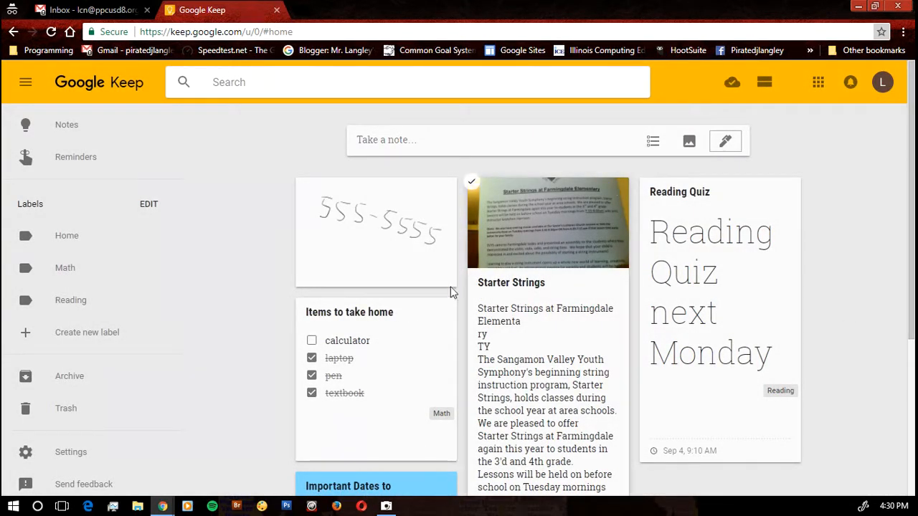
pyautogui.click(92, 9)
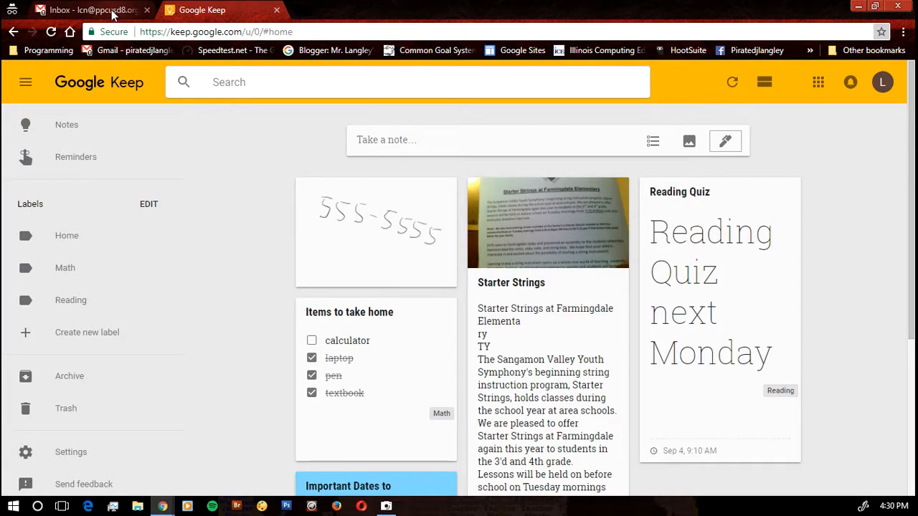
# From Gmail's apps launcher, open the 'Six Things That Make Stories Go Viral WS' worksheet in Docs
pyautogui.click(86, 9)
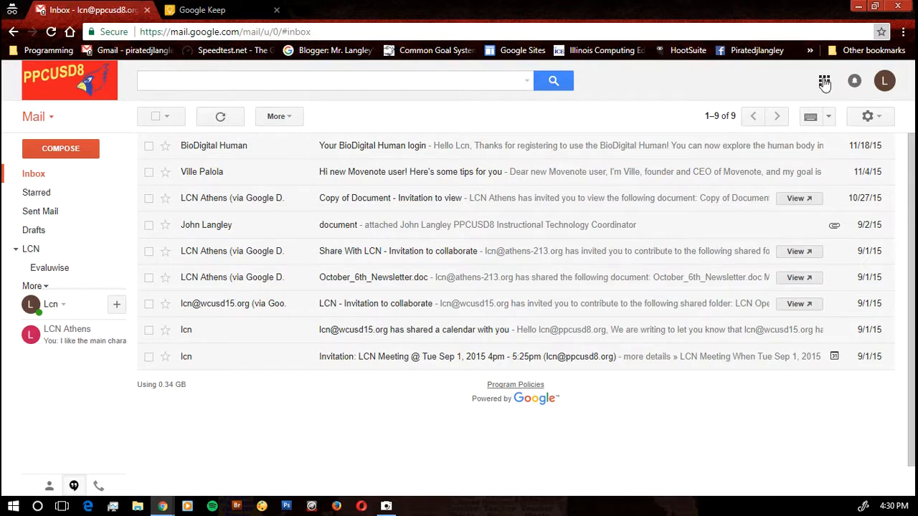
pyautogui.click(825, 80)
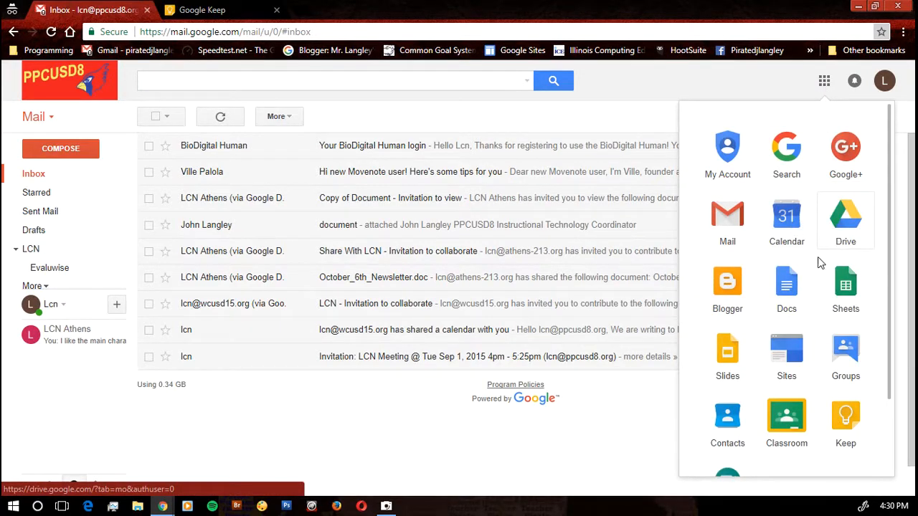
pyautogui.click(786, 286)
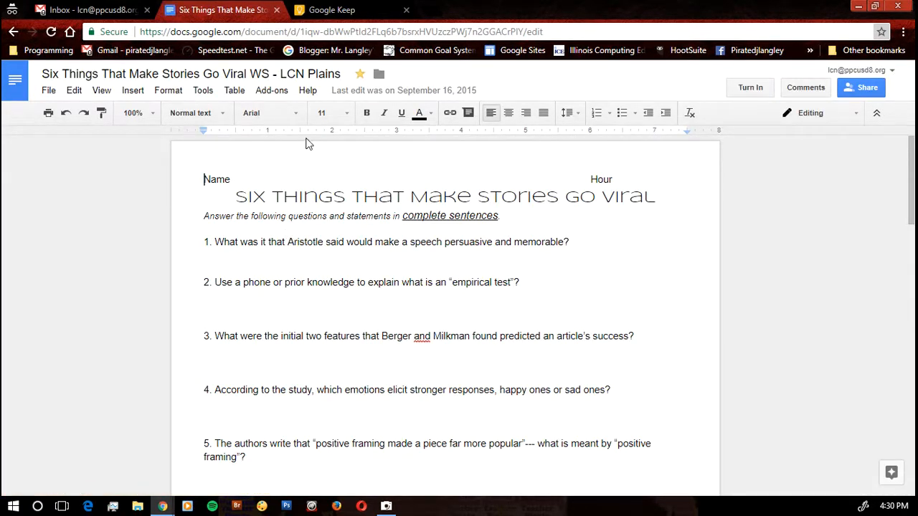
# In the Keep notepad, save a note 'Remember to review: Rough draft due next class'
pyautogui.click(202, 90)
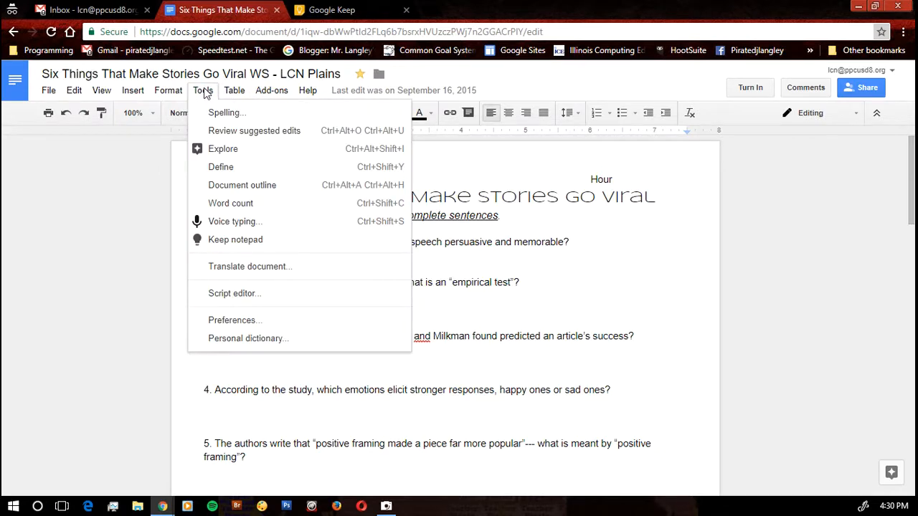
pyautogui.moveTo(235, 240)
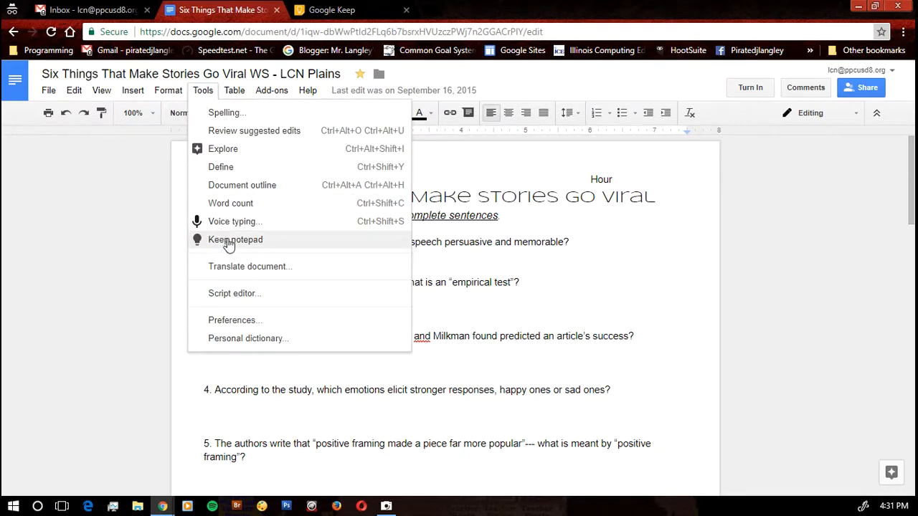
pyautogui.click(235, 240)
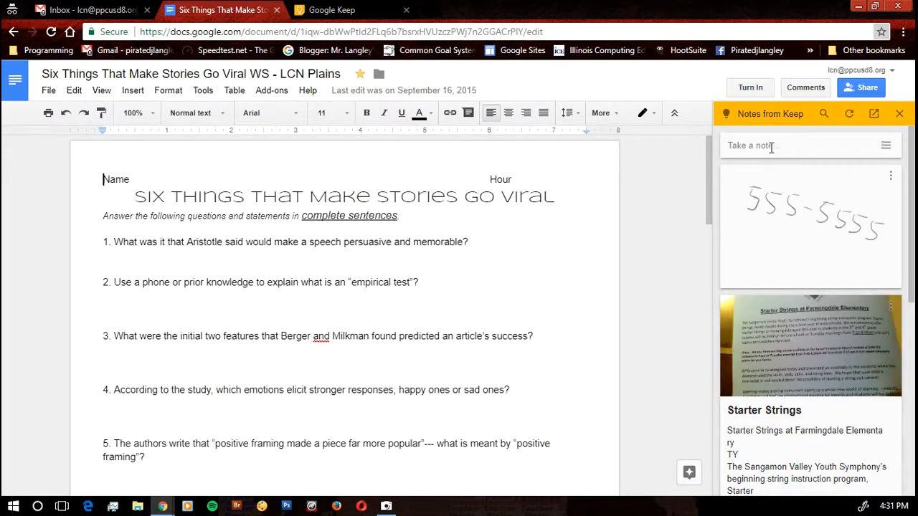
pyautogui.click(753, 145)
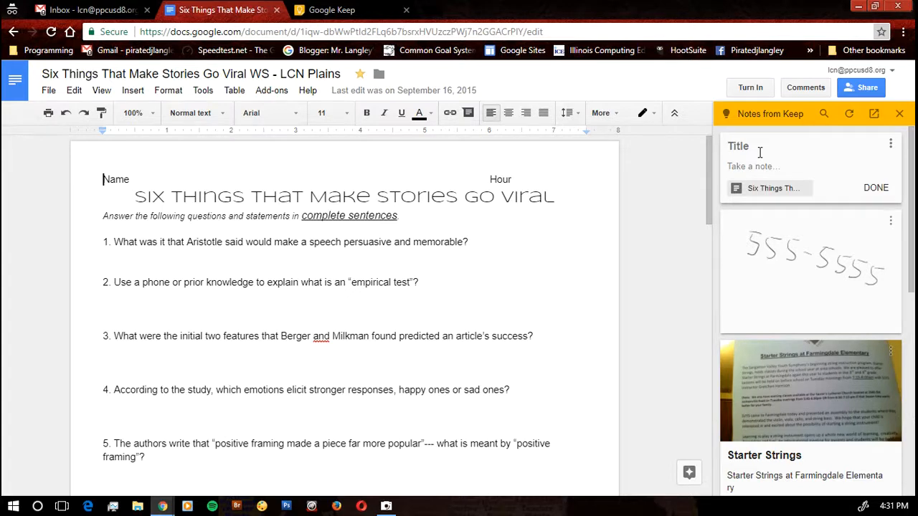
pyautogui.write('Remember to review')
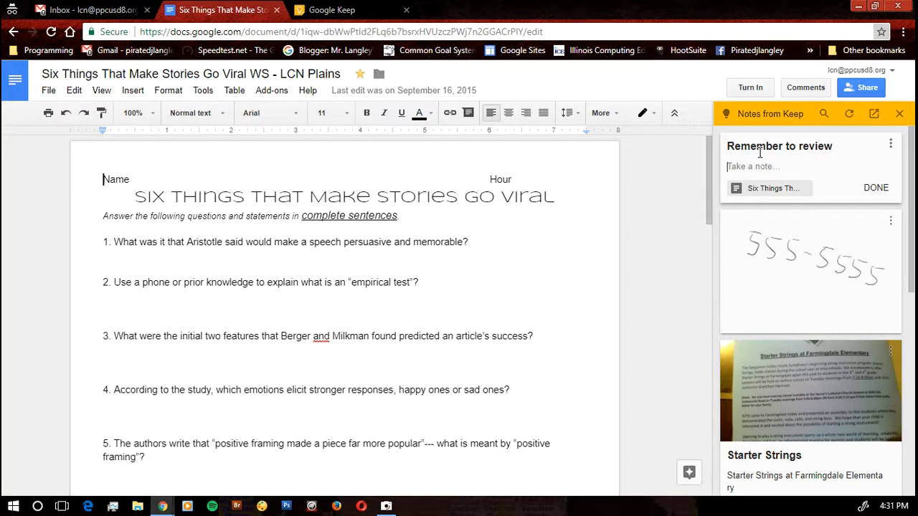
pyautogui.write('Rough')
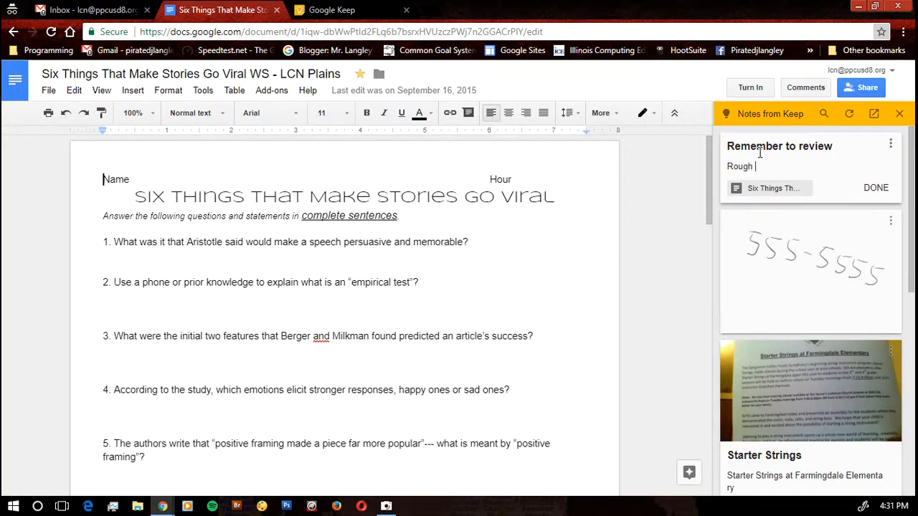
pyautogui.write('draft')
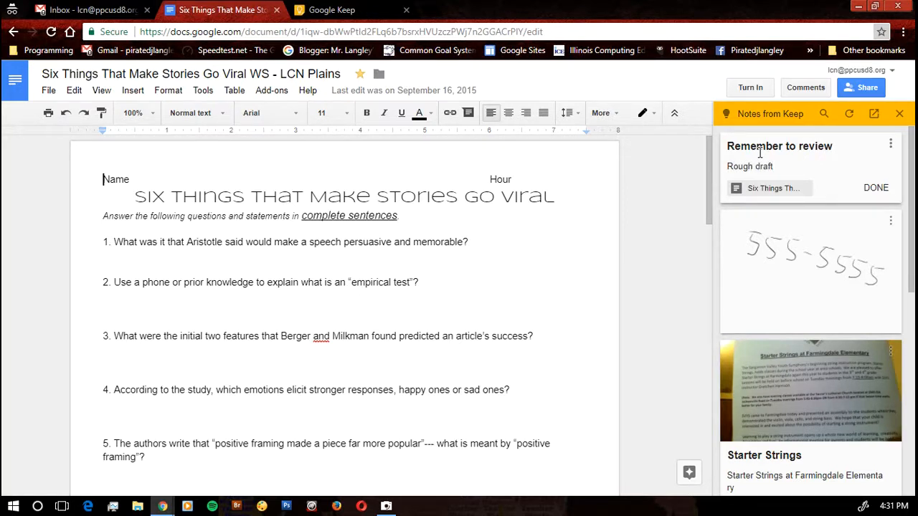
pyautogui.write('due next class')
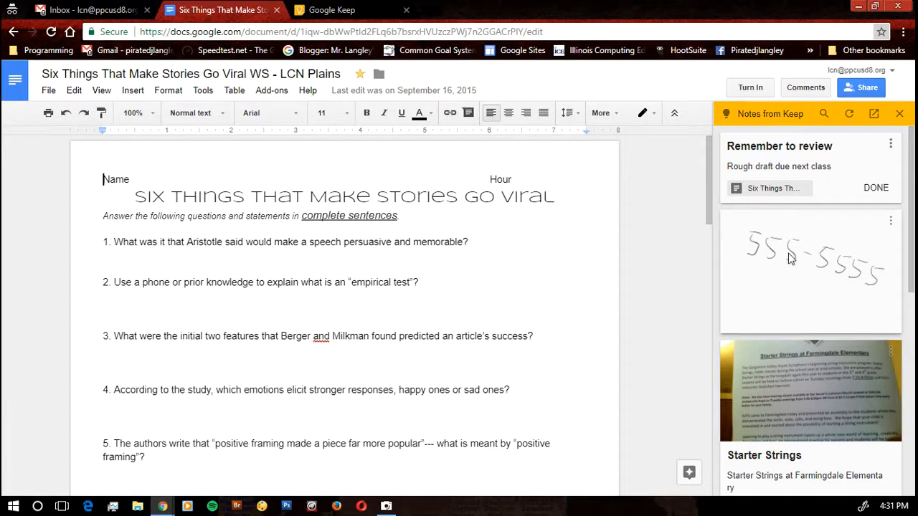
pyautogui.click(890, 145)
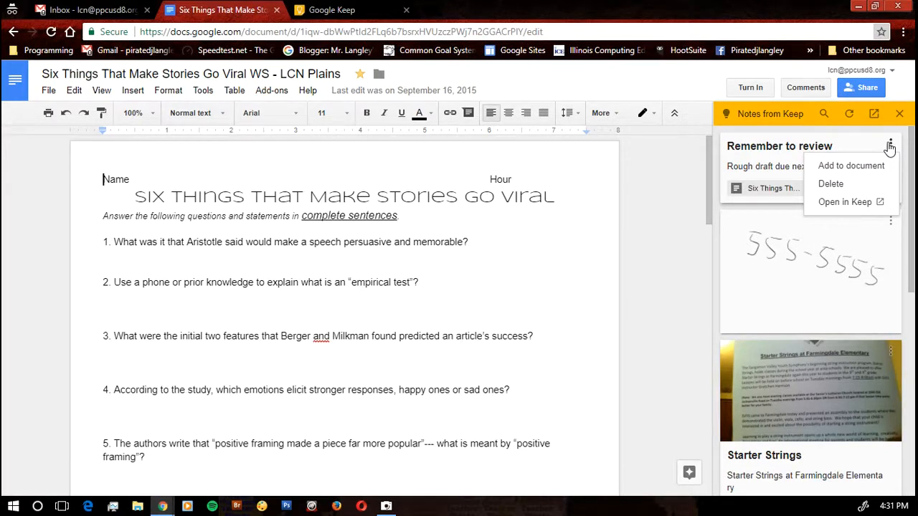
pyautogui.moveTo(795, 185)
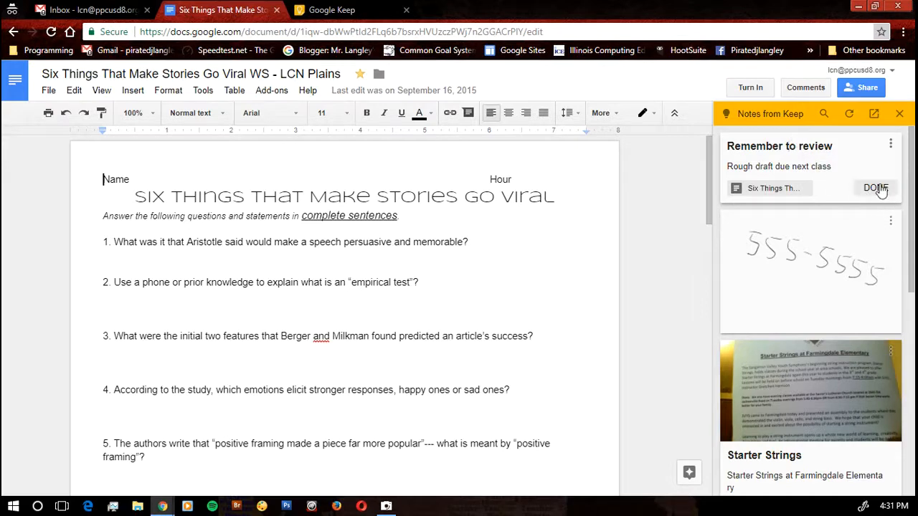
pyautogui.click(875, 188)
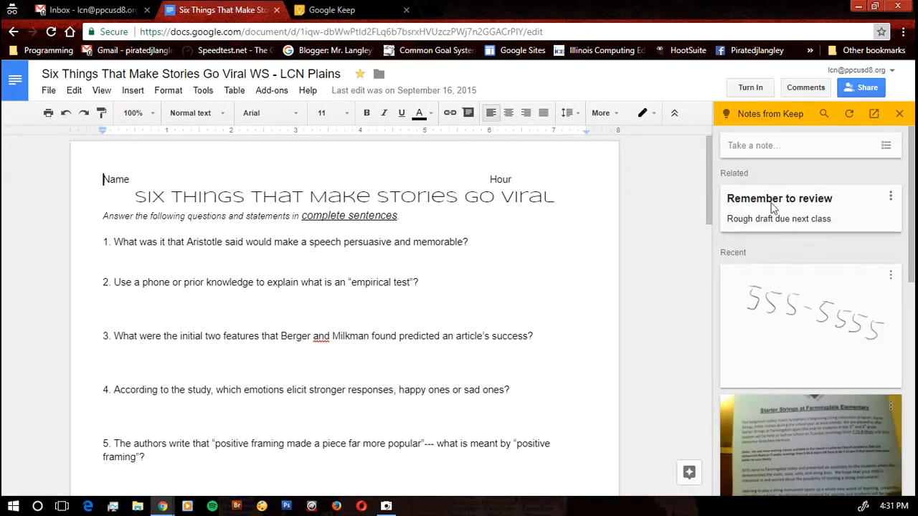
# Back on the Keep board, open the 'Remember to review' note to see its Docs link, then close it
pyautogui.click(352, 10)
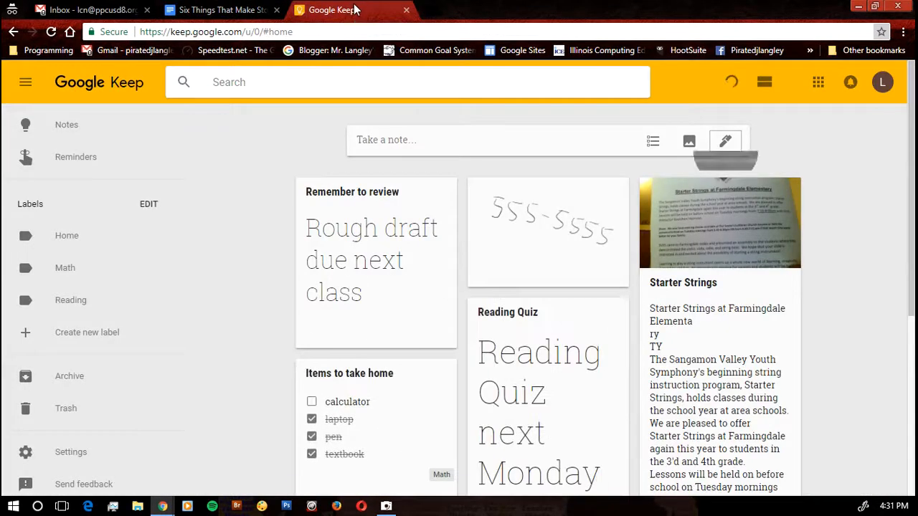
pyautogui.moveTo(725, 141)
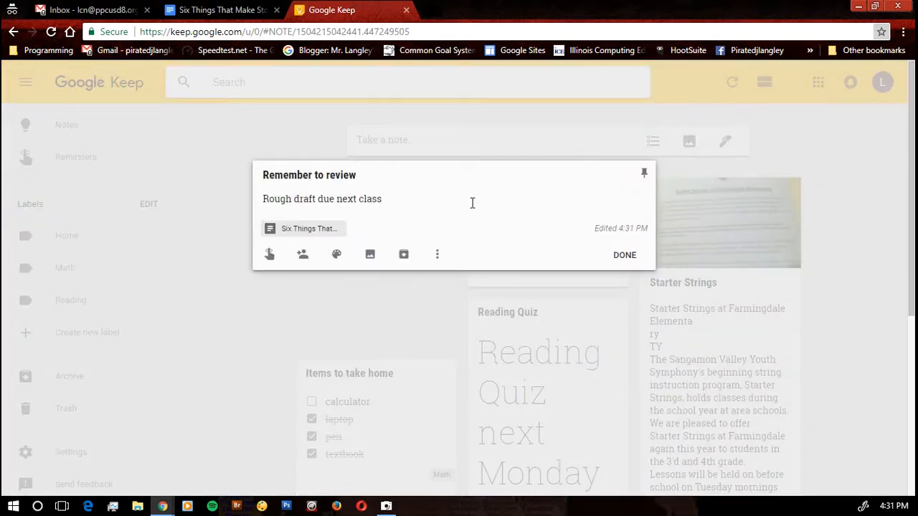
pyautogui.moveTo(294, 228)
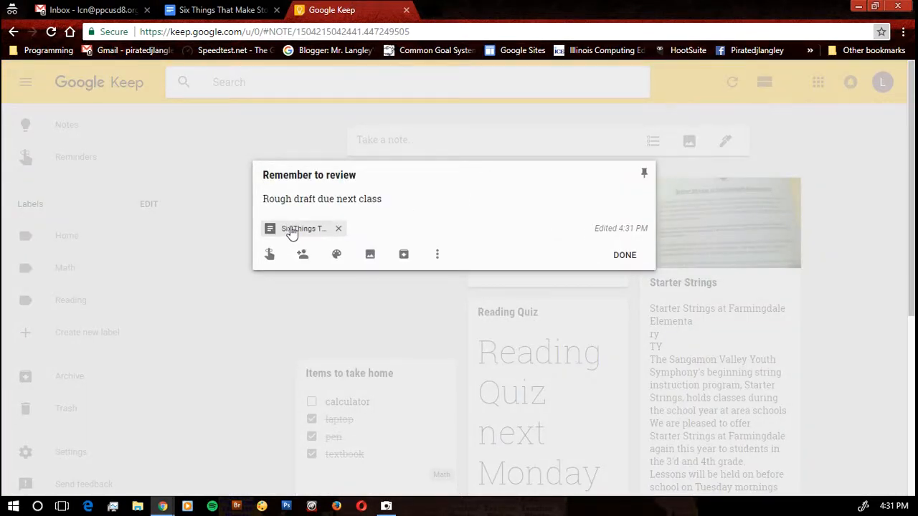
pyautogui.click(302, 228)
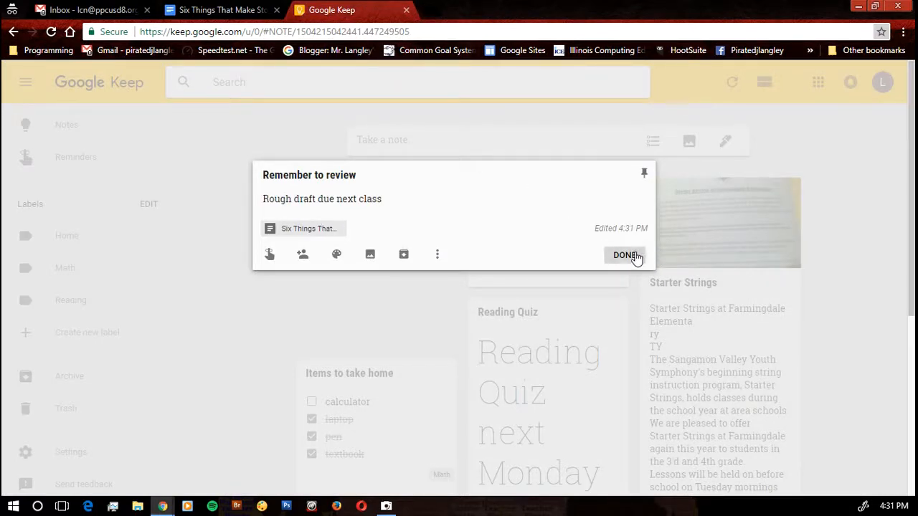
pyautogui.click(624, 254)
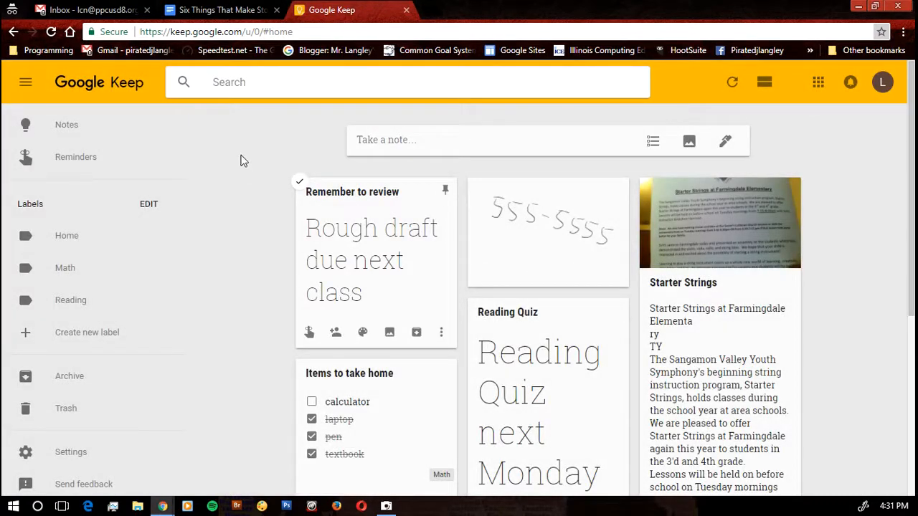